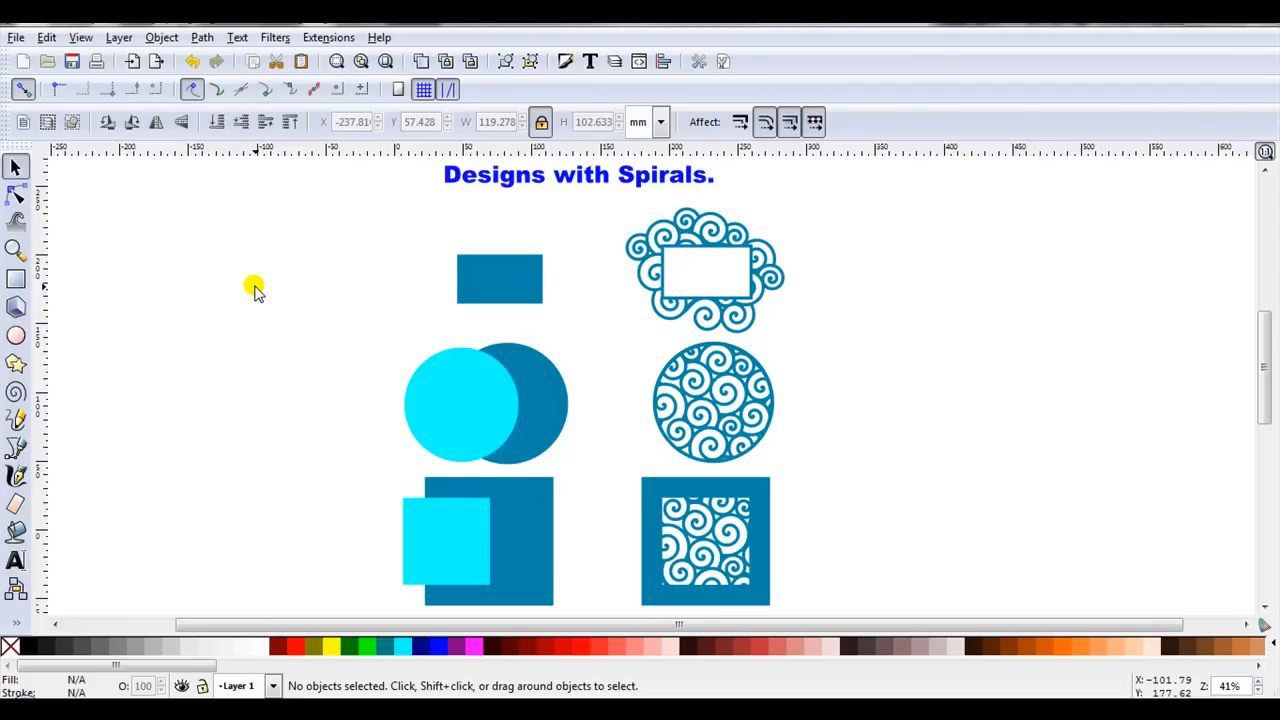
mouse_move(735, 388)
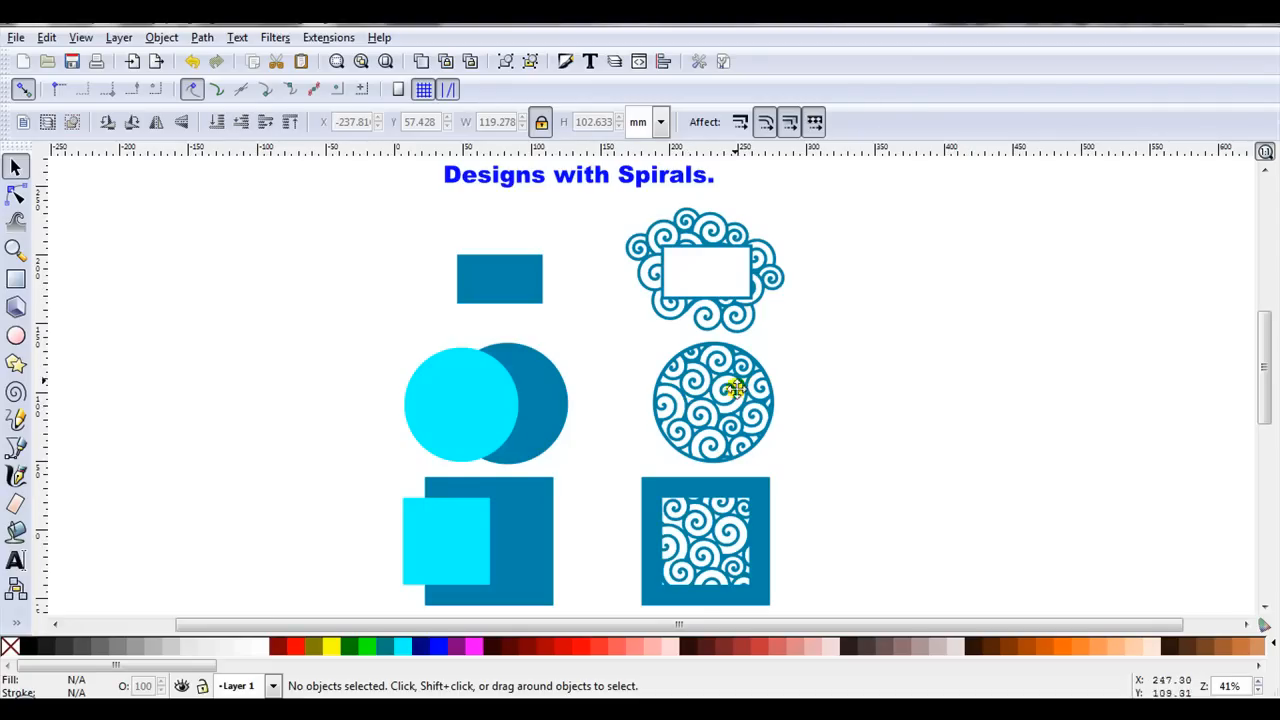
mouse_move(617, 303)
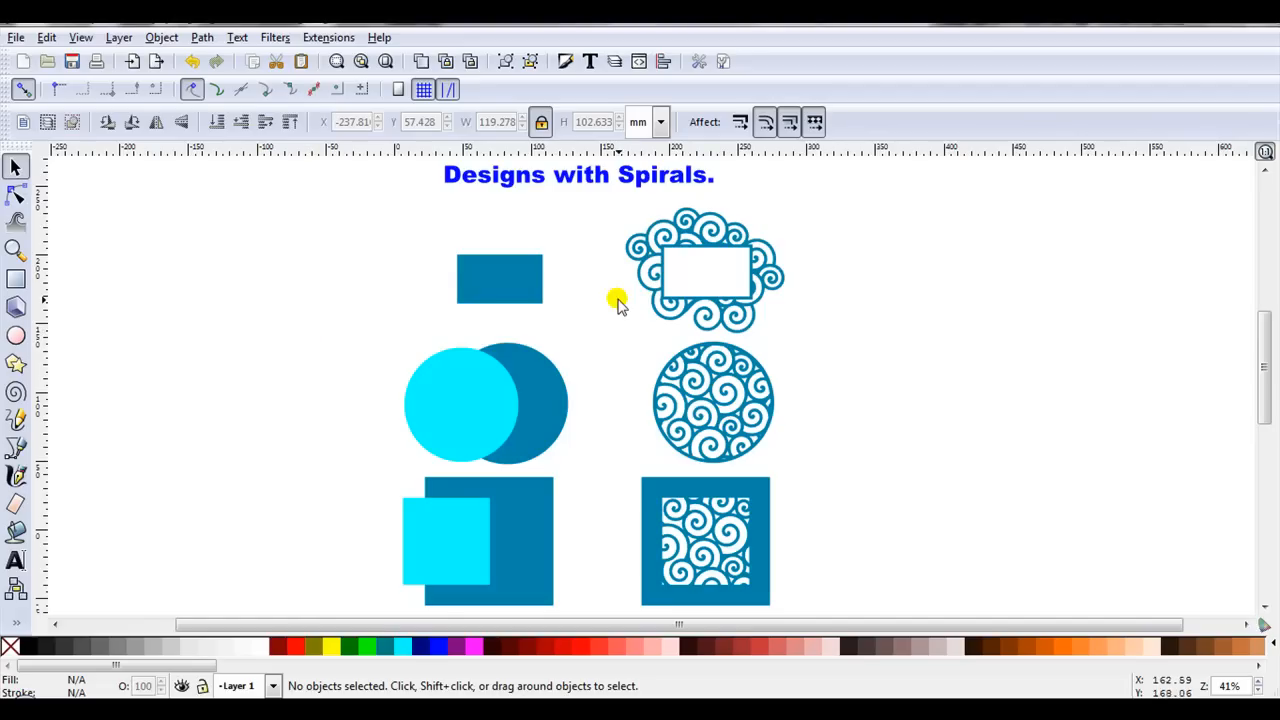
mouse_move(648, 307)
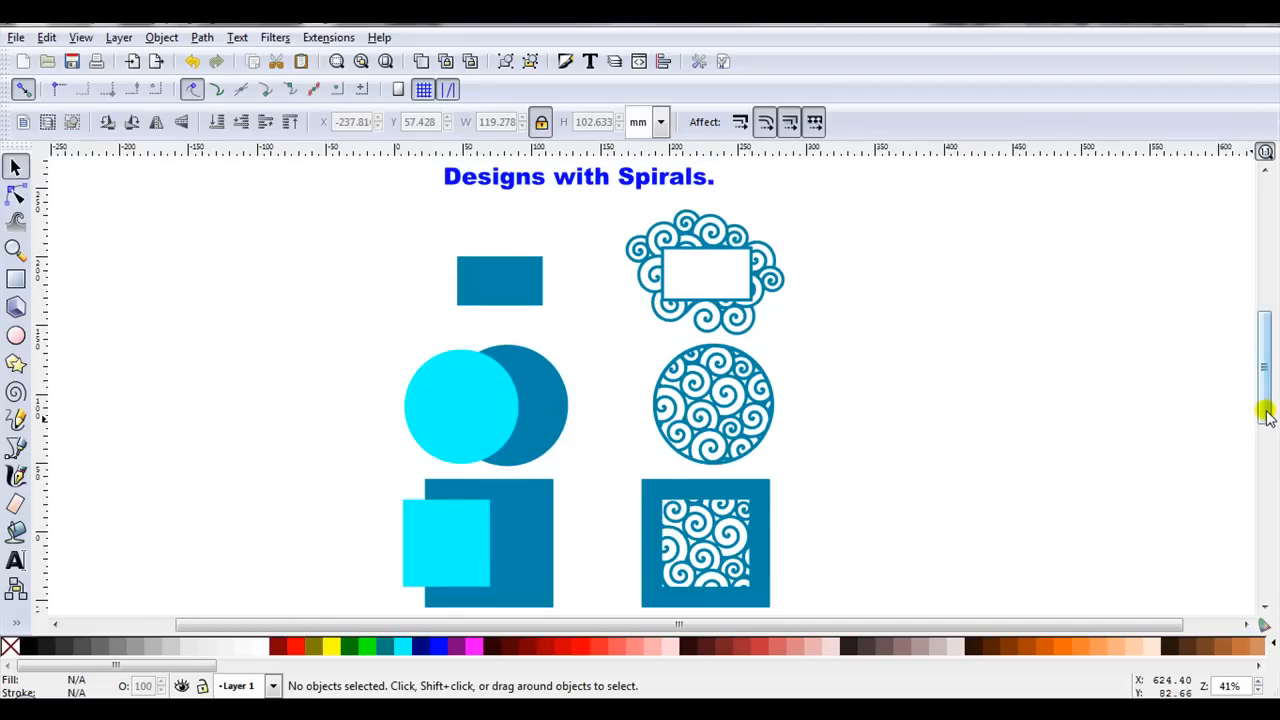
- Start a new blank document from the toolbar
scroll("down", 3)
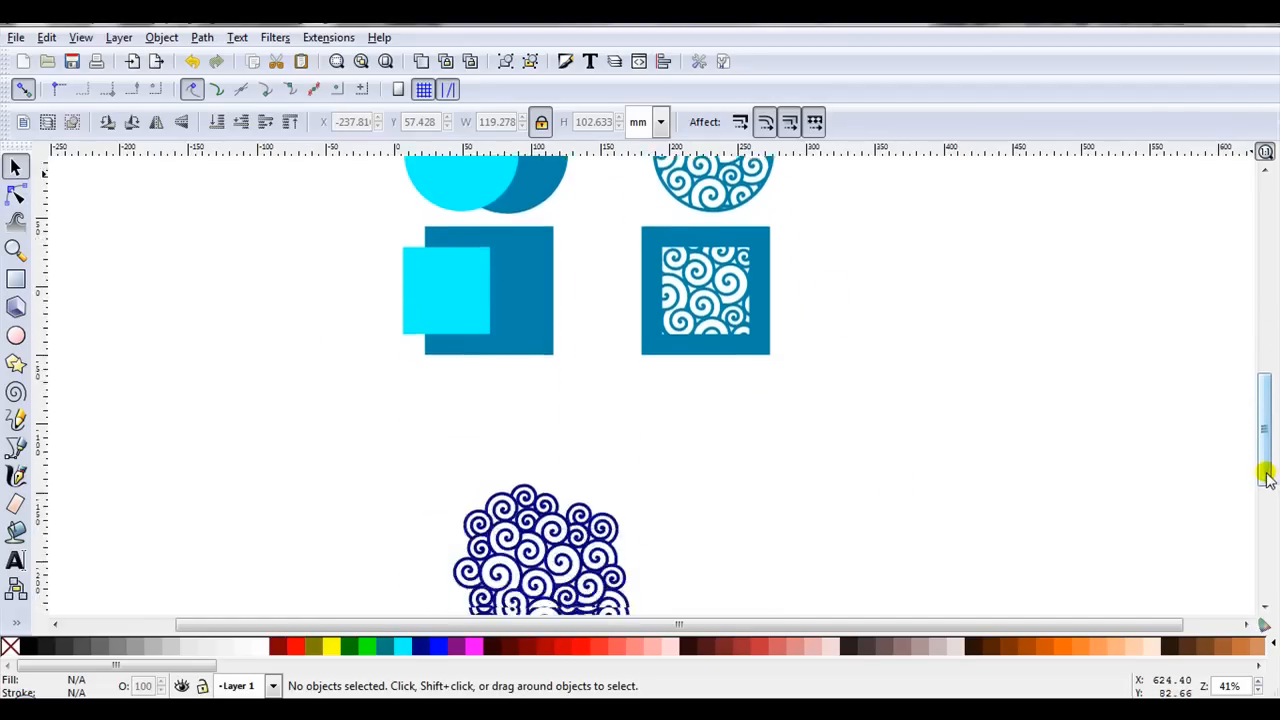
scroll("down", 3)
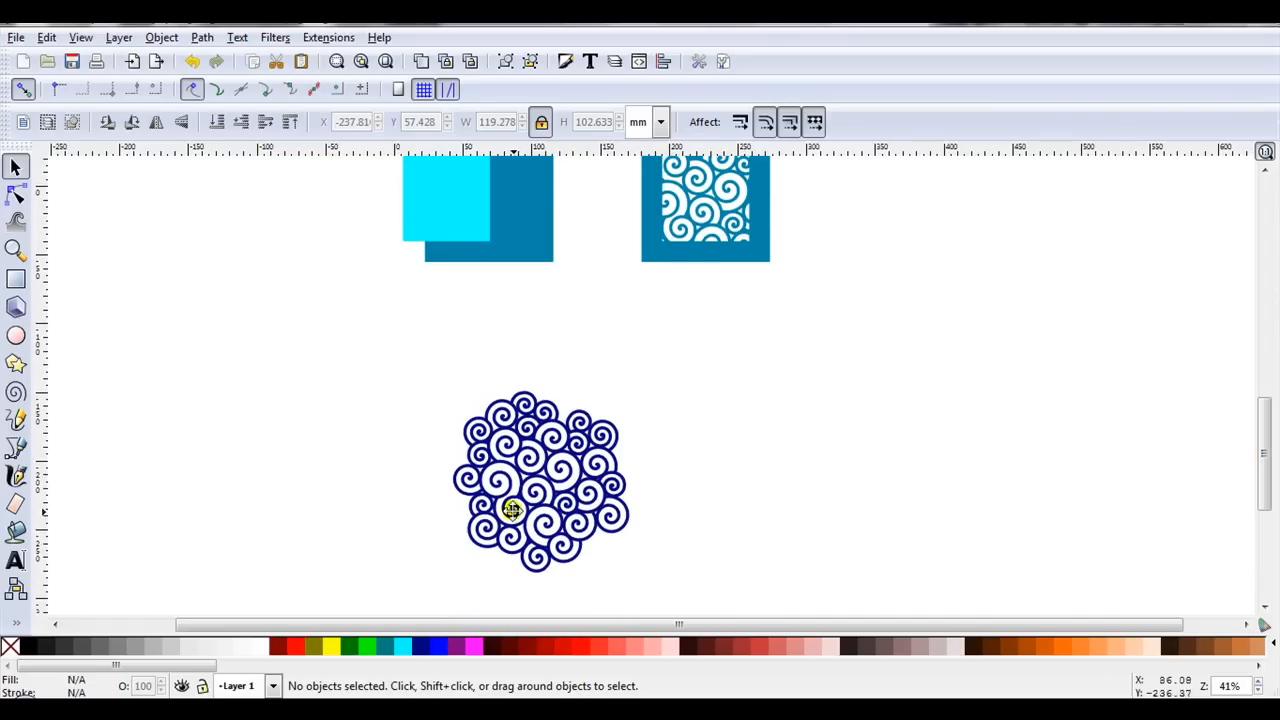
mouse_move(555, 472)
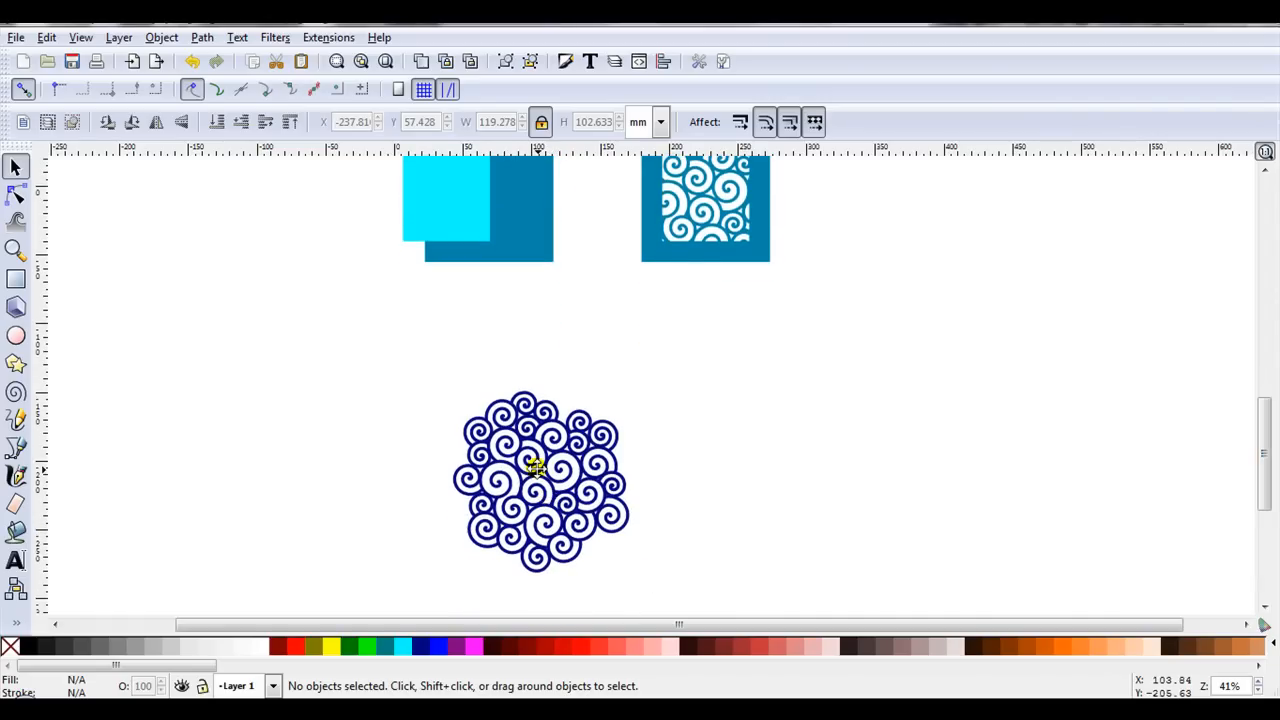
mouse_move(23, 62)
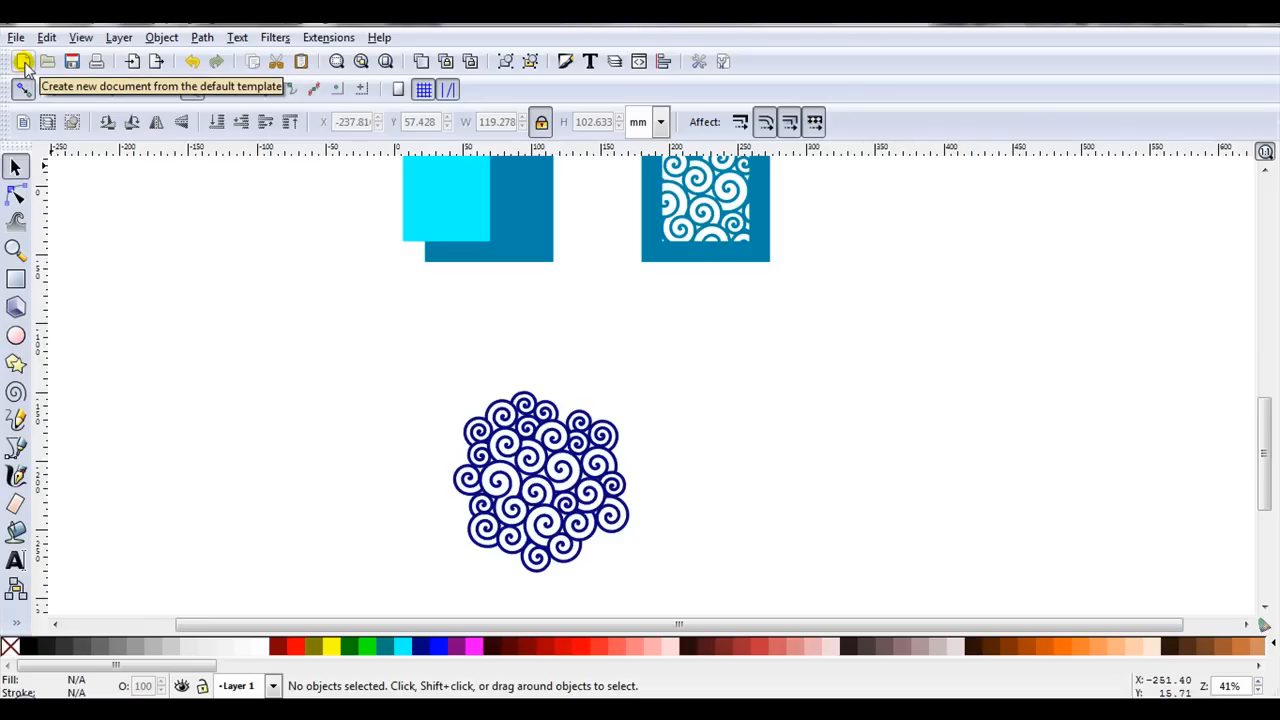
left_click(23, 61)
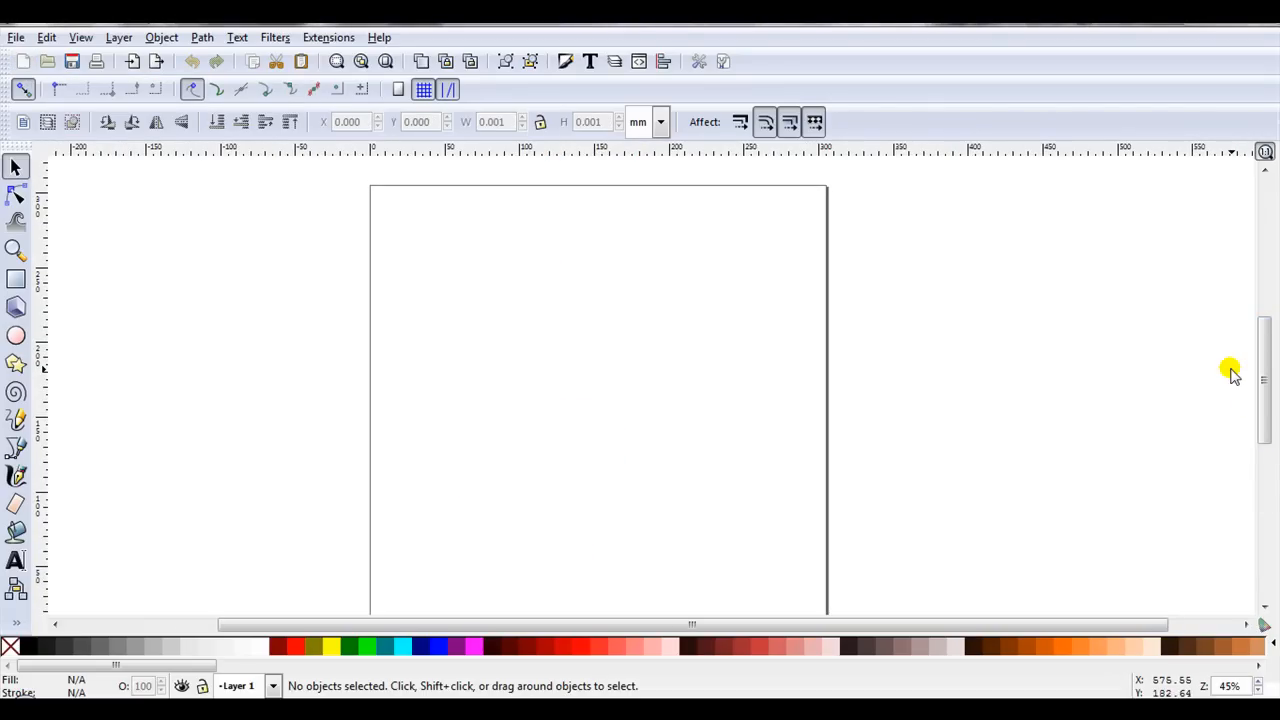
mouse_move(150, 420)
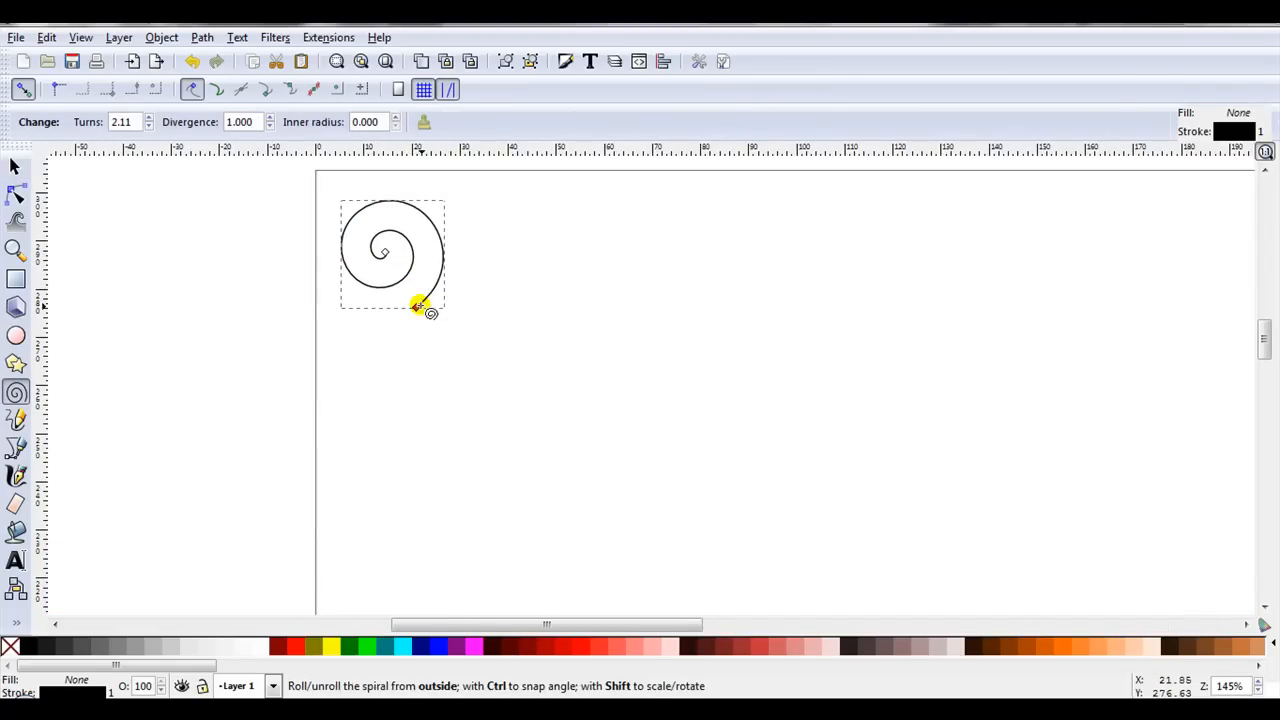
mouse_move(558, 160)
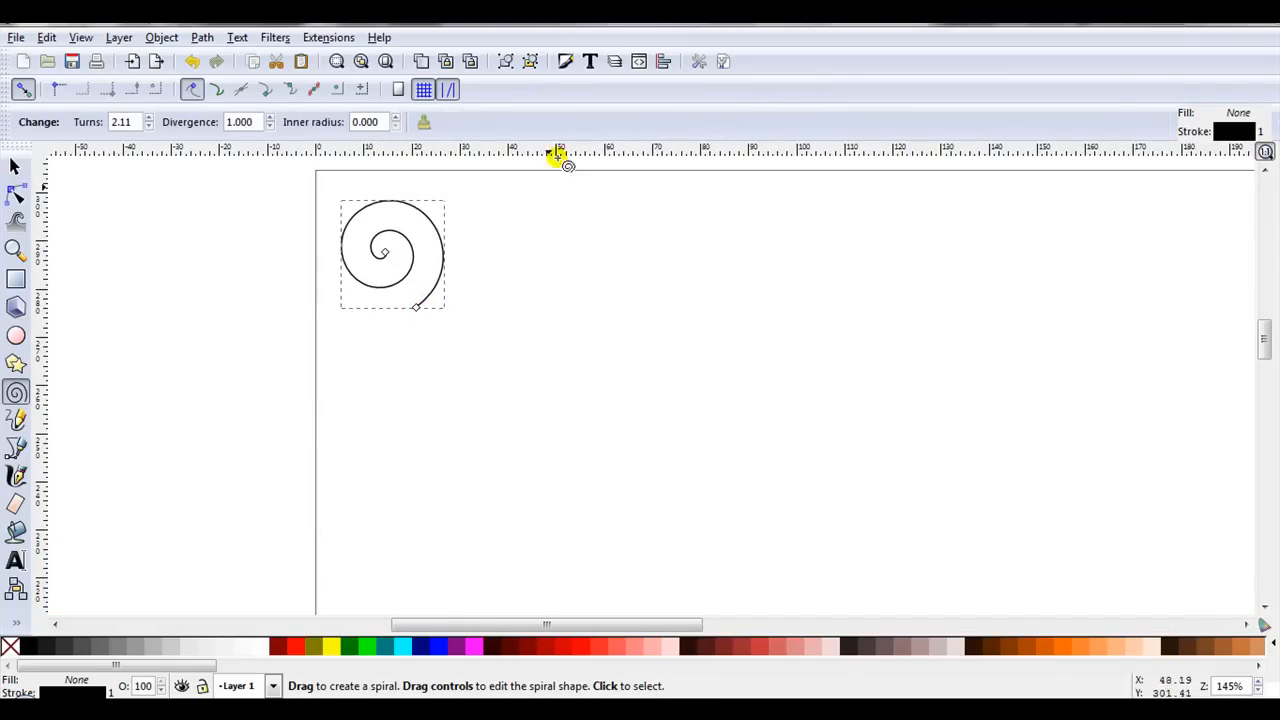
mouse_move(565, 61)
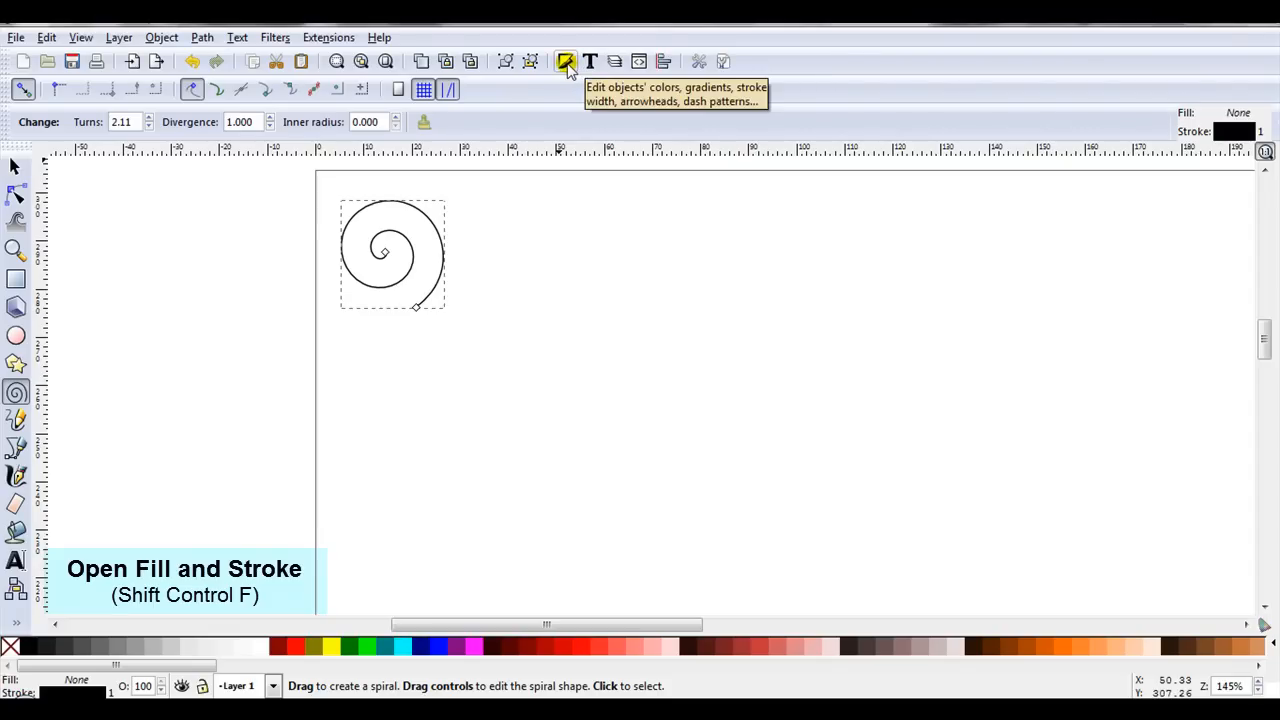
- Set the spiral's stroke width to 2 mm with round caps
left_click(566, 61)
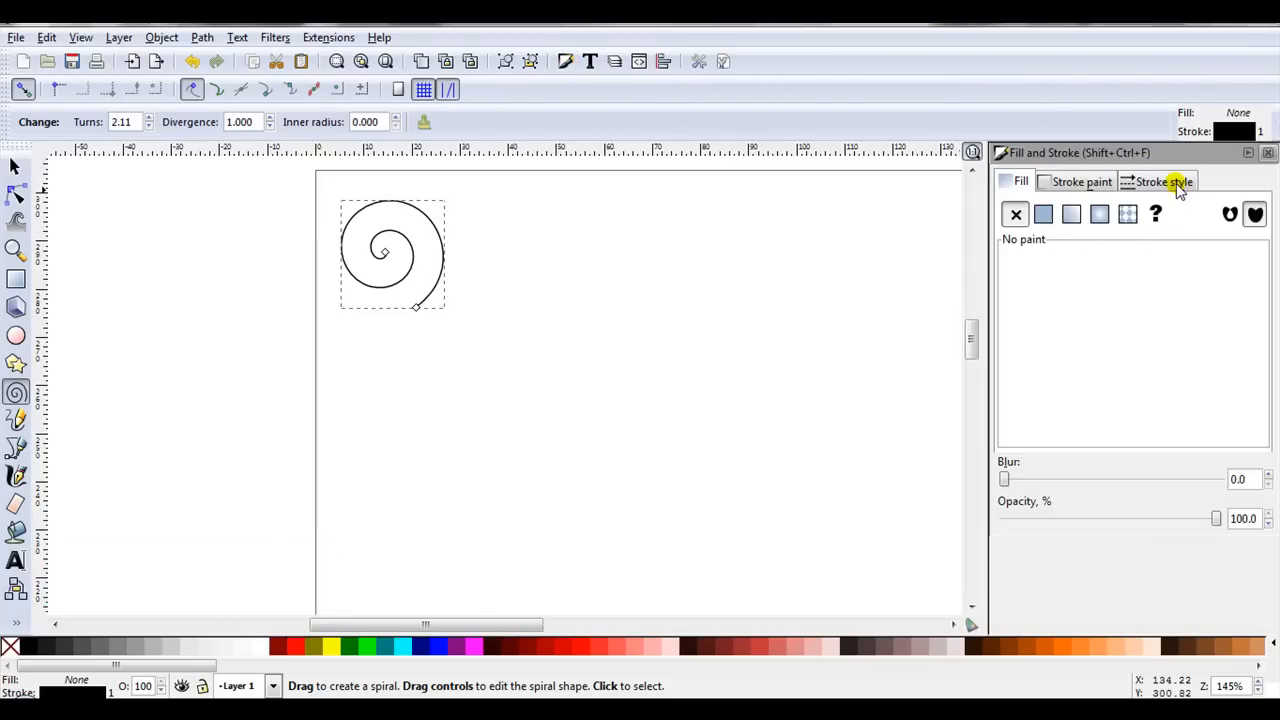
left_click(1163, 181)
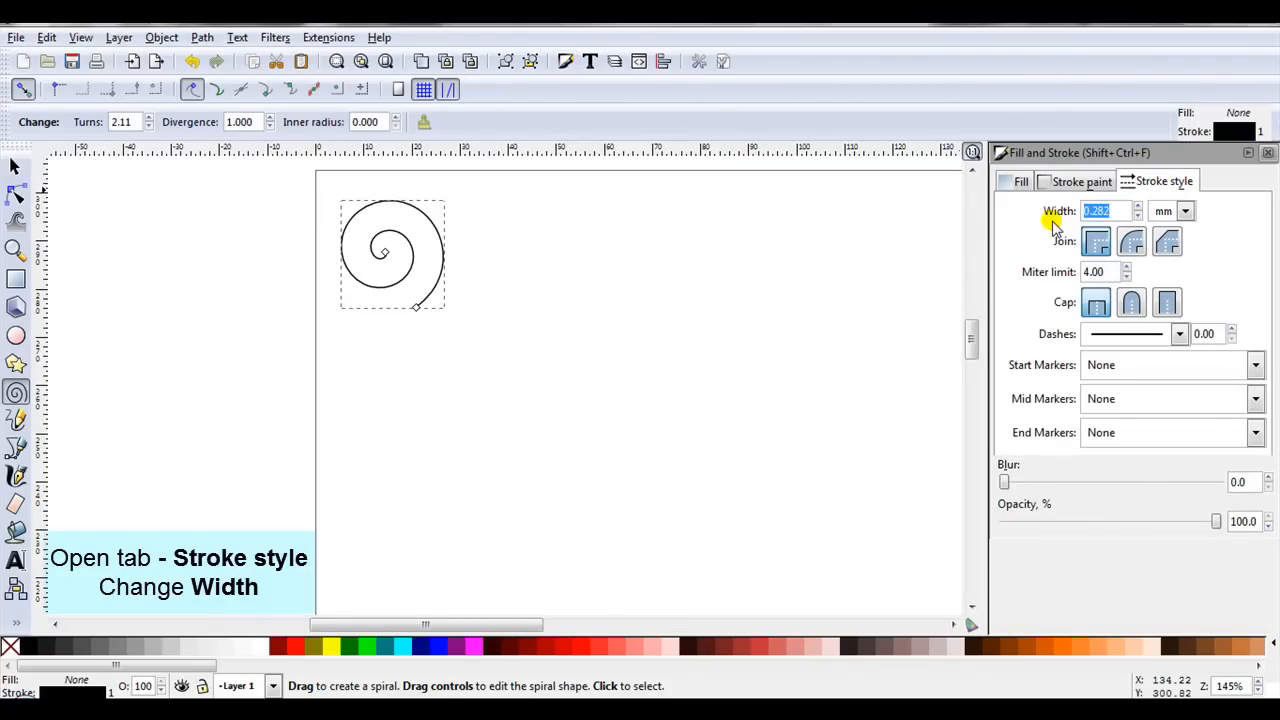
mouse_move(1186, 211)
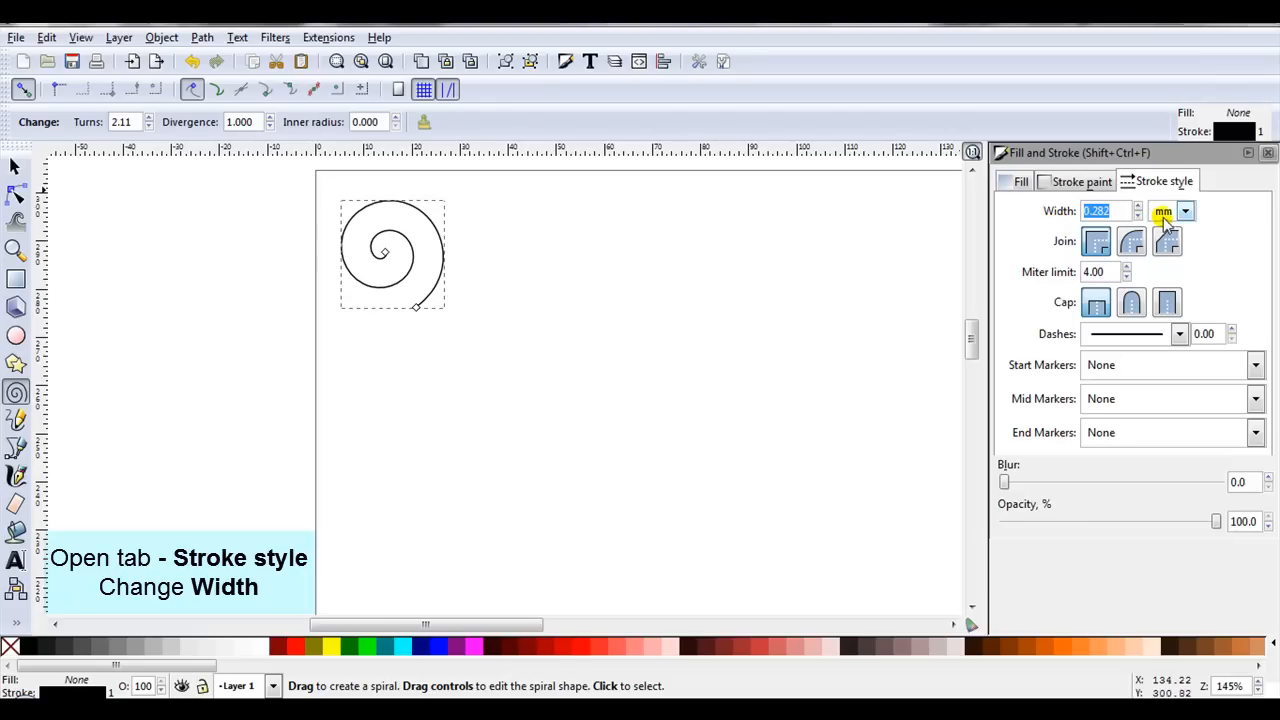
left_click(1185, 211)
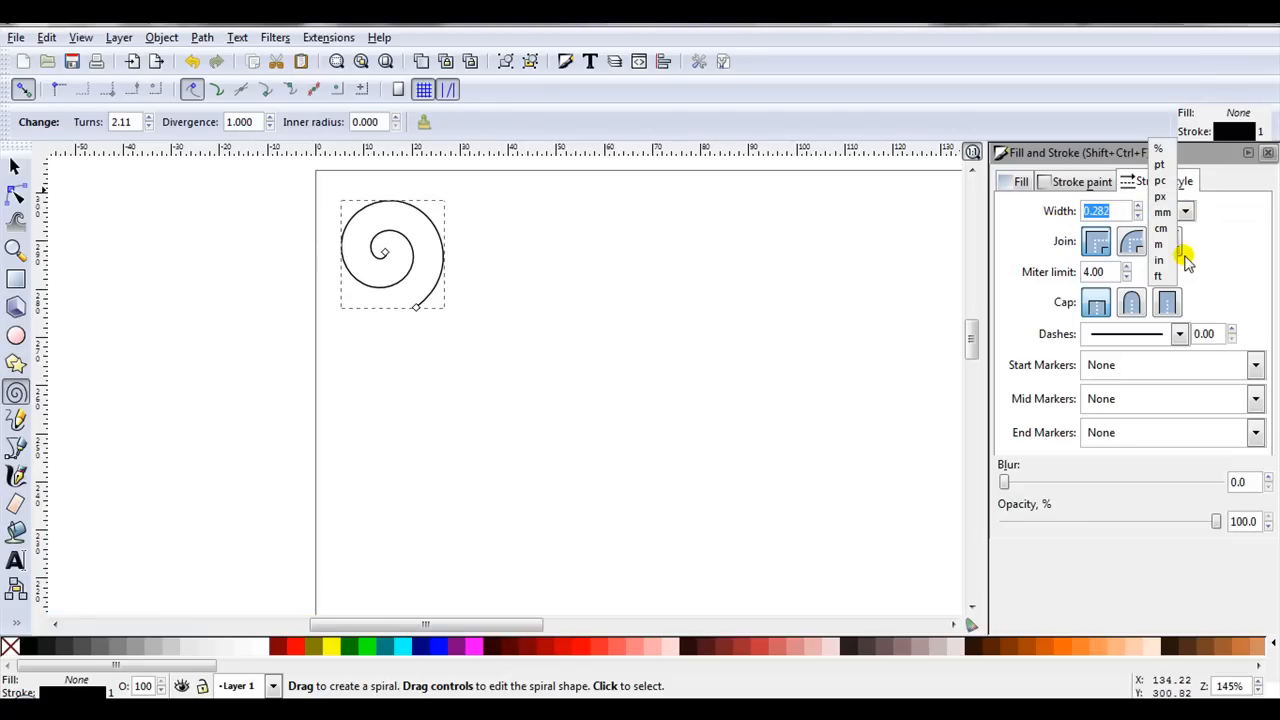
left_click(1162, 212)
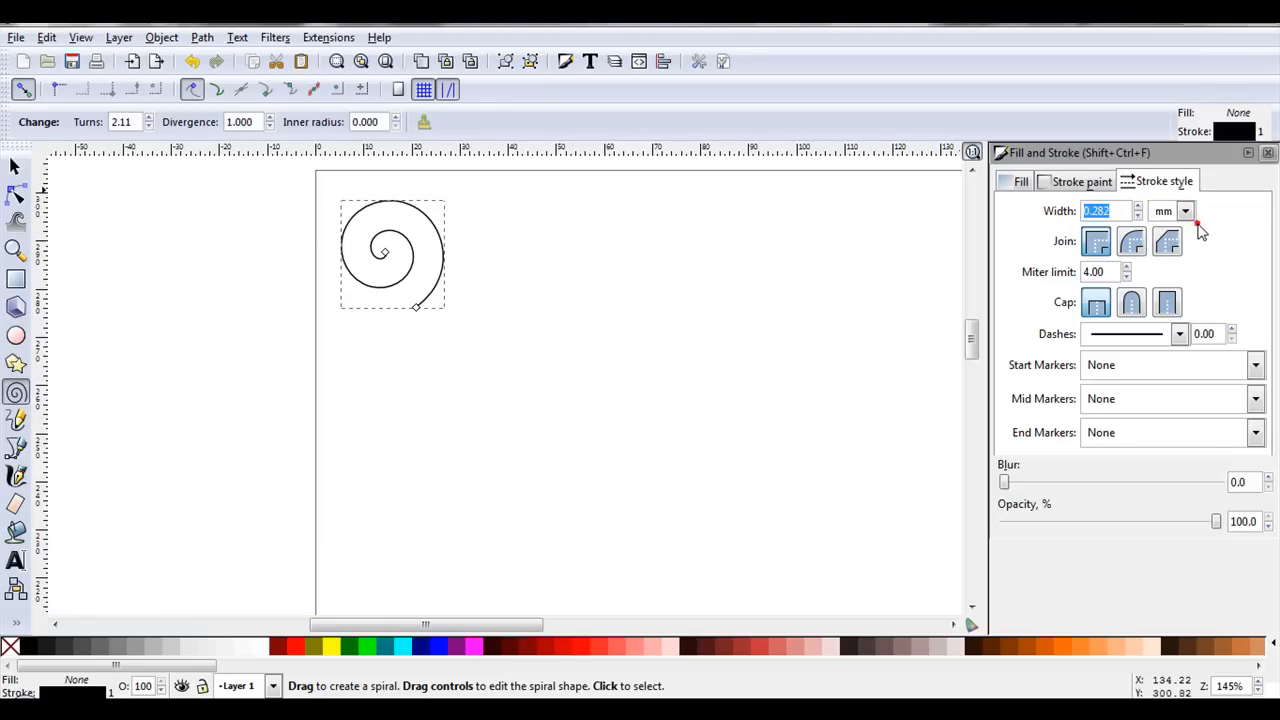
type("2.000")
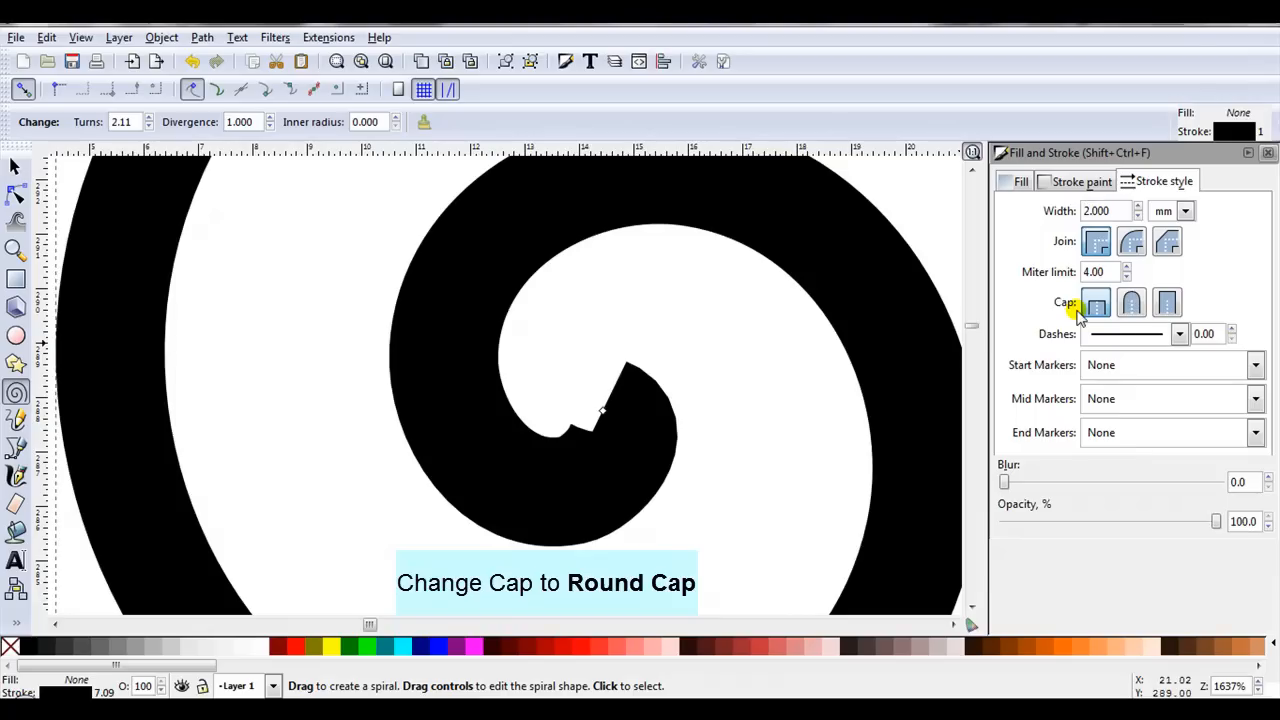
left_click(1131, 303)
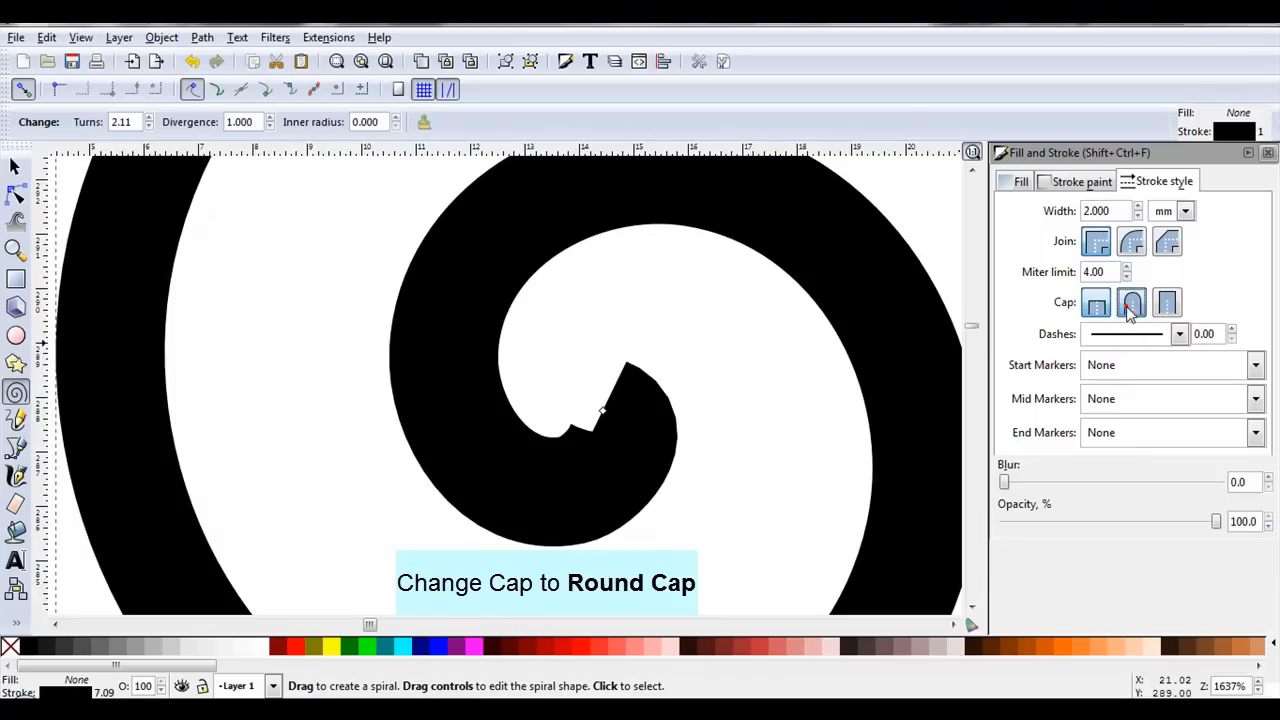
left_click(1131, 302)
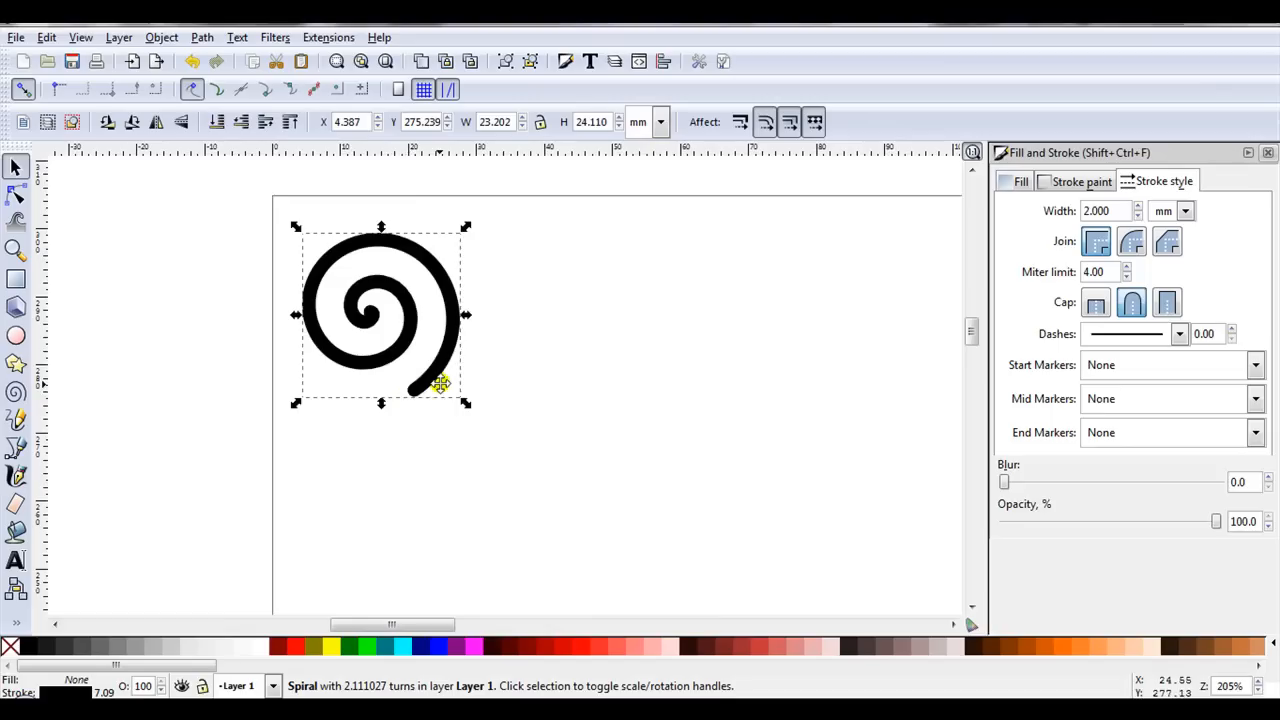
mouse_move(390, 347)
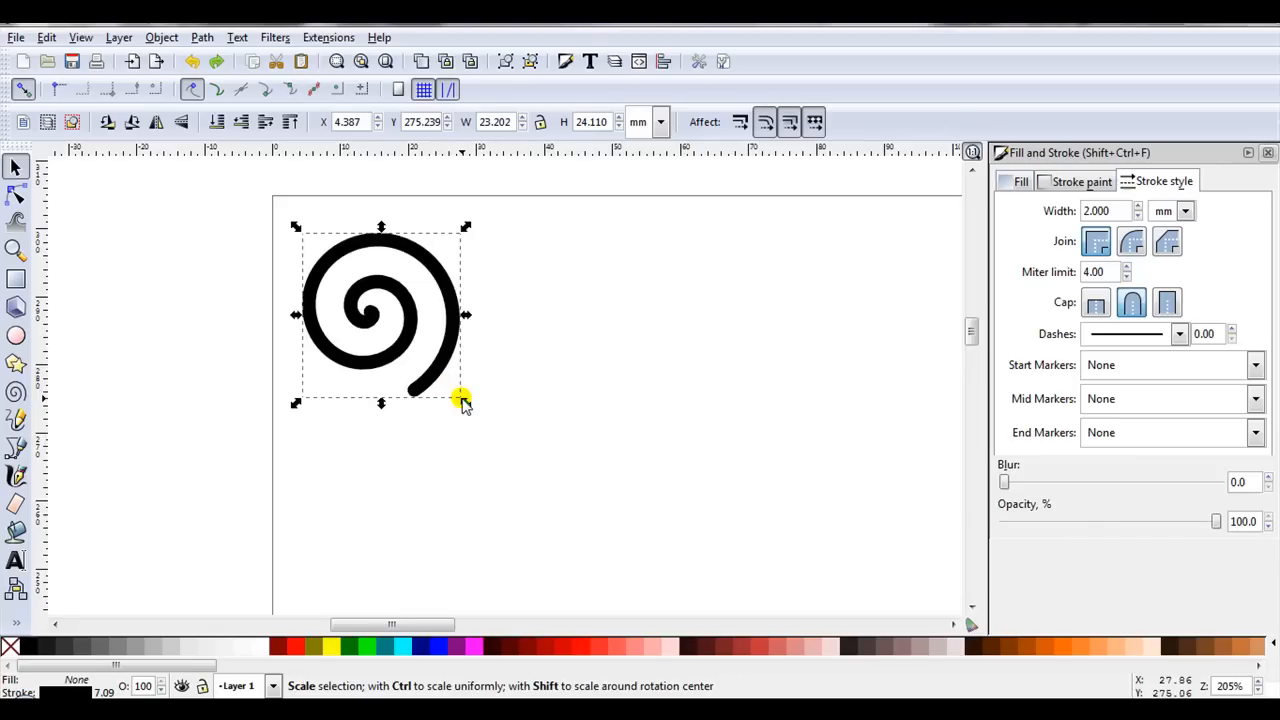
- Enlarge the spiral to about 49 × 50 mm and toggle stroke-width scaling
left_click_drag(462, 400, 665, 585)
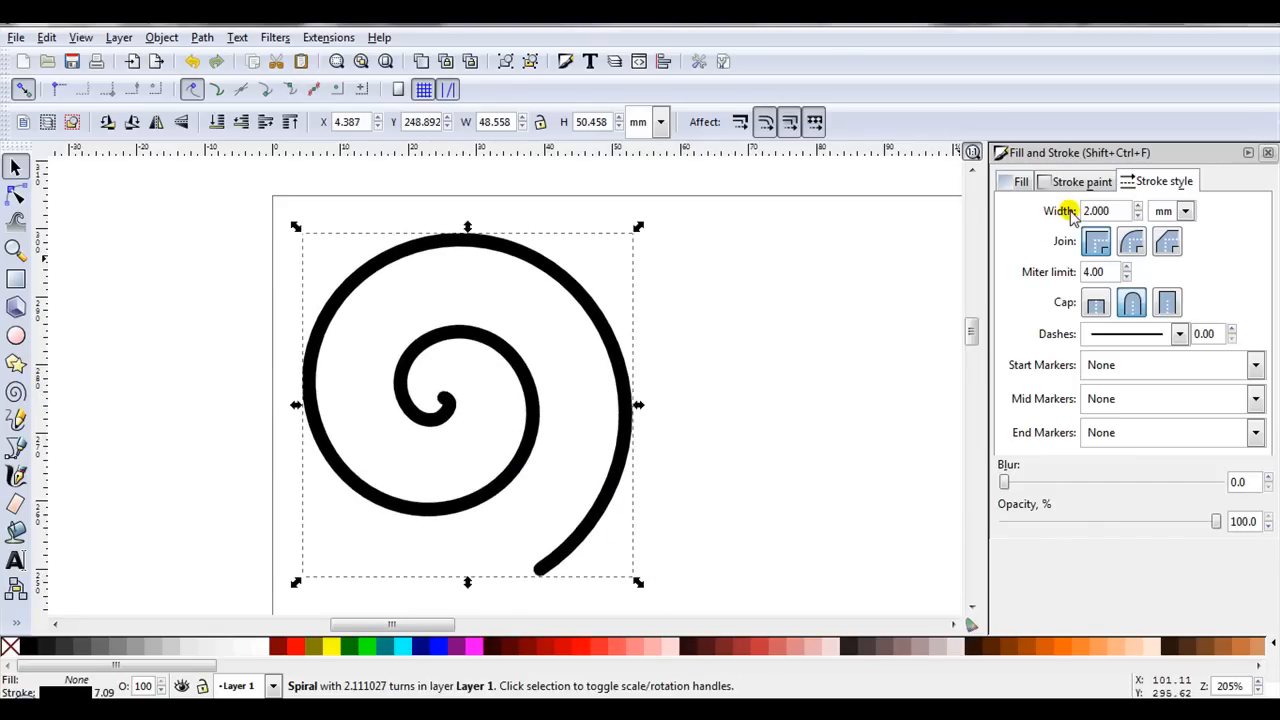
mouse_move(739, 121)
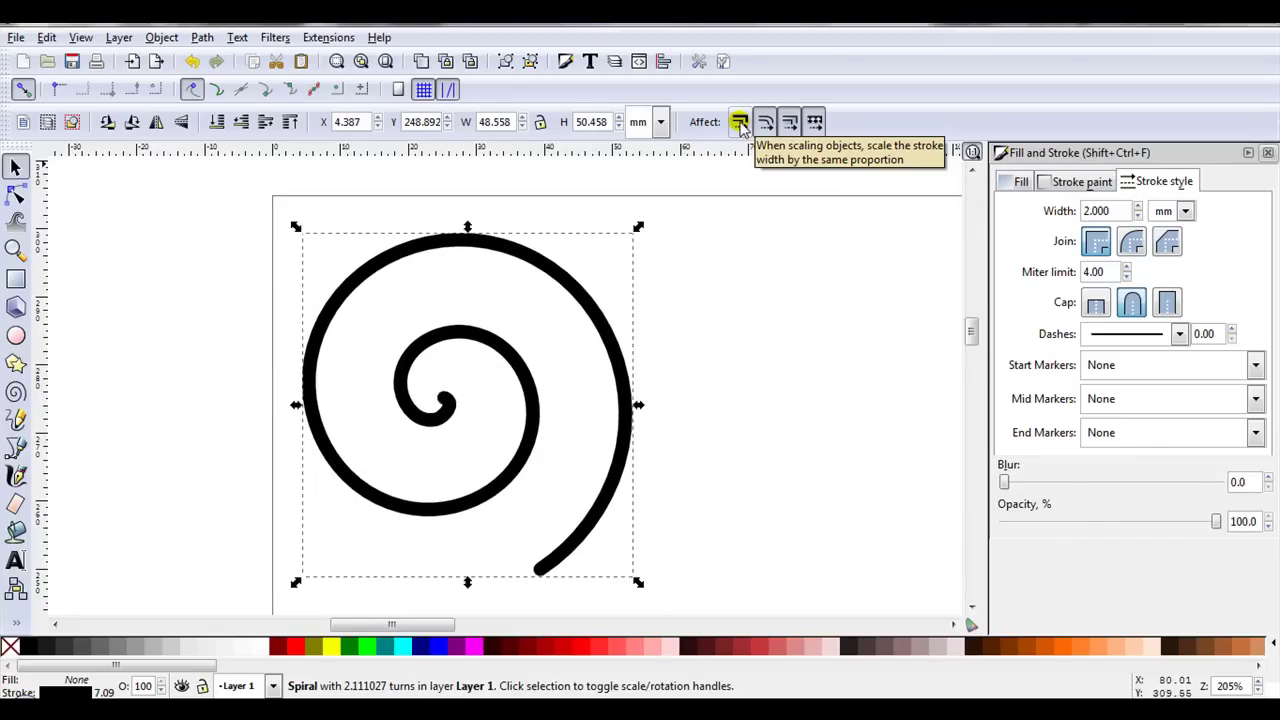
left_click(740, 121)
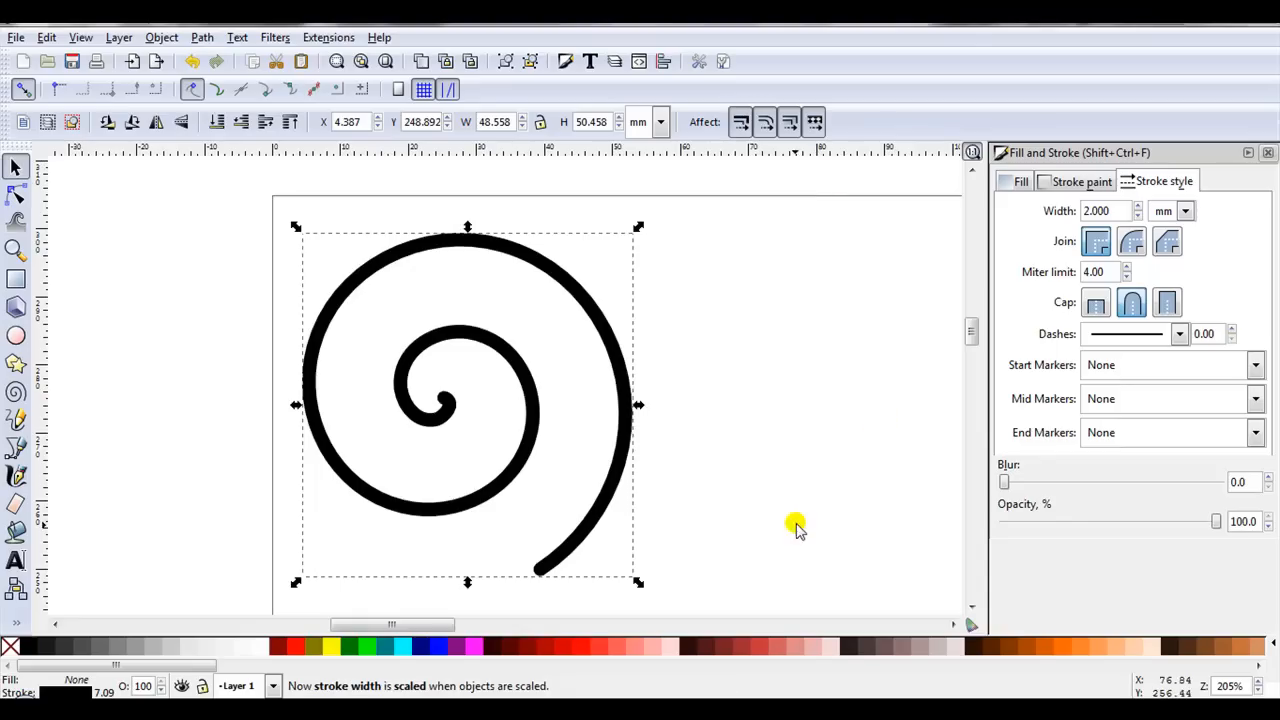
mouse_move(643, 588)
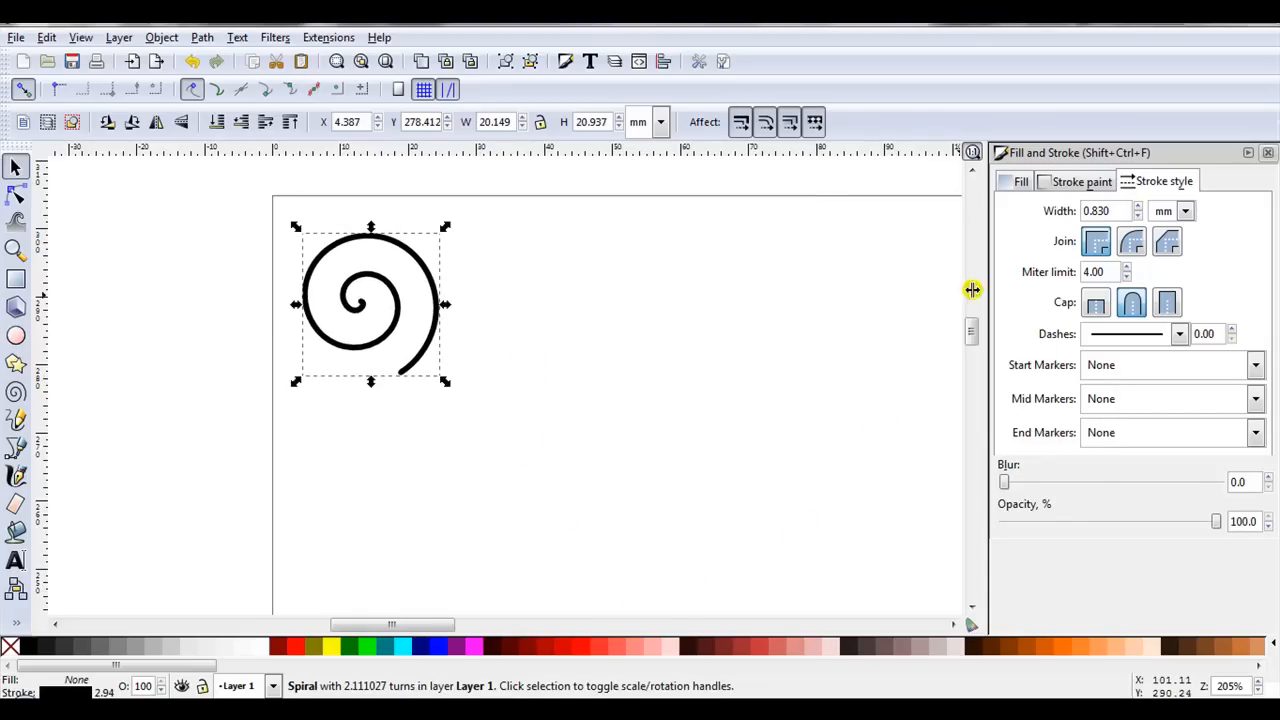
mouse_move(1078, 210)
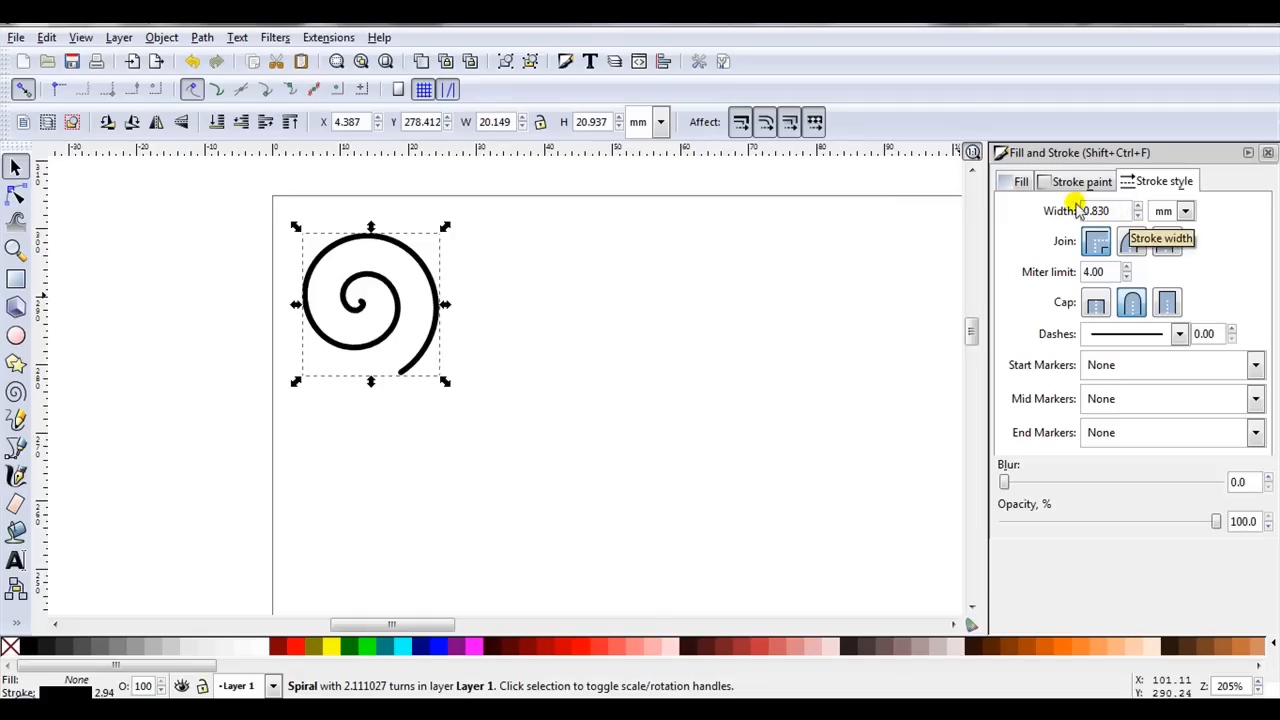
mouse_move(710, 130)
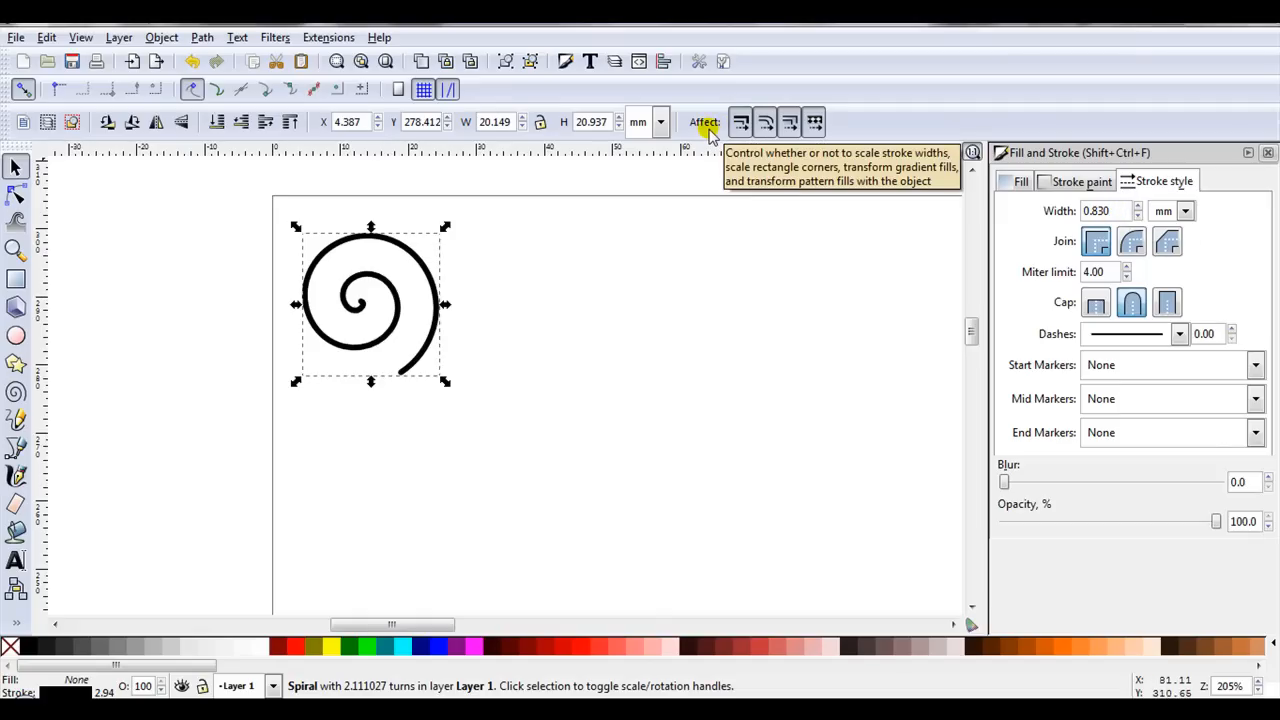
mouse_move(740, 122)
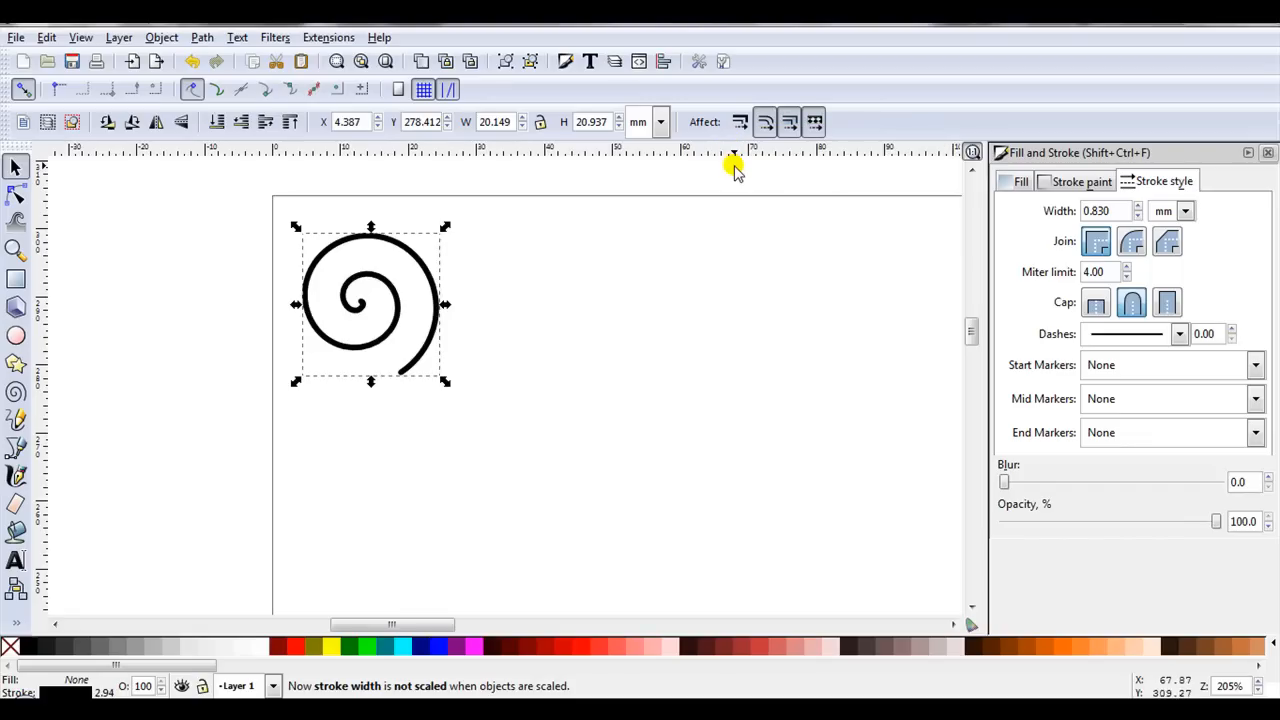
mouse_move(432, 319)
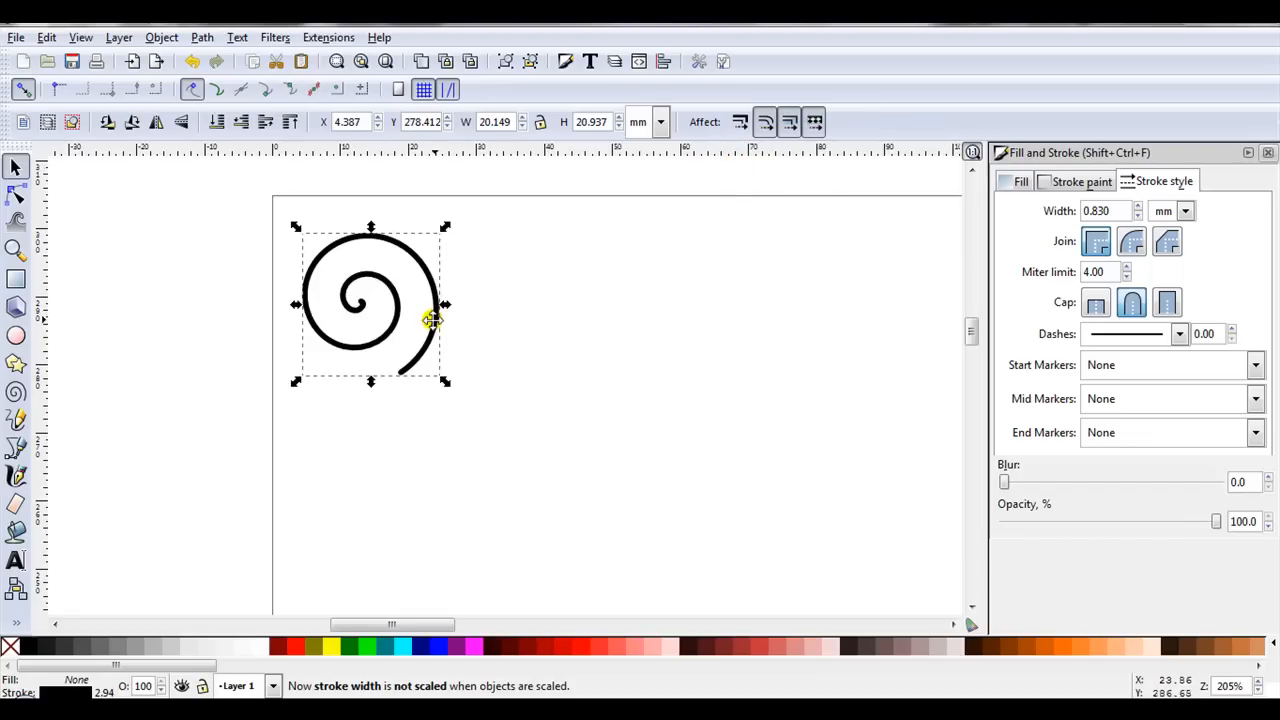
mouse_move(431, 320)
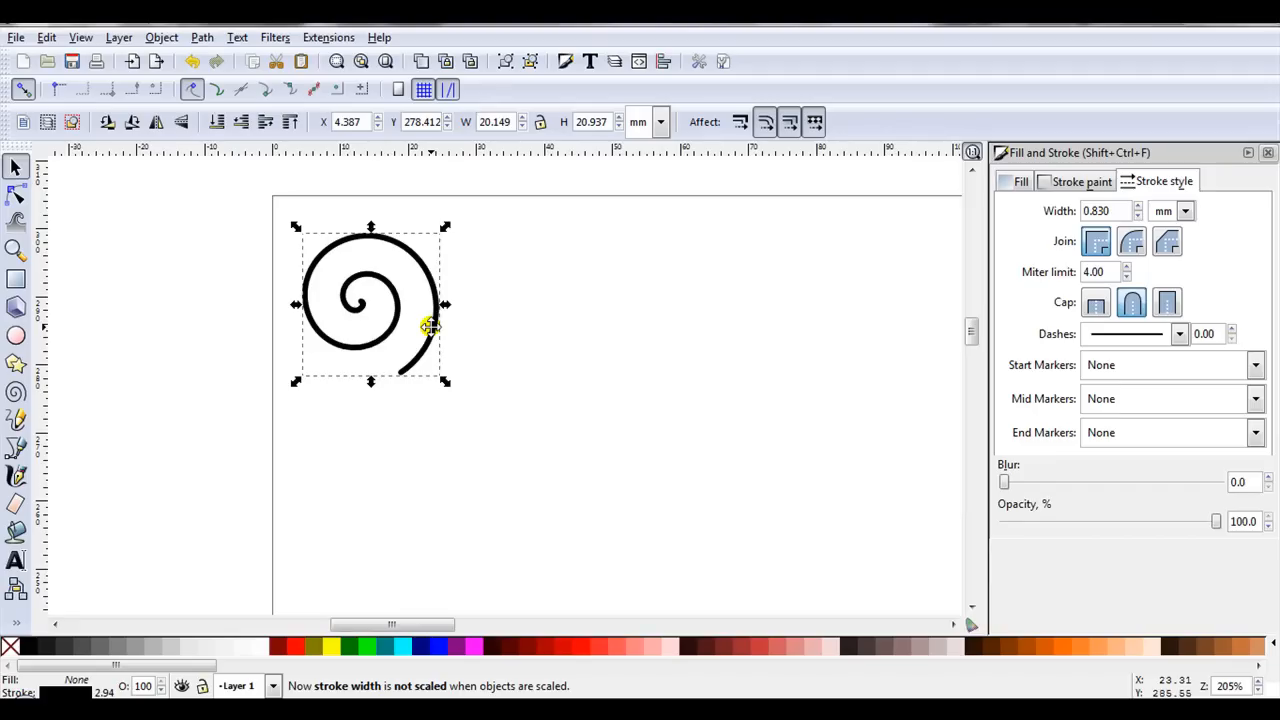
mouse_move(445, 385)
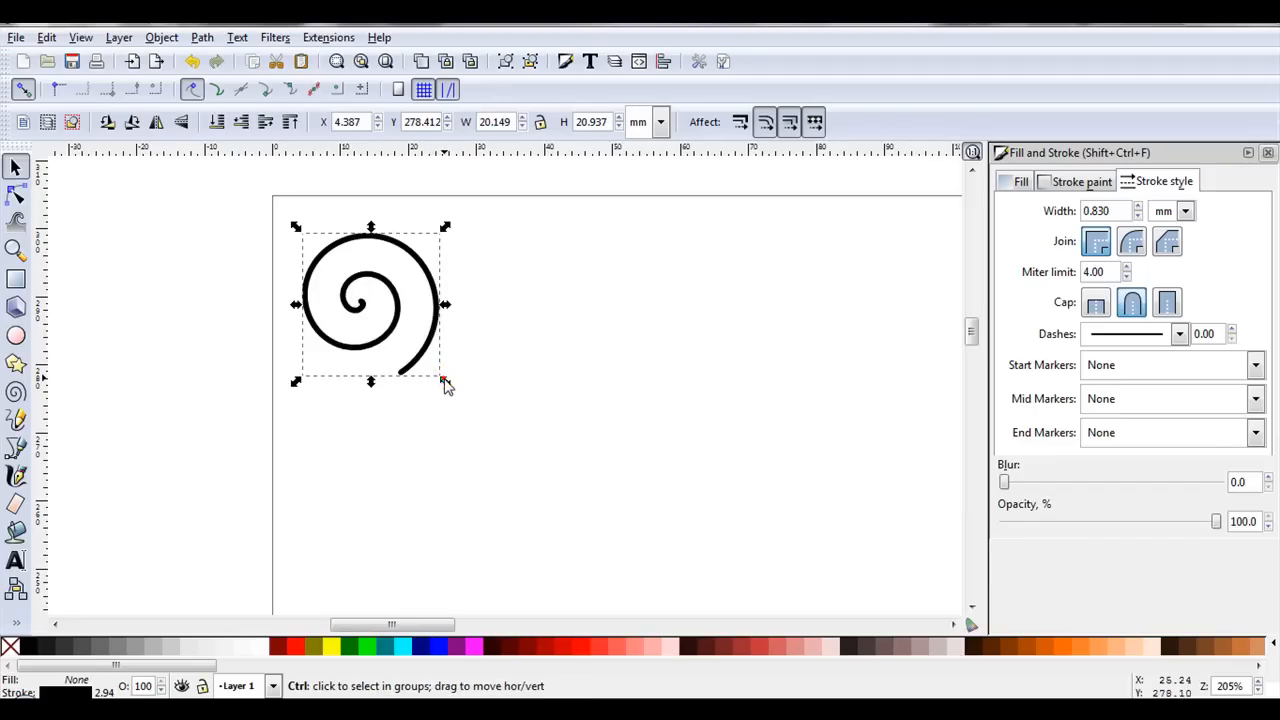
- Shrink the spiral slightly and rotate its copy
left_click_drag(445, 376, 420, 355)
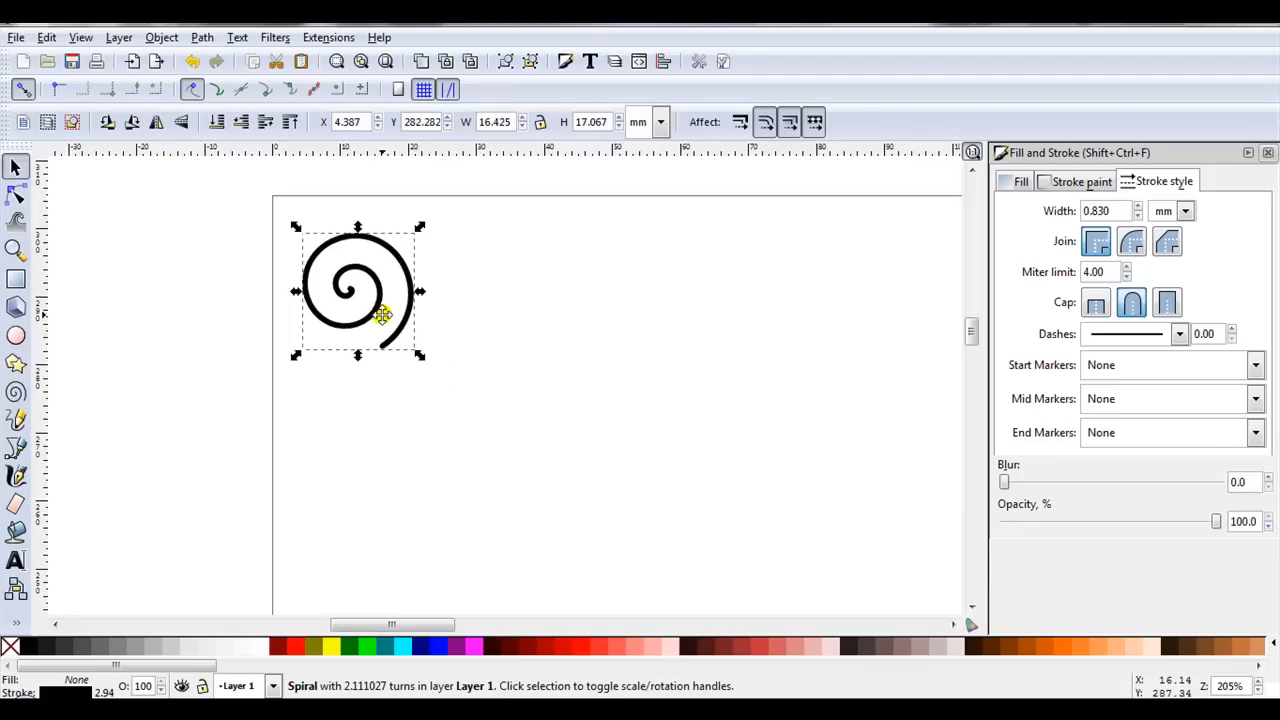
mouse_move(370, 320)
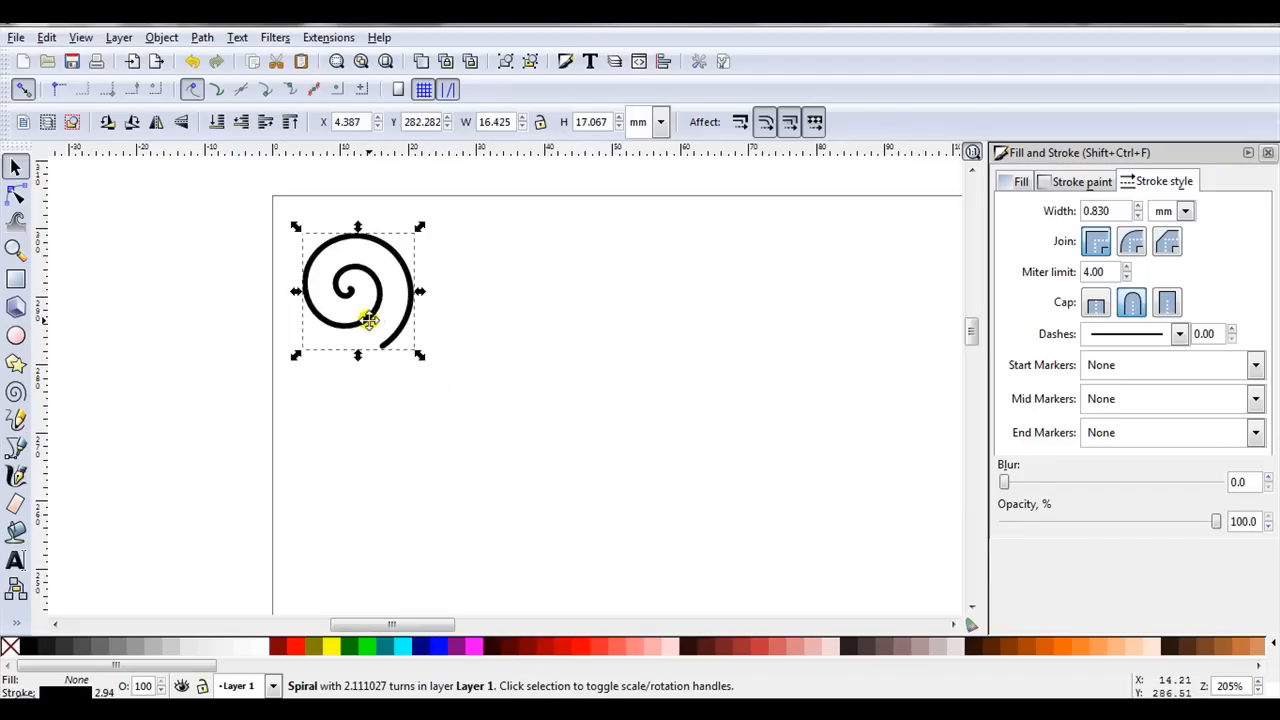
mouse_move(414, 247)
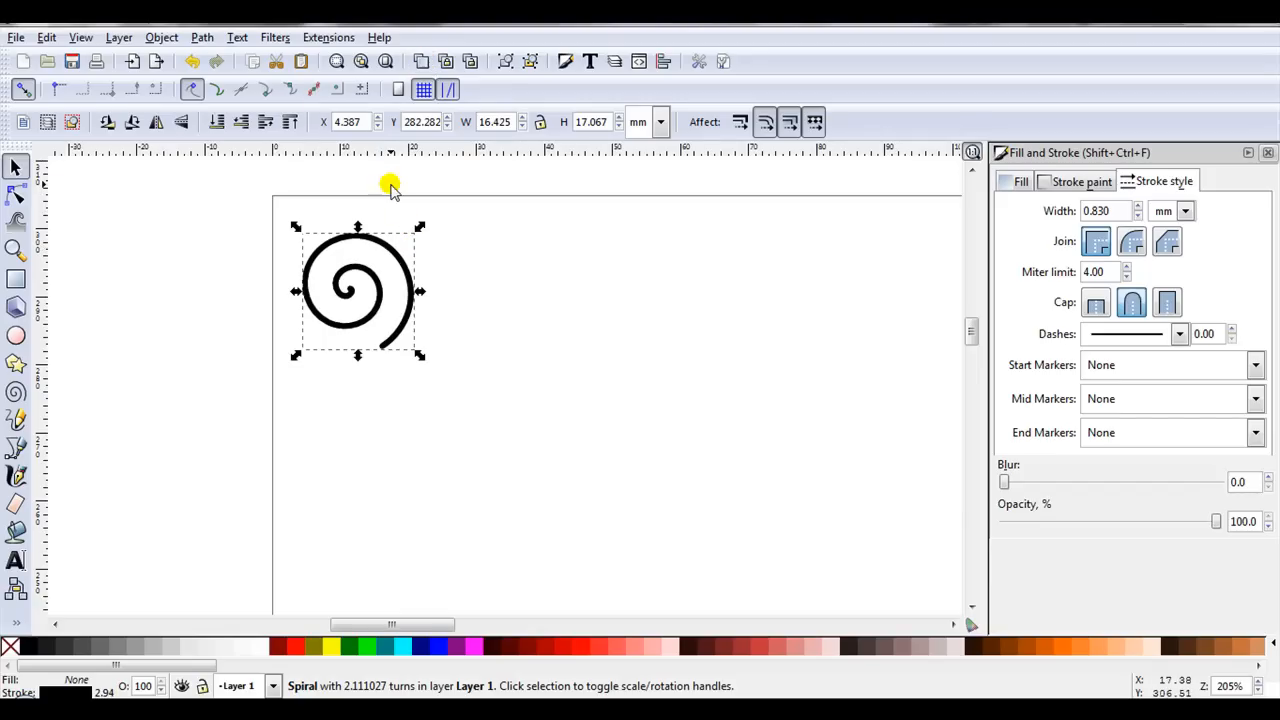
left_click_drag(420, 225, 470, 295)
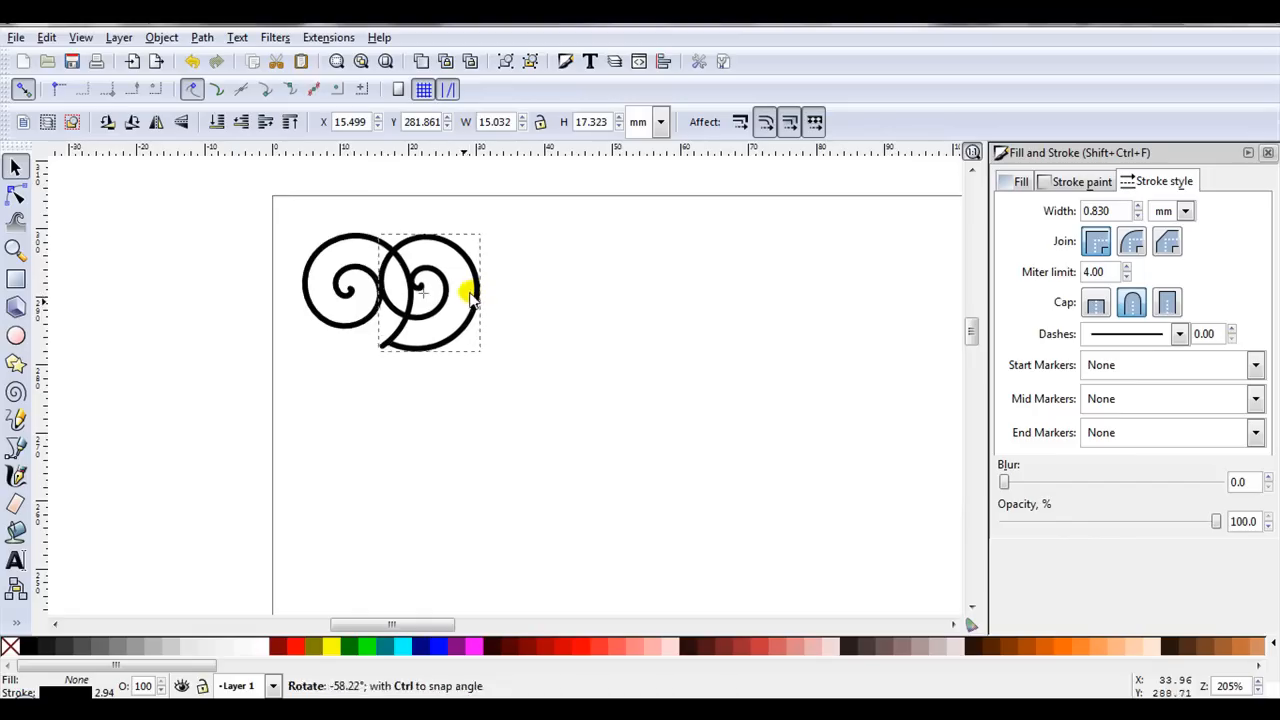
left_click(430, 292)
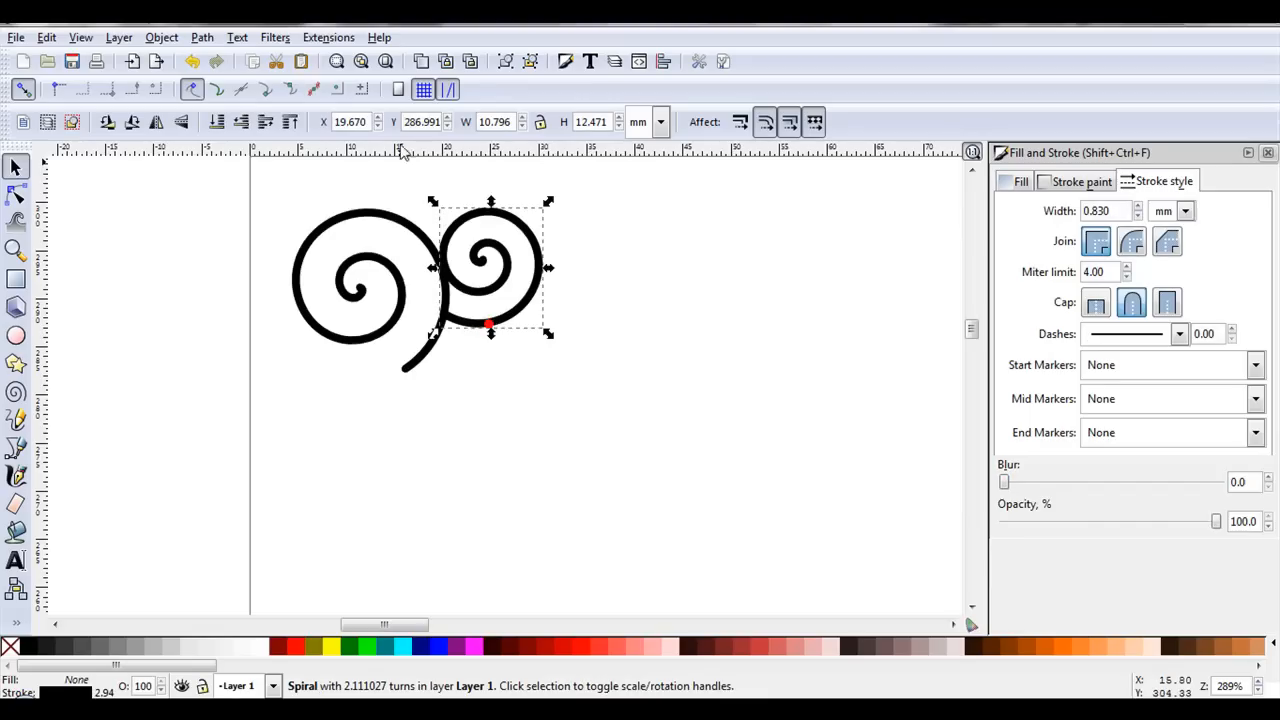
- Scale the copy smaller and roll in its outer tail to about 2.04 turns
scroll("down", 3)
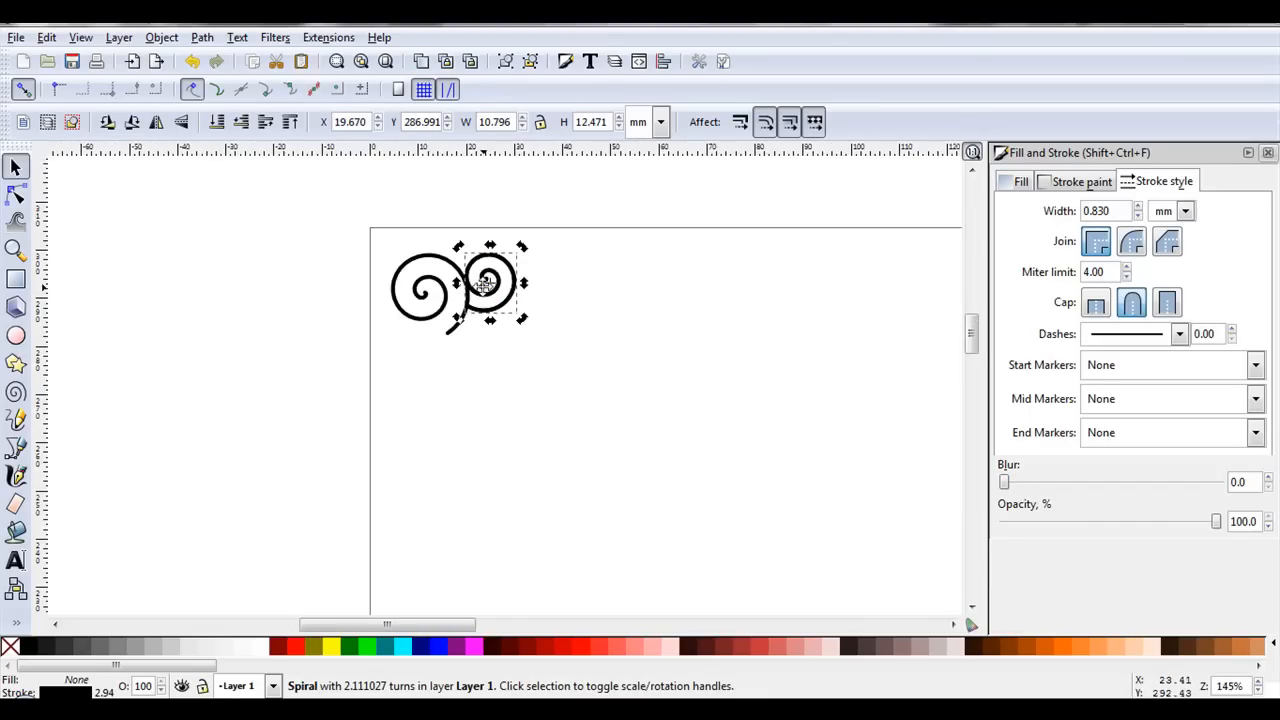
left_click_drag(485, 283, 498, 365)
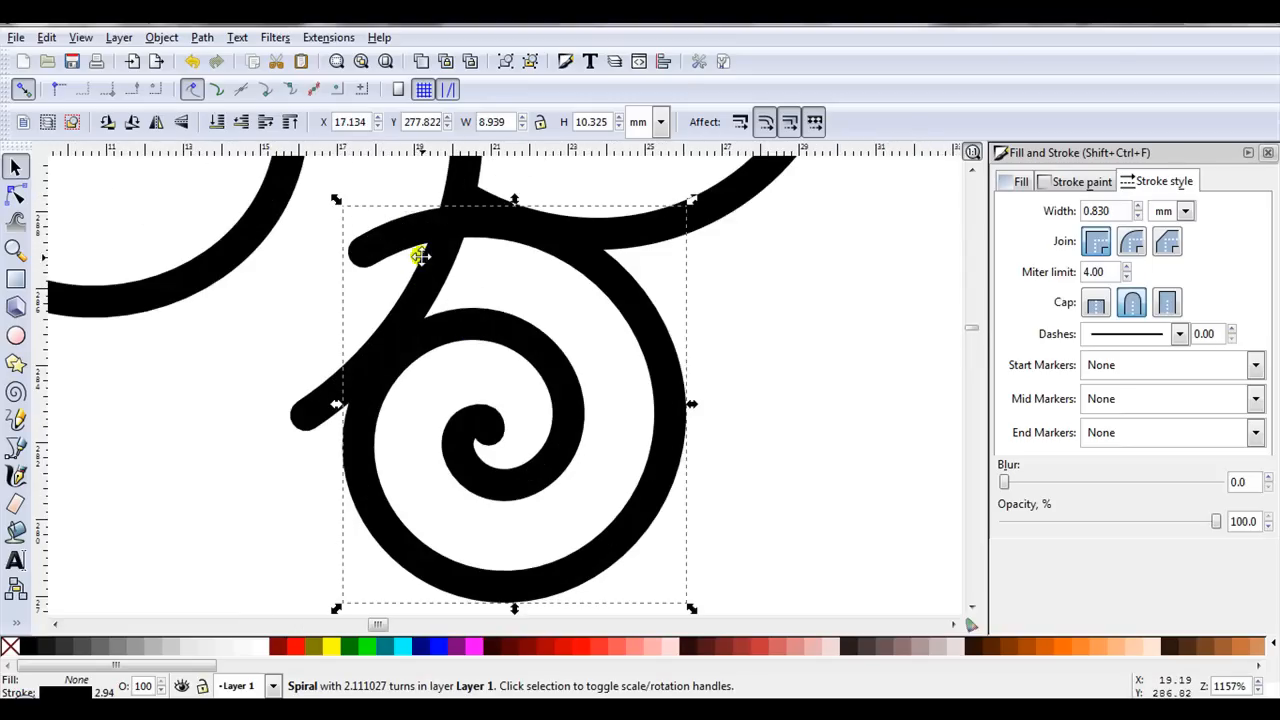
mouse_move(368, 255)
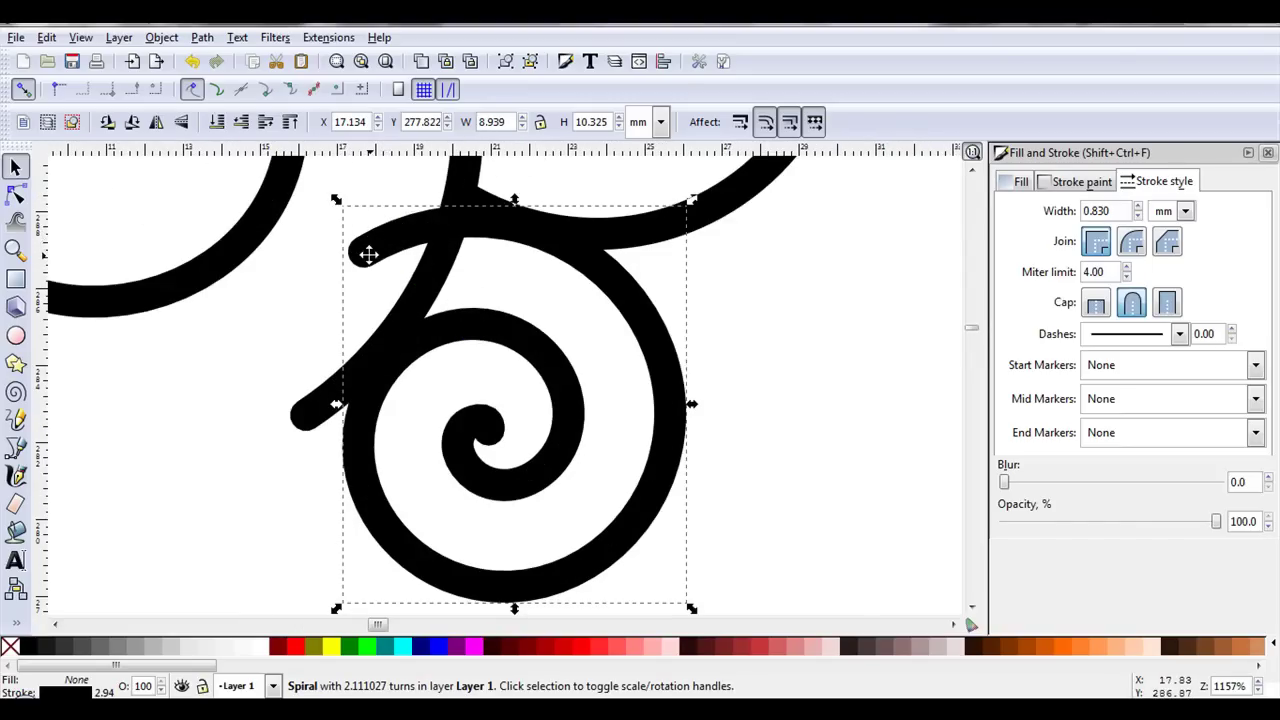
mouse_move(390, 318)
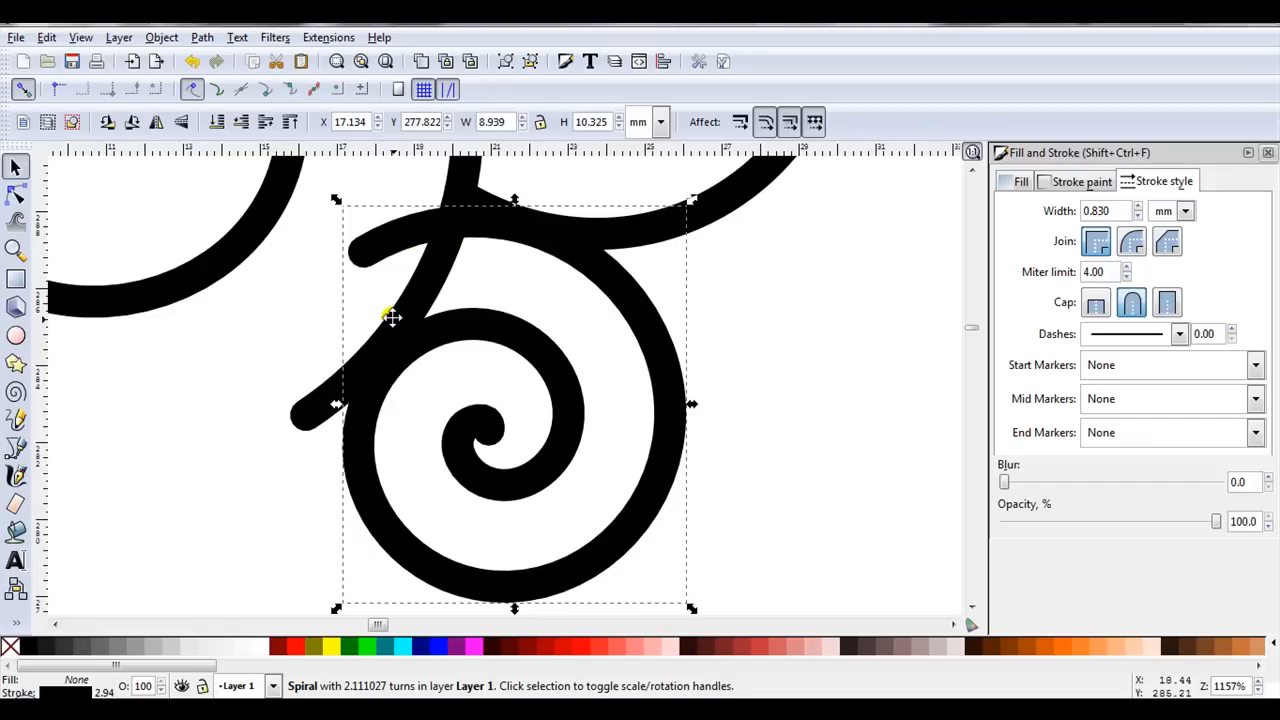
mouse_move(377, 248)
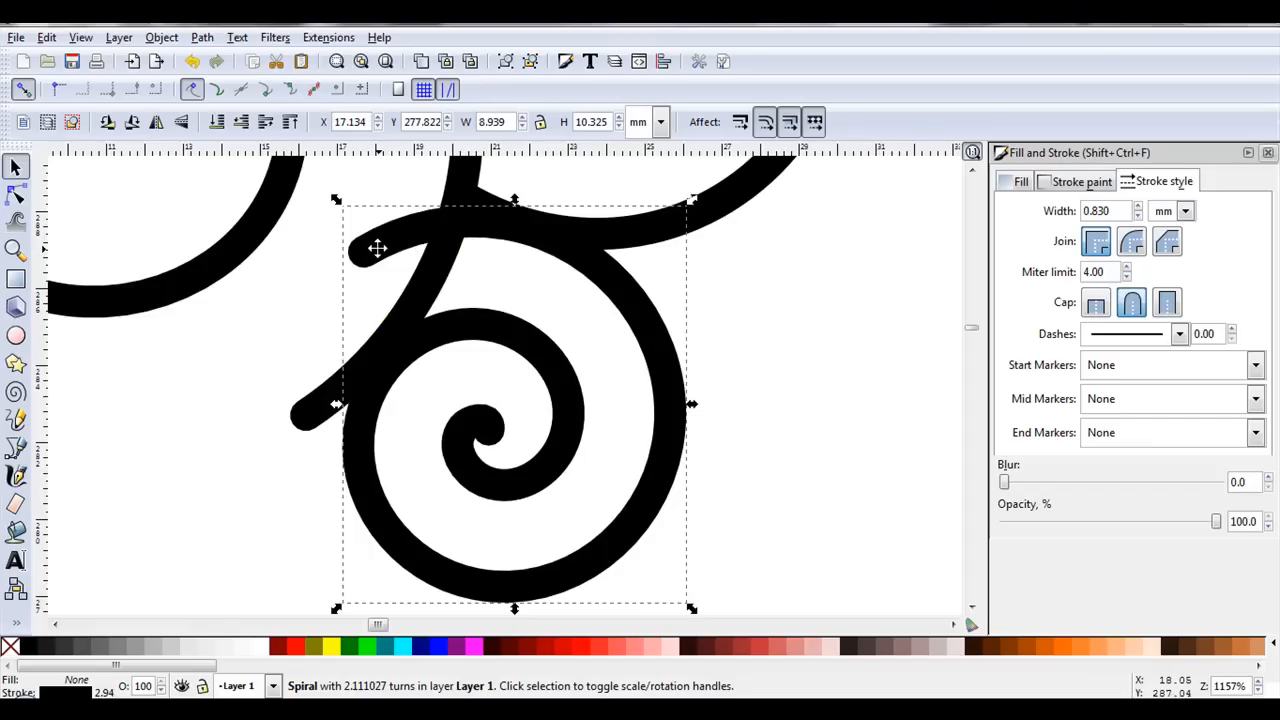
left_click(16, 391)
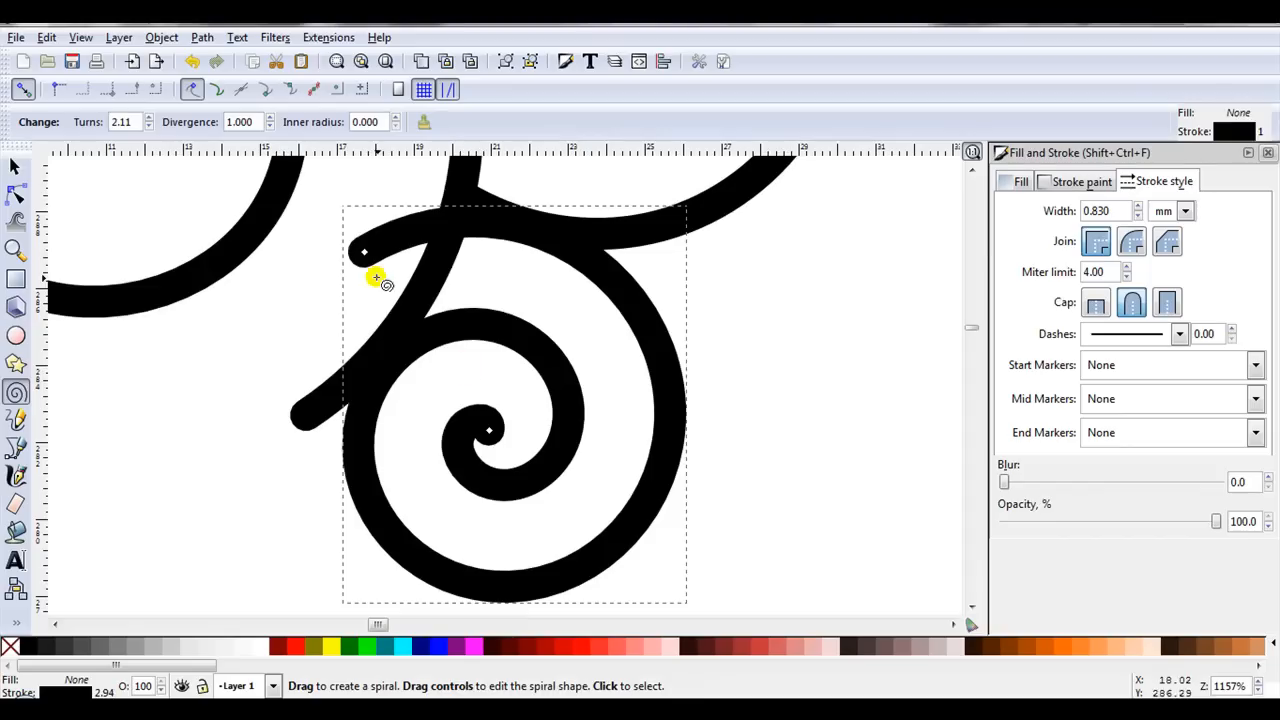
mouse_move(378, 248)
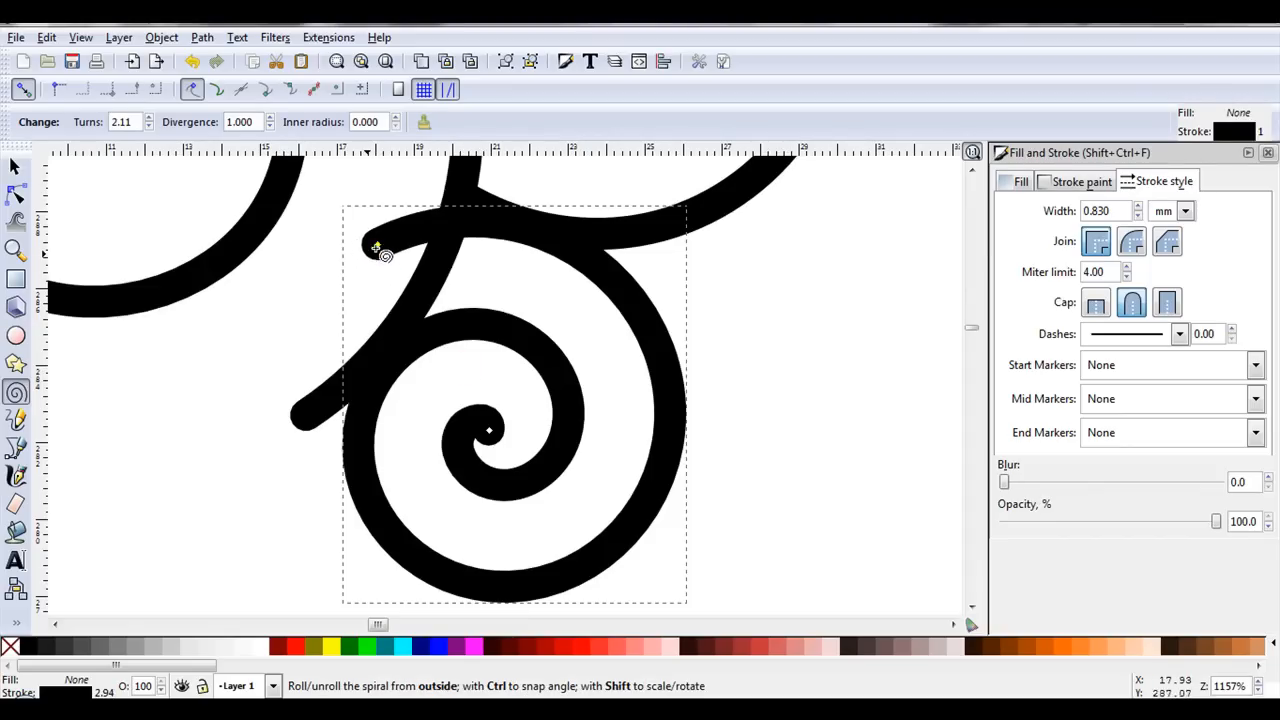
left_click(15, 167)
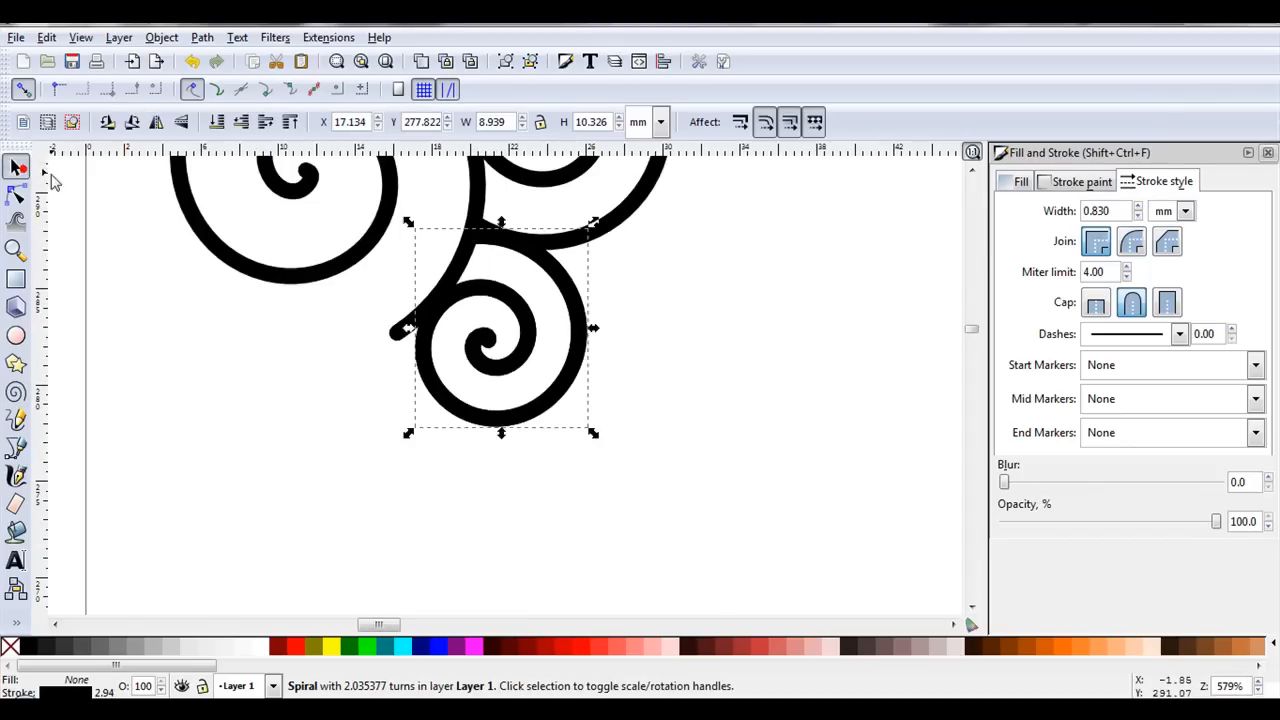
mouse_move(508, 290)
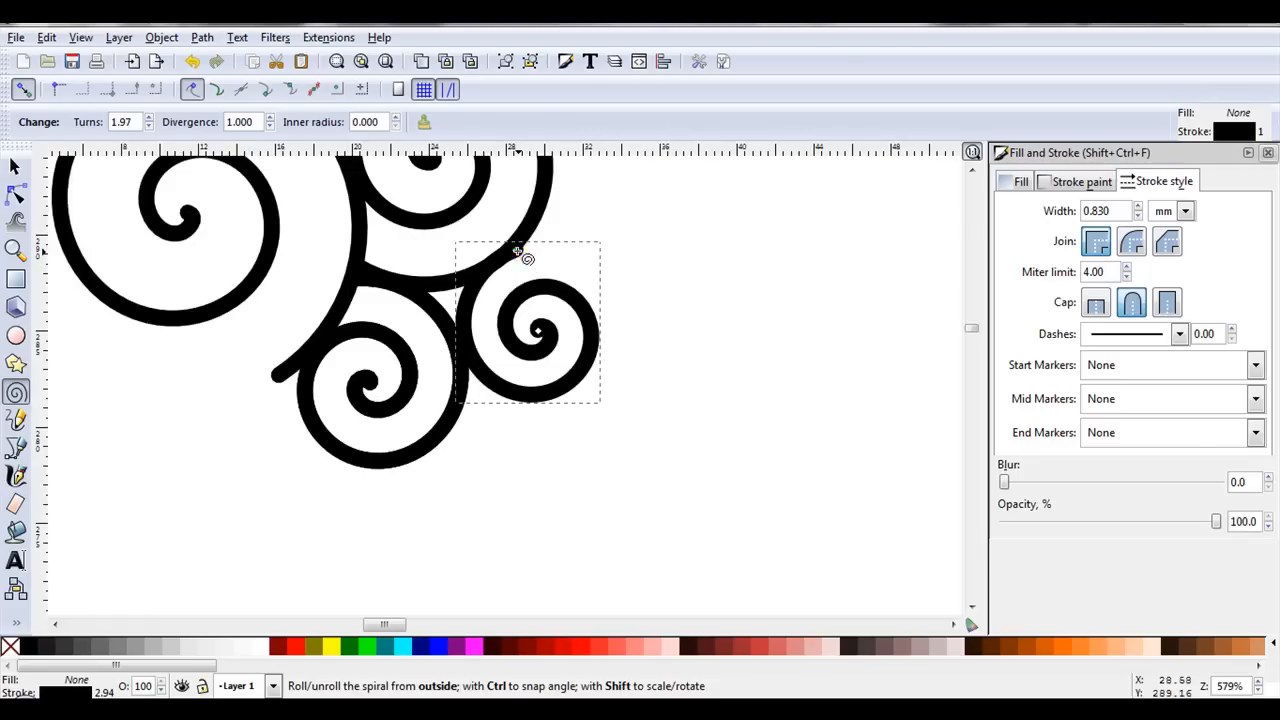
- Roll the third spiral's outer tail in to about two turns
left_click_drag(527, 257, 456, 440)
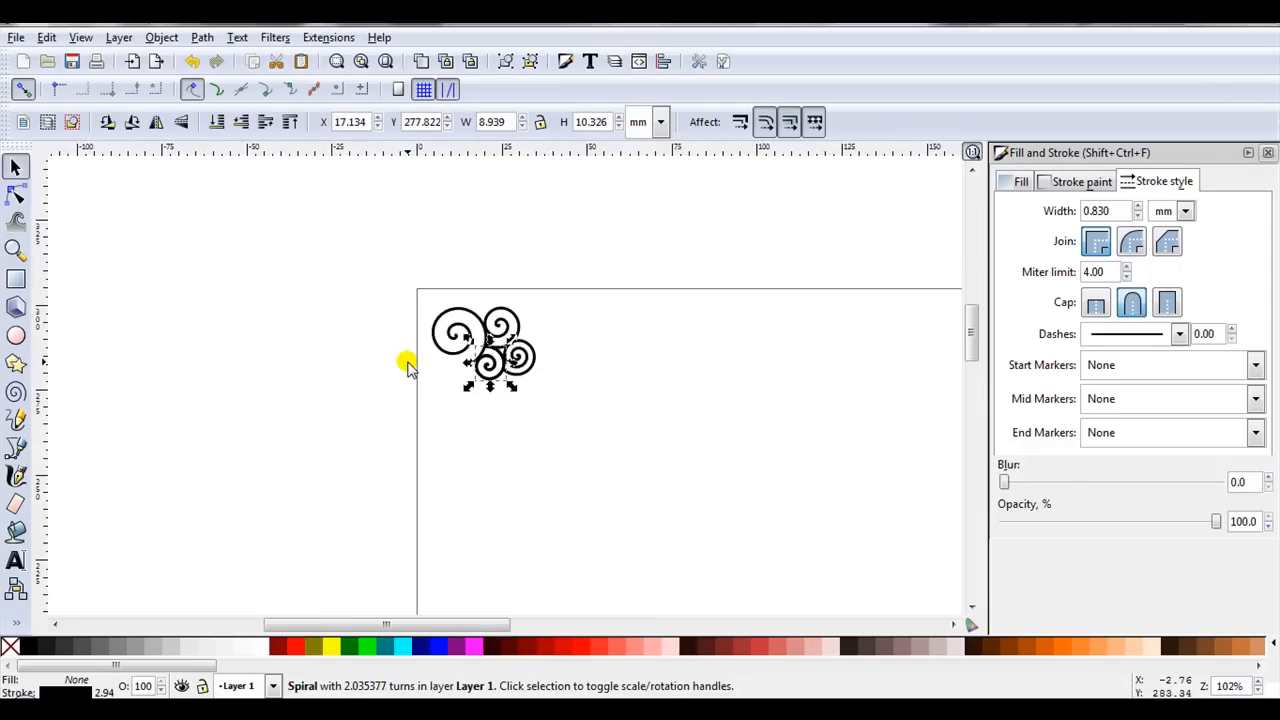
mouse_move(530, 400)
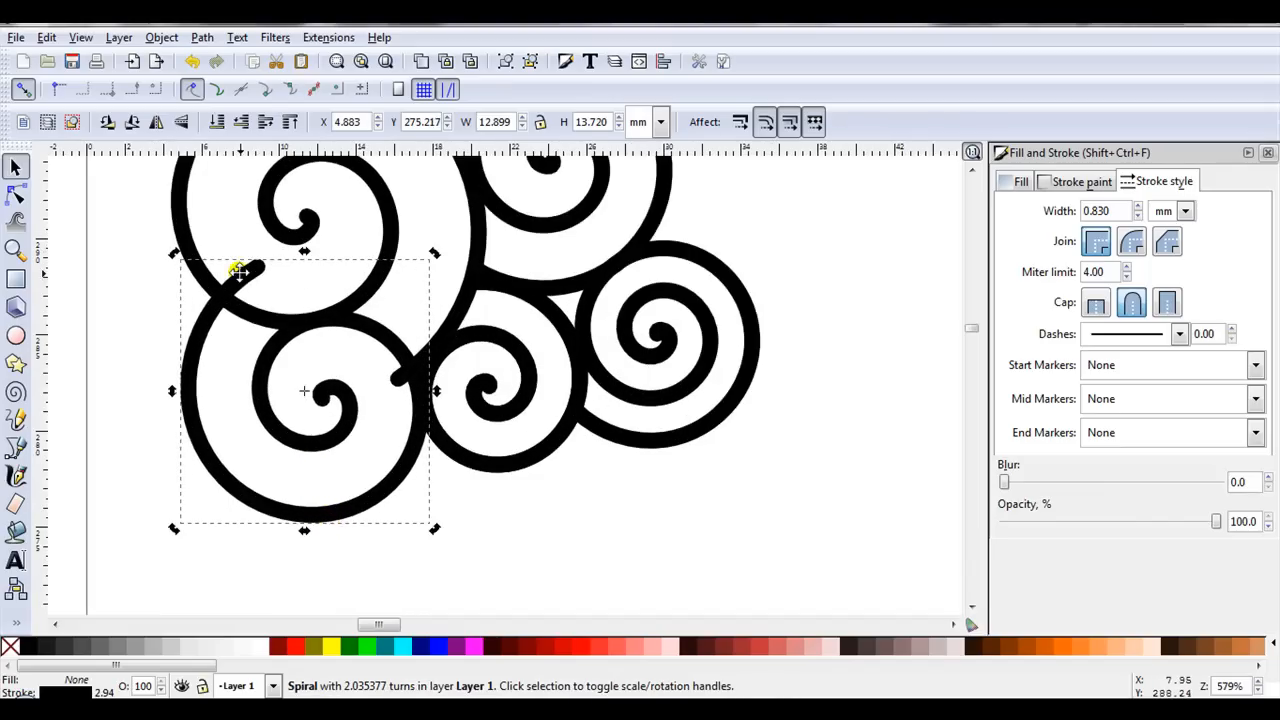
mouse_move(343, 348)
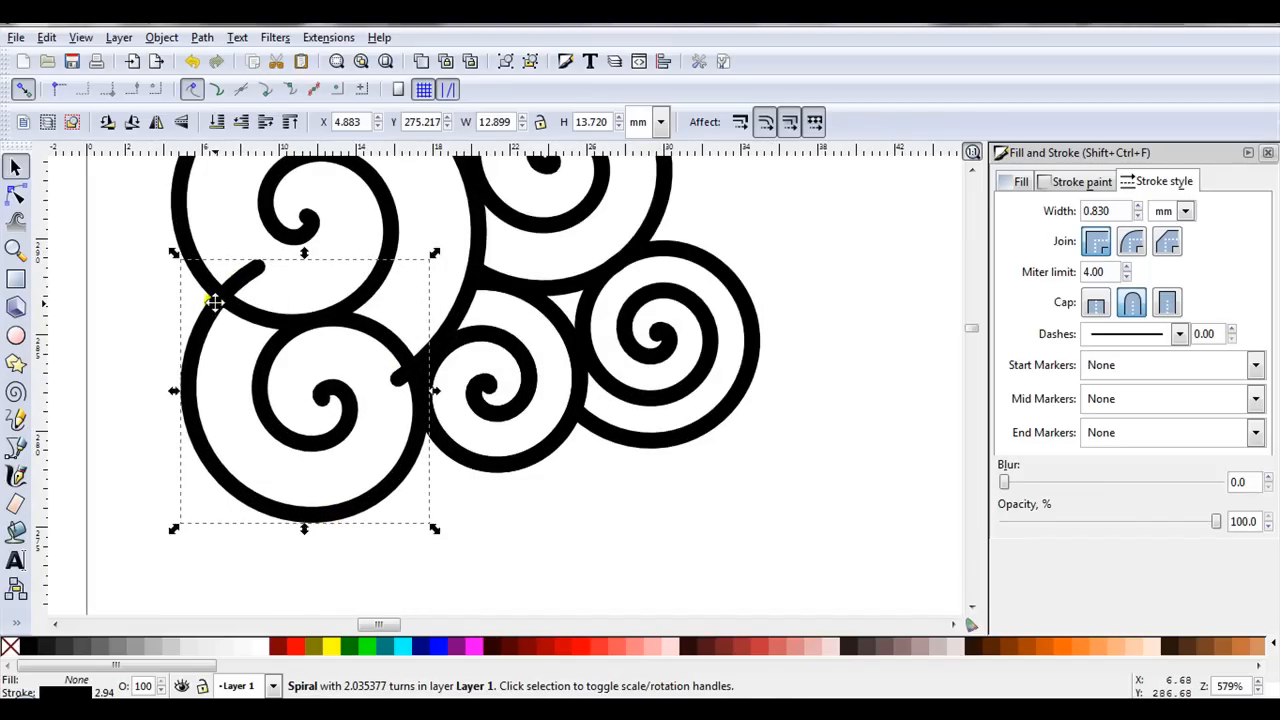
- Drag the bottom-left spiral's outer handle with the Spiral tool to shorten its tail
left_click(15, 392)
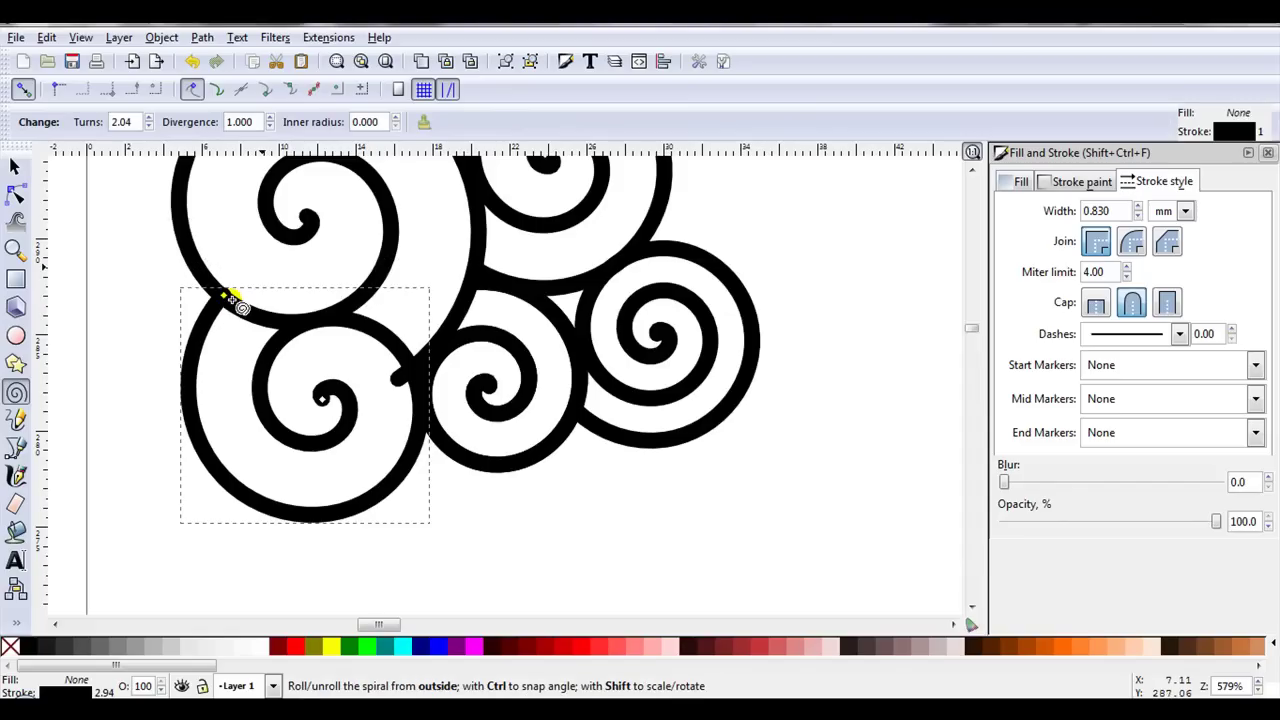
left_click_drag(238, 305, 430, 378)
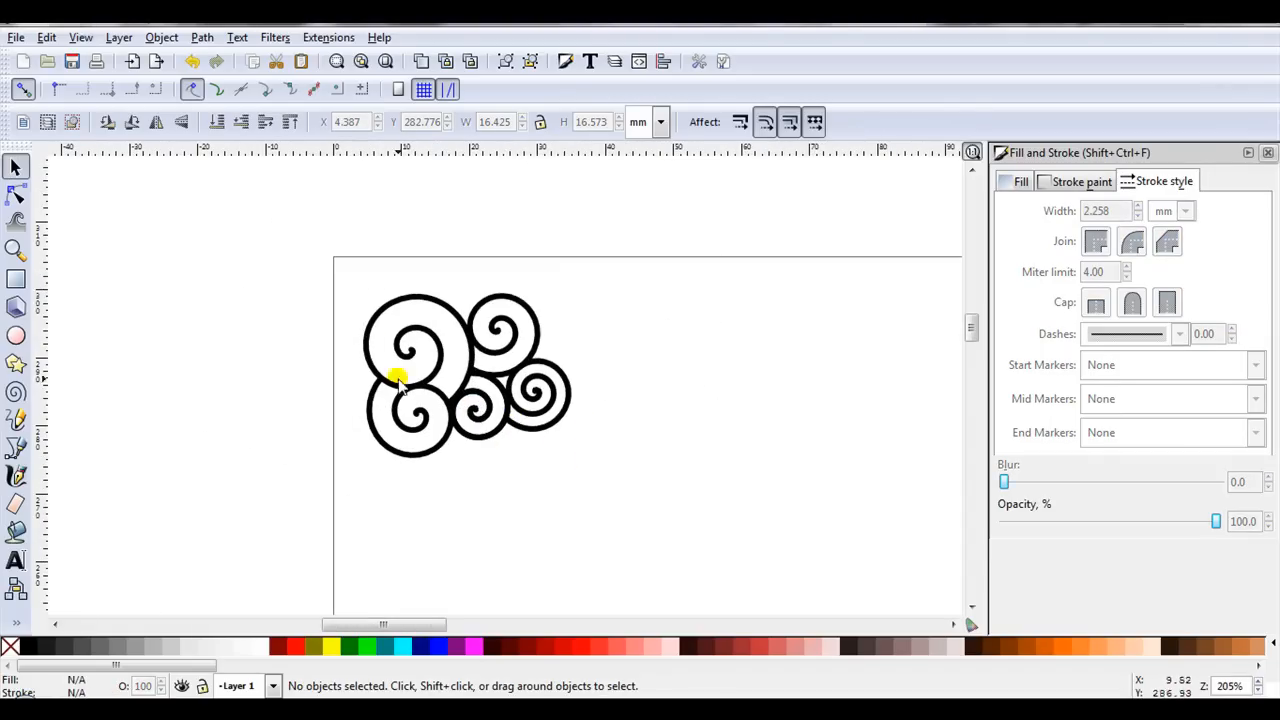
mouse_move(347, 285)
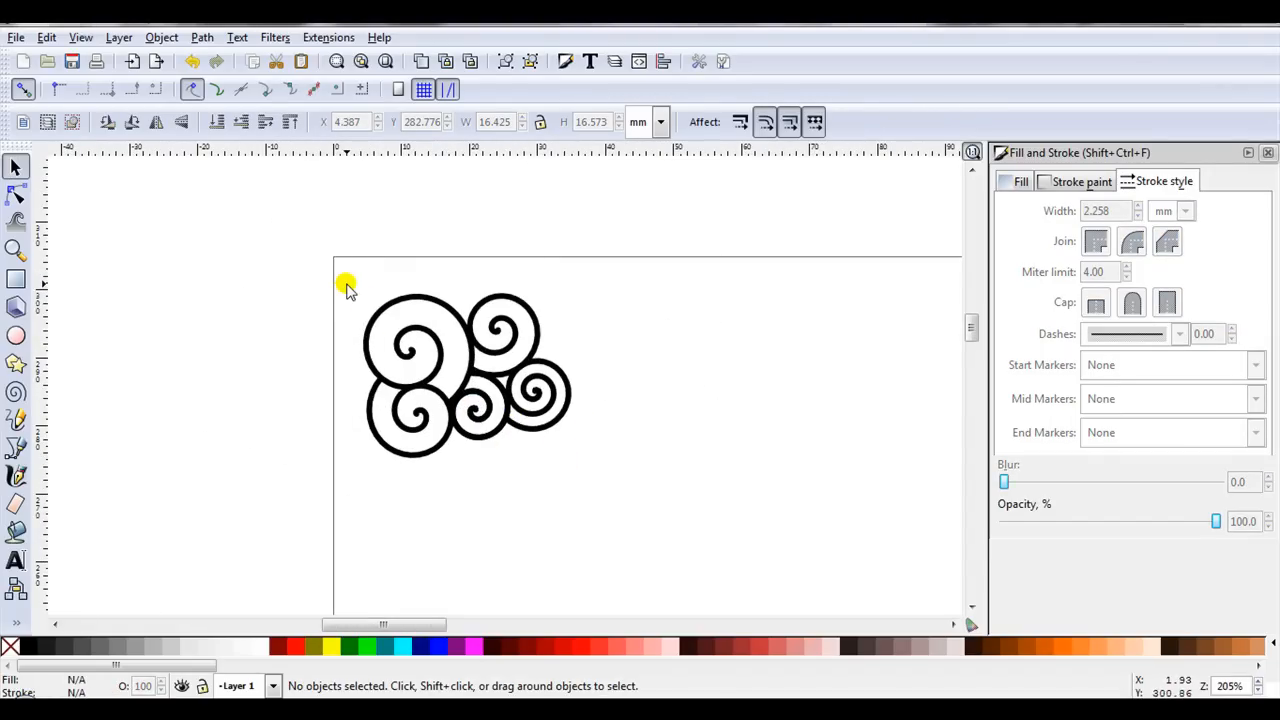
mouse_move(362, 375)
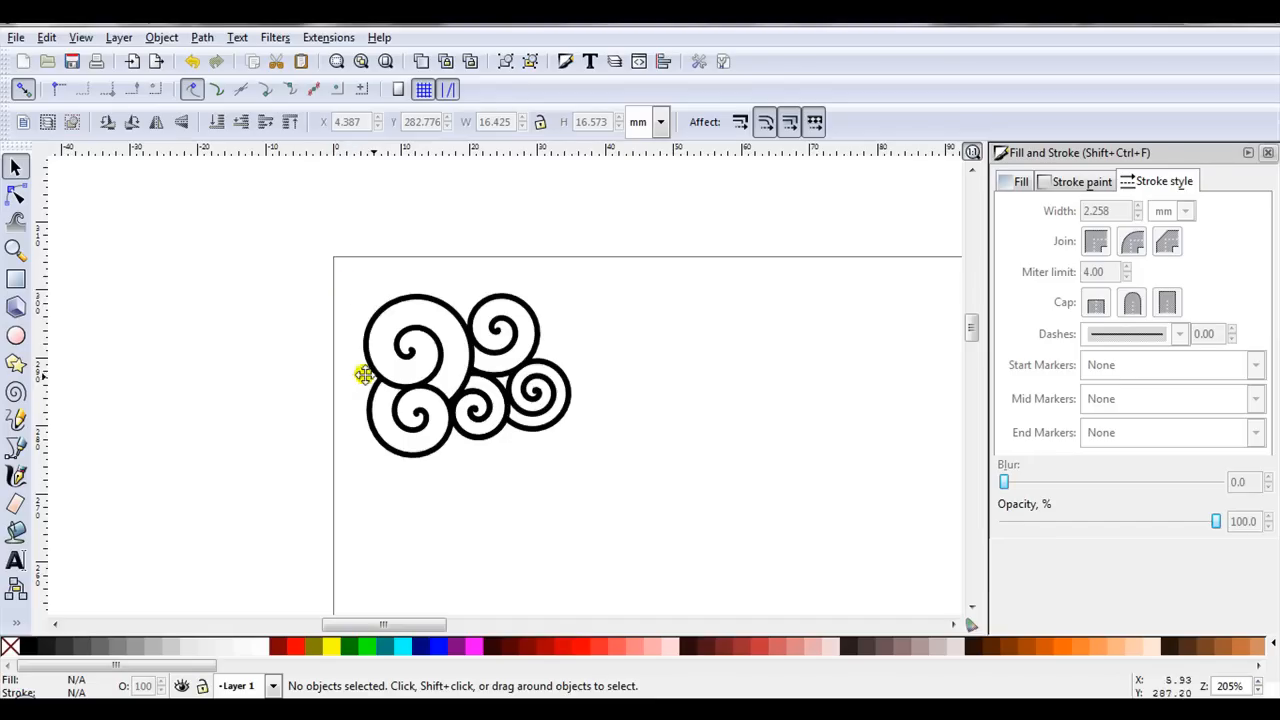
mouse_move(436, 390)
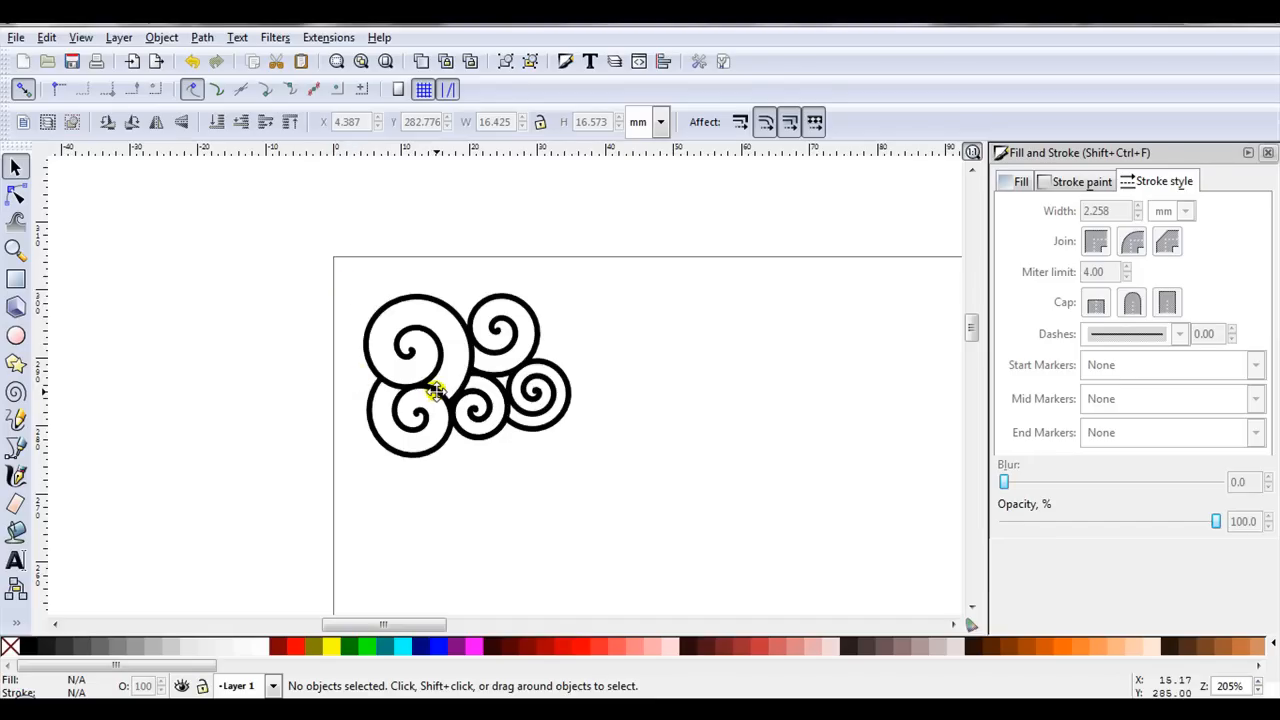
mouse_move(458, 420)
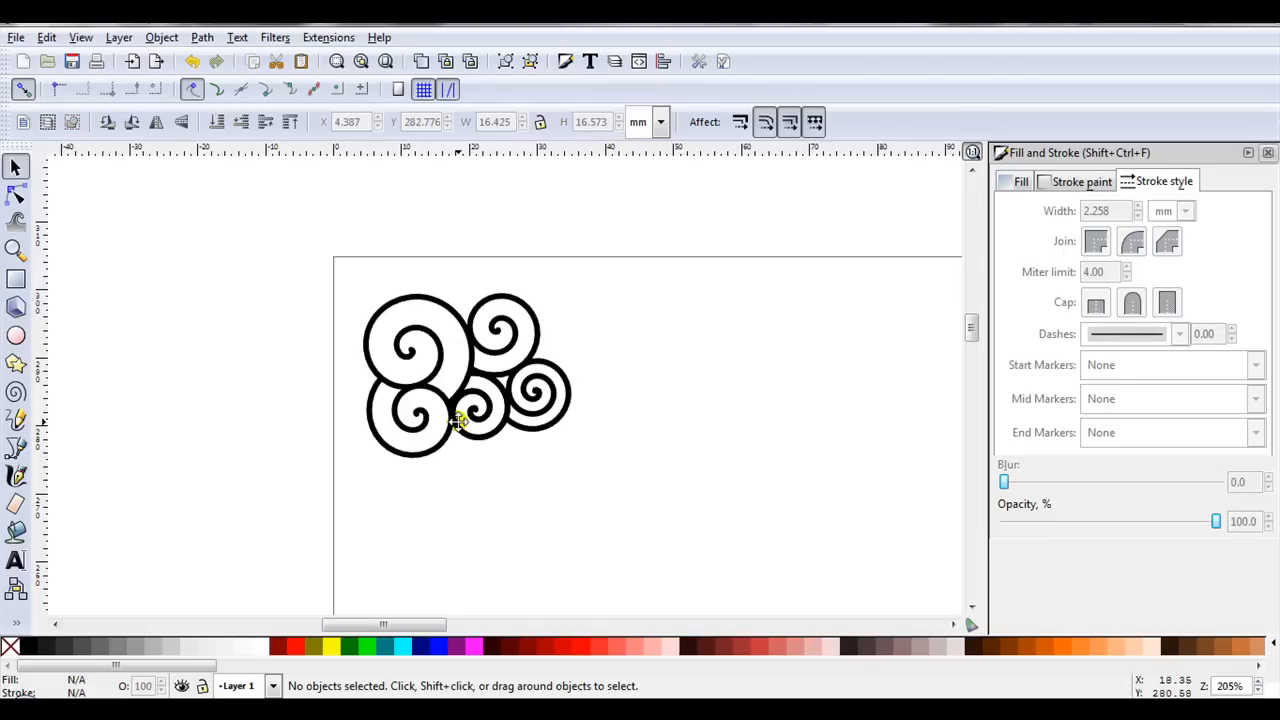
mouse_move(550, 610)
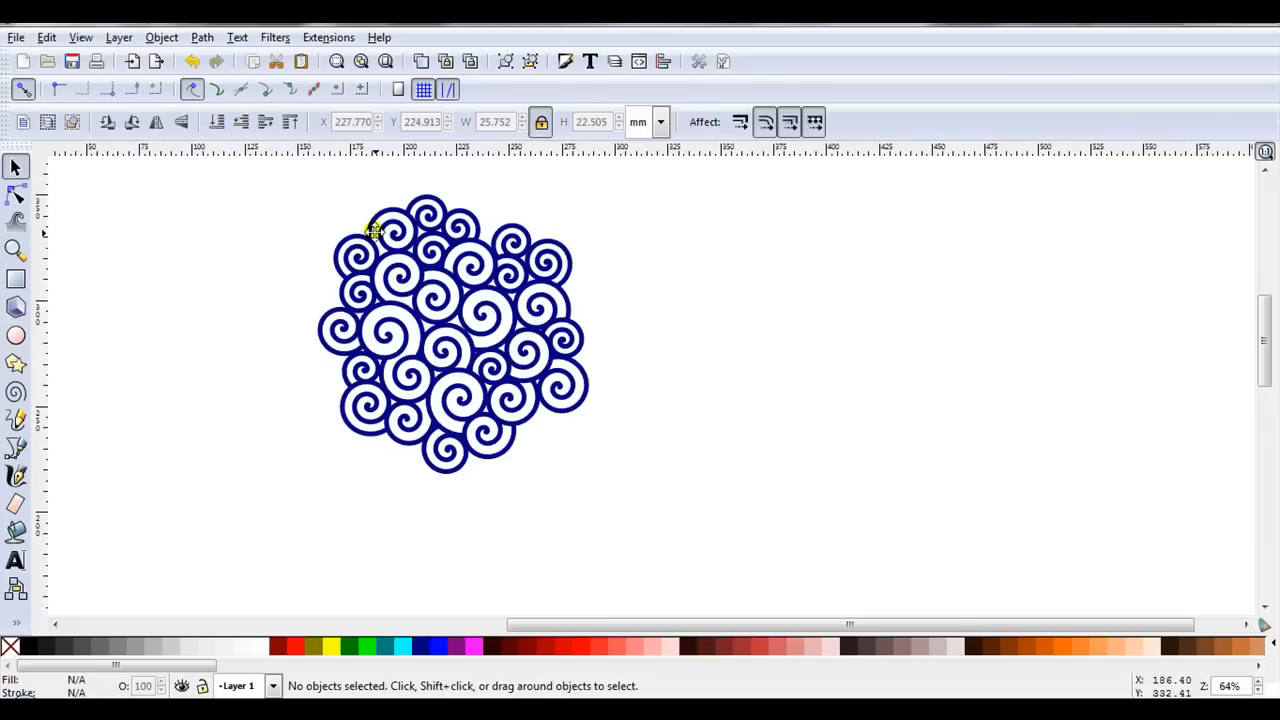
mouse_move(297, 220)
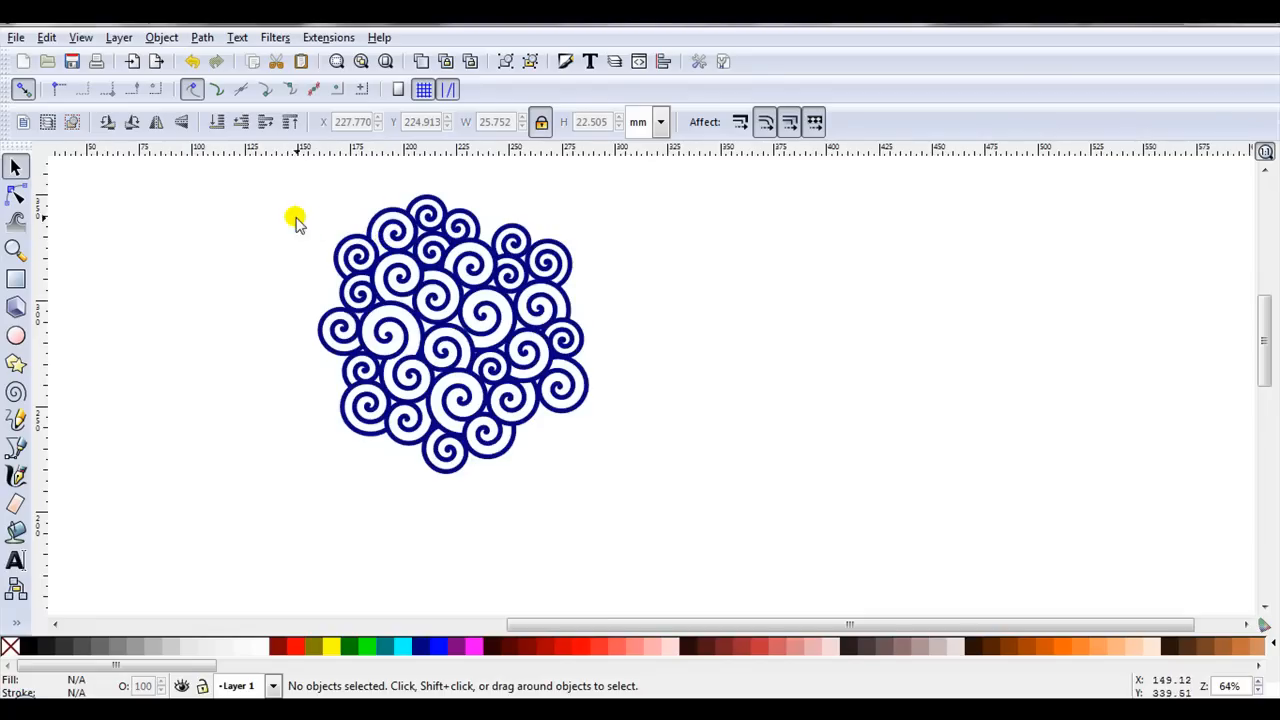
left_click(418, 62)
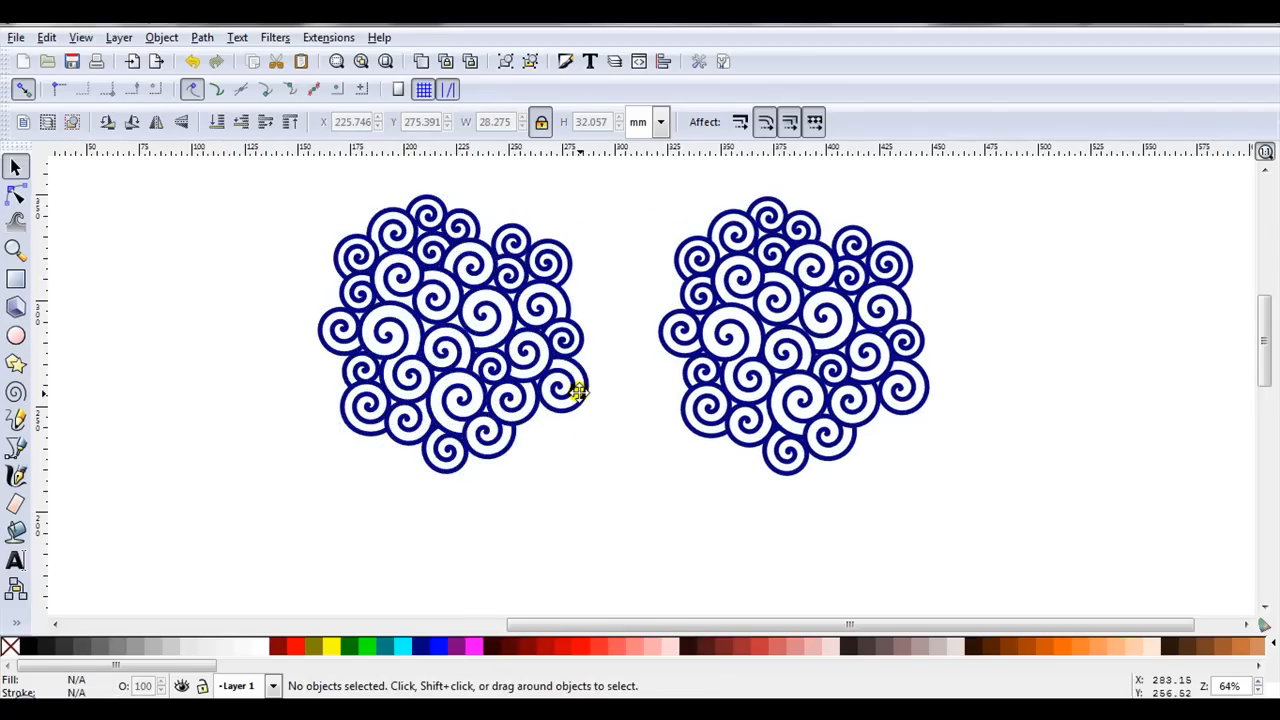
mouse_move(578, 392)
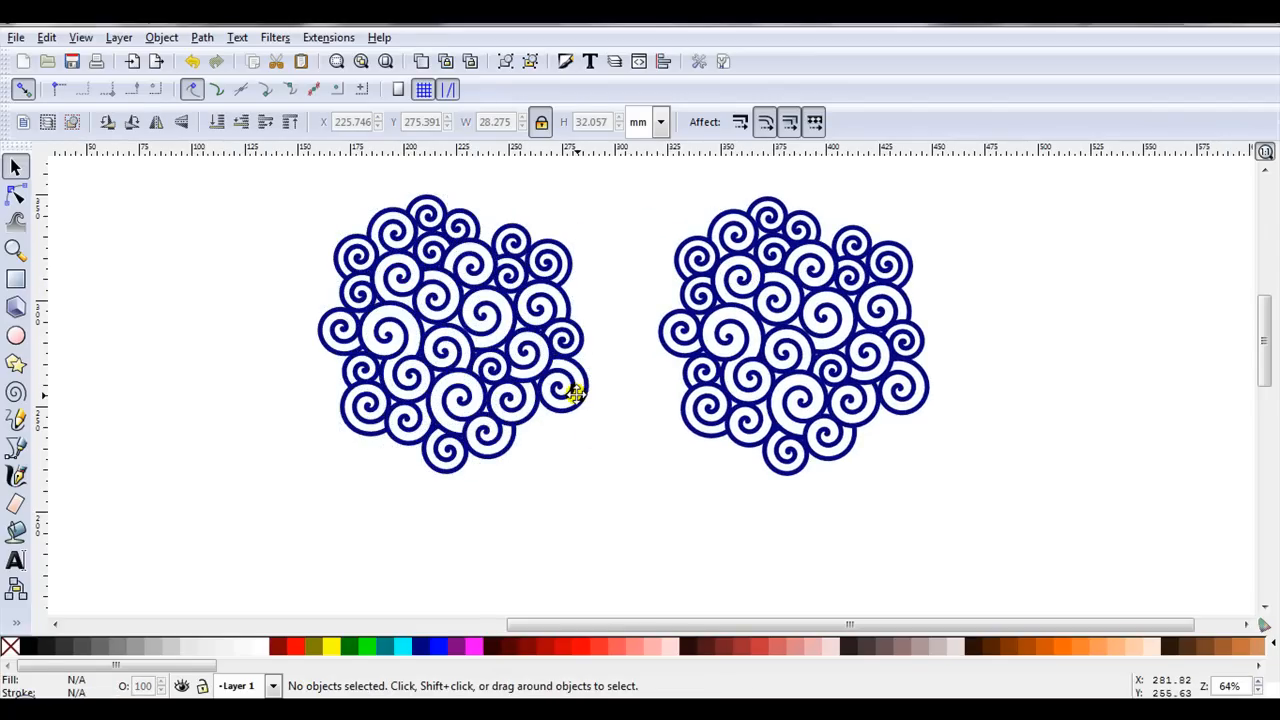
mouse_move(455, 325)
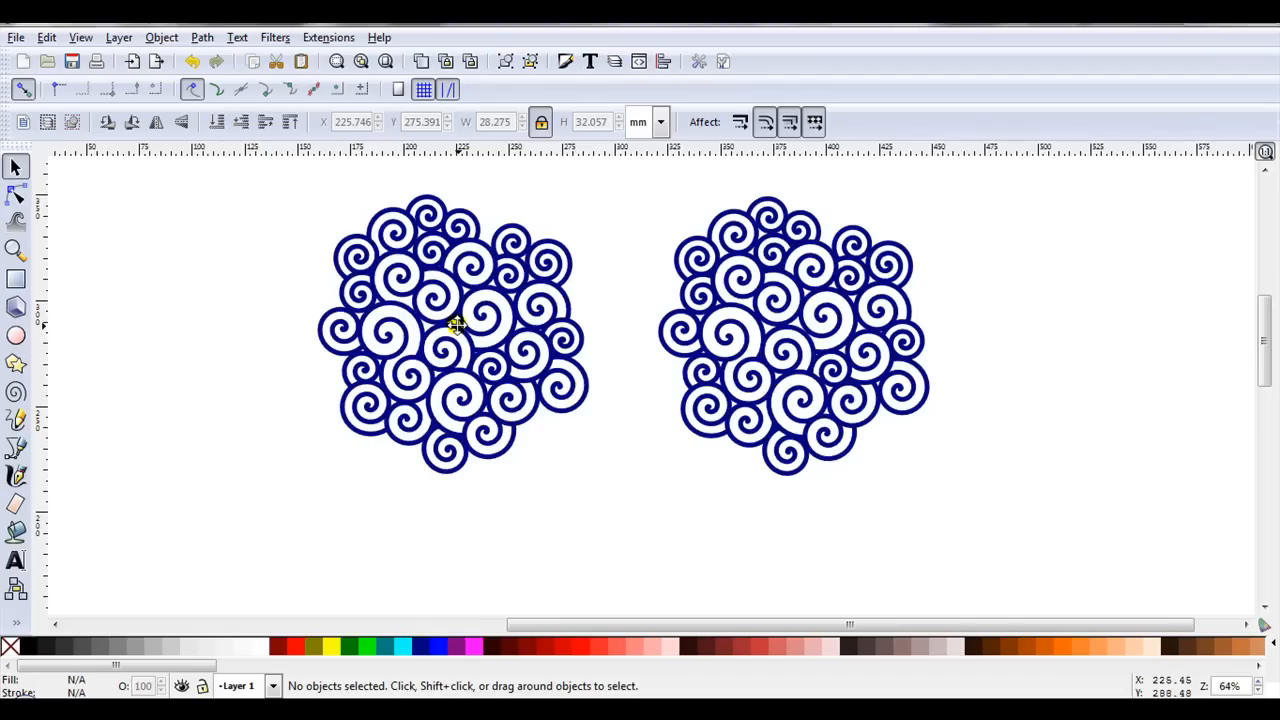
mouse_move(450, 200)
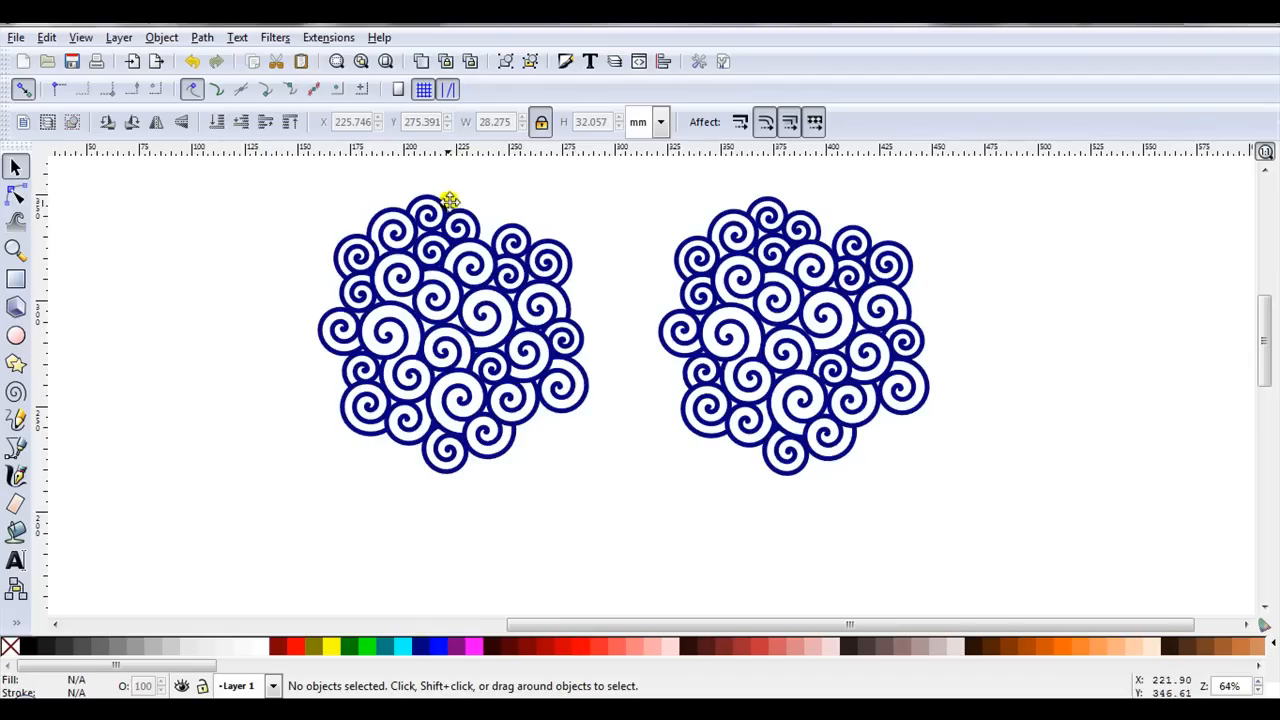
mouse_move(430, 295)
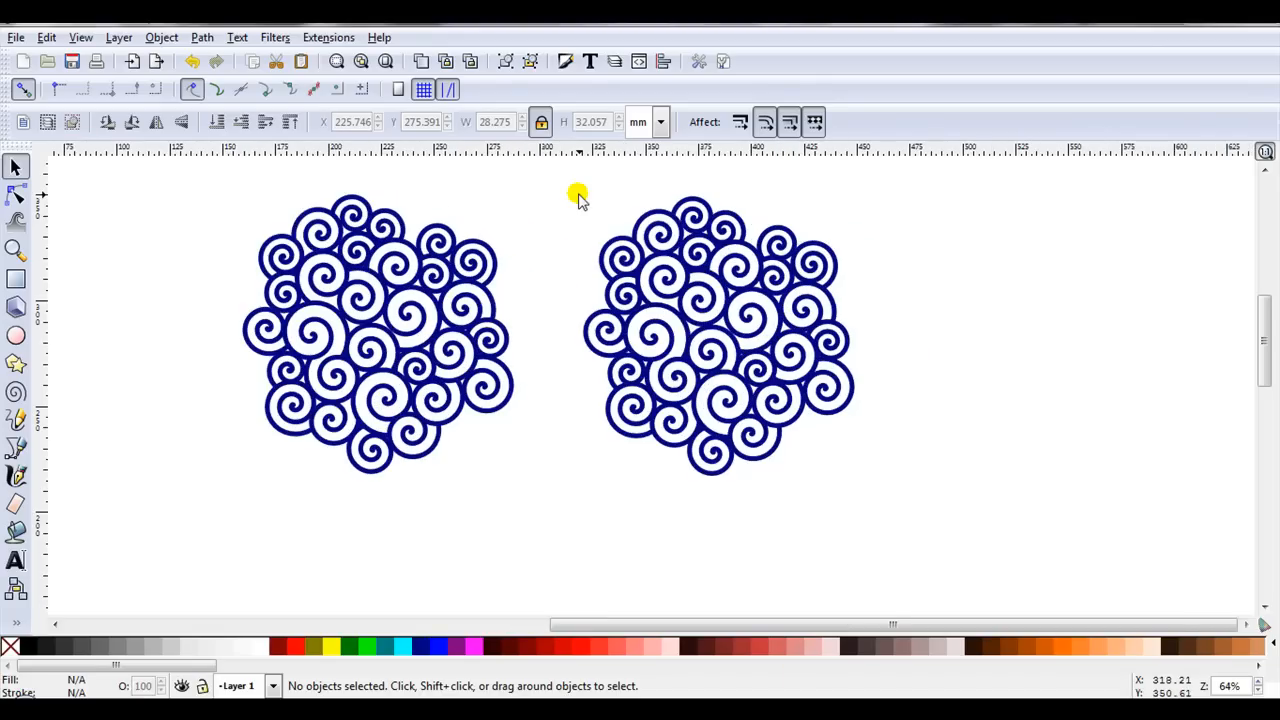
- Rubber-band select the 29 spirals of the right-hand cluster
left_click_drag(578, 193, 898, 518)
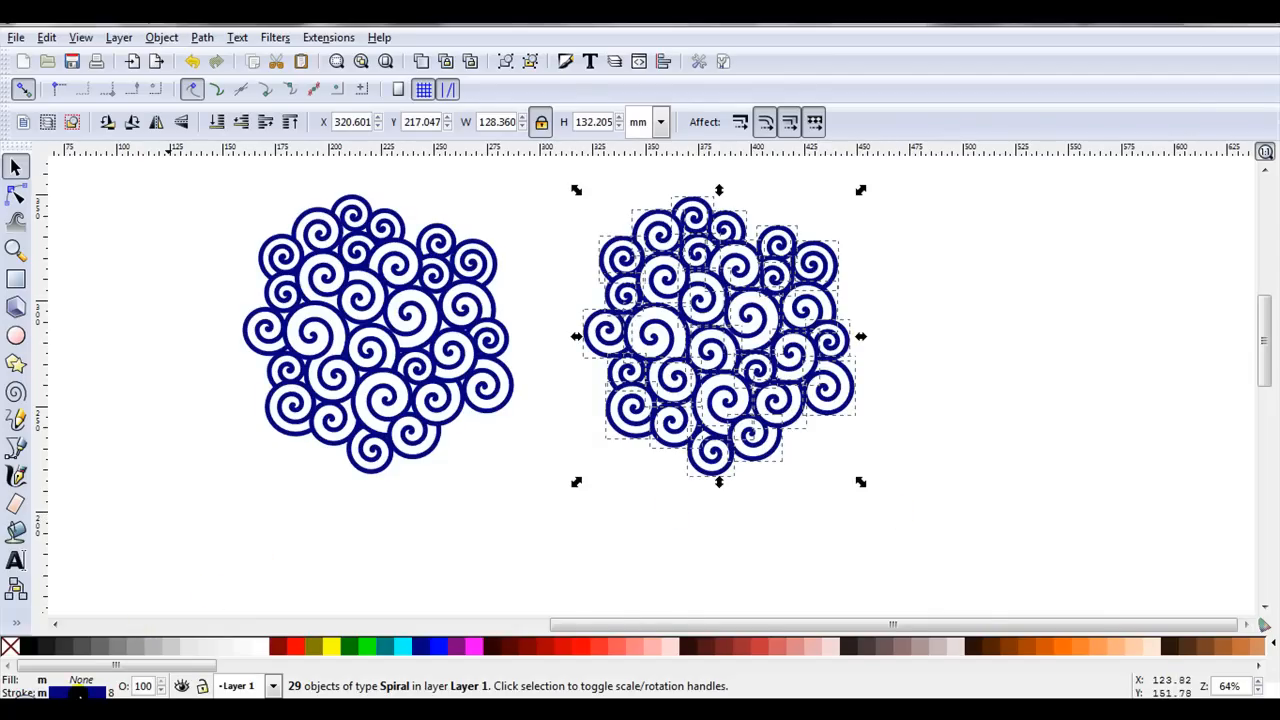
mouse_move(658, 425)
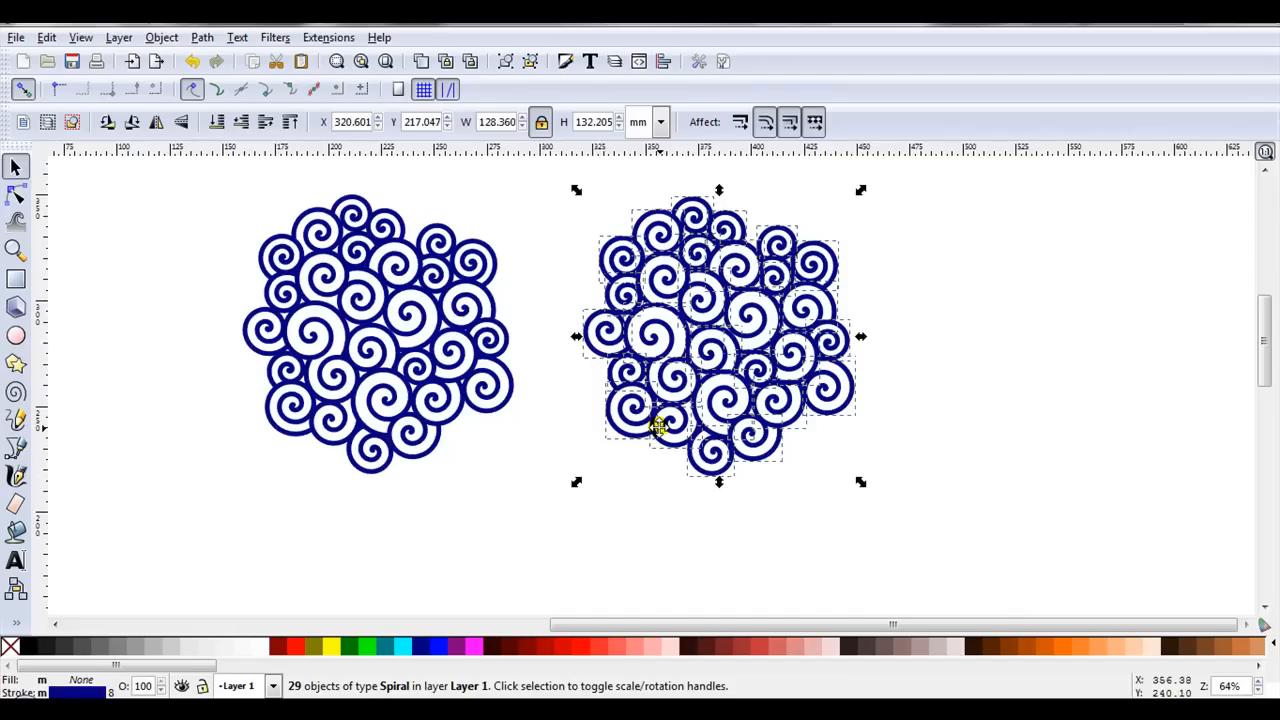
mouse_move(640, 438)
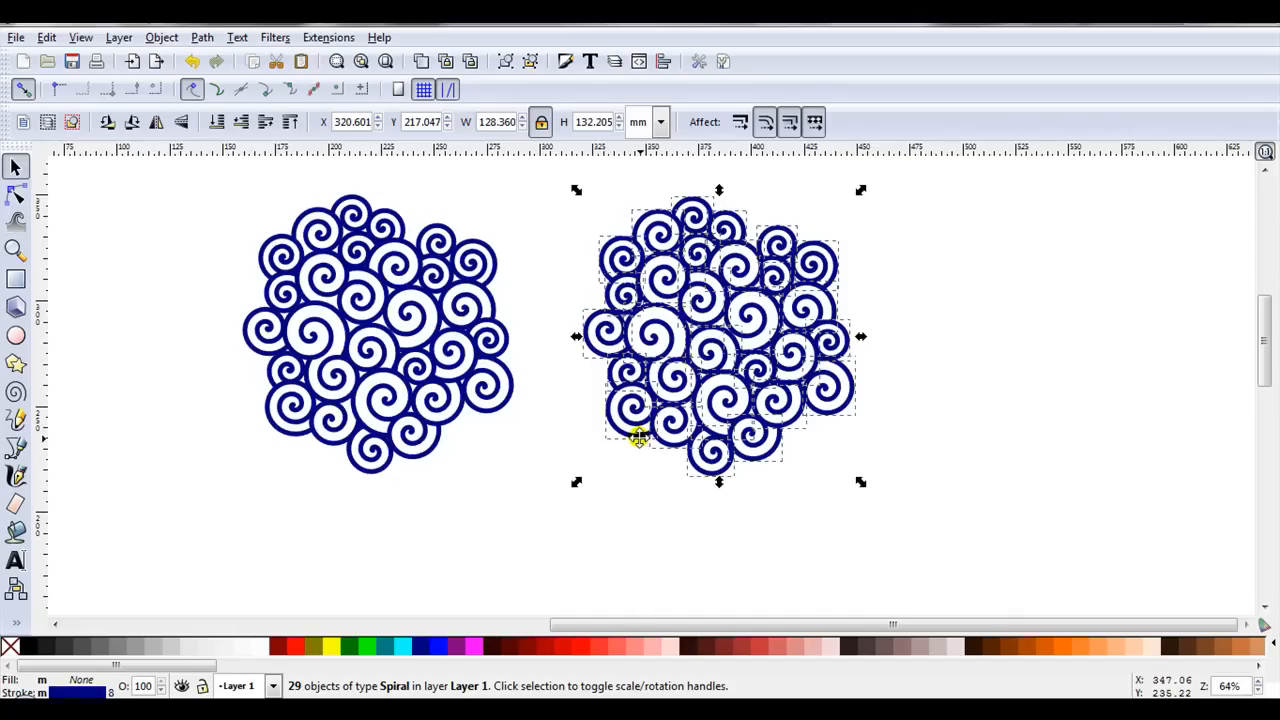
mouse_move(628, 442)
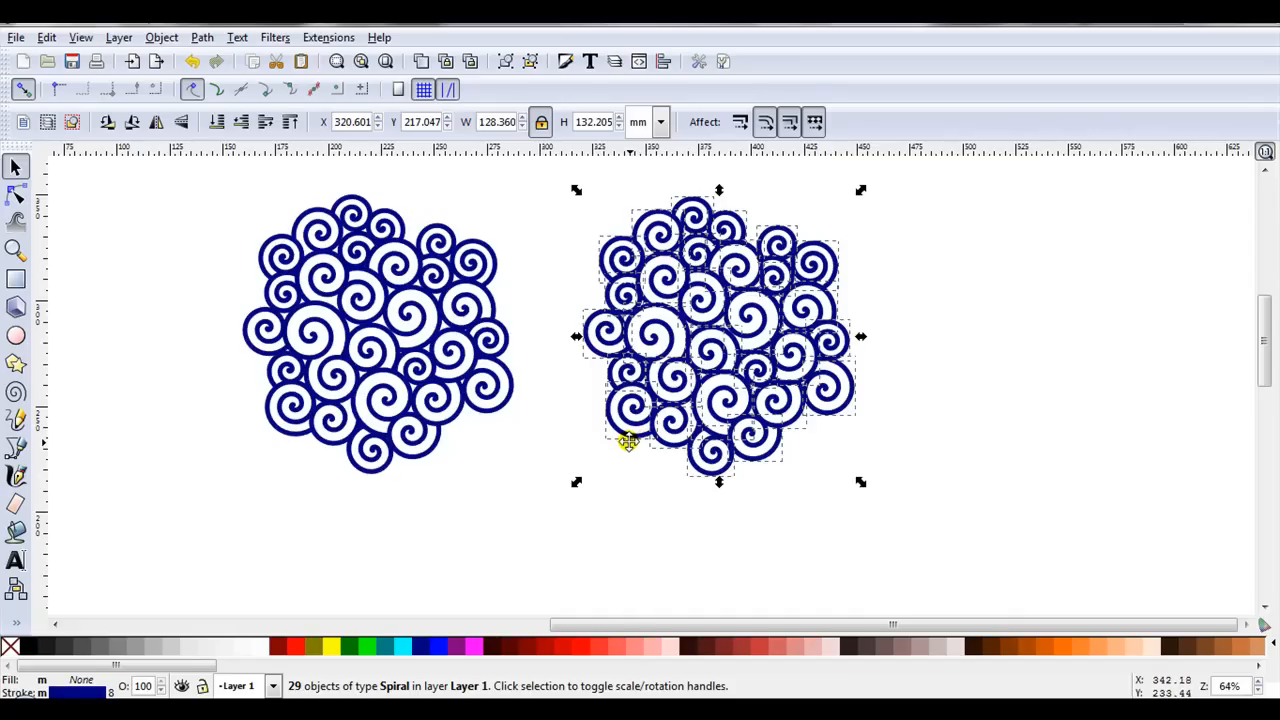
mouse_move(360, 143)
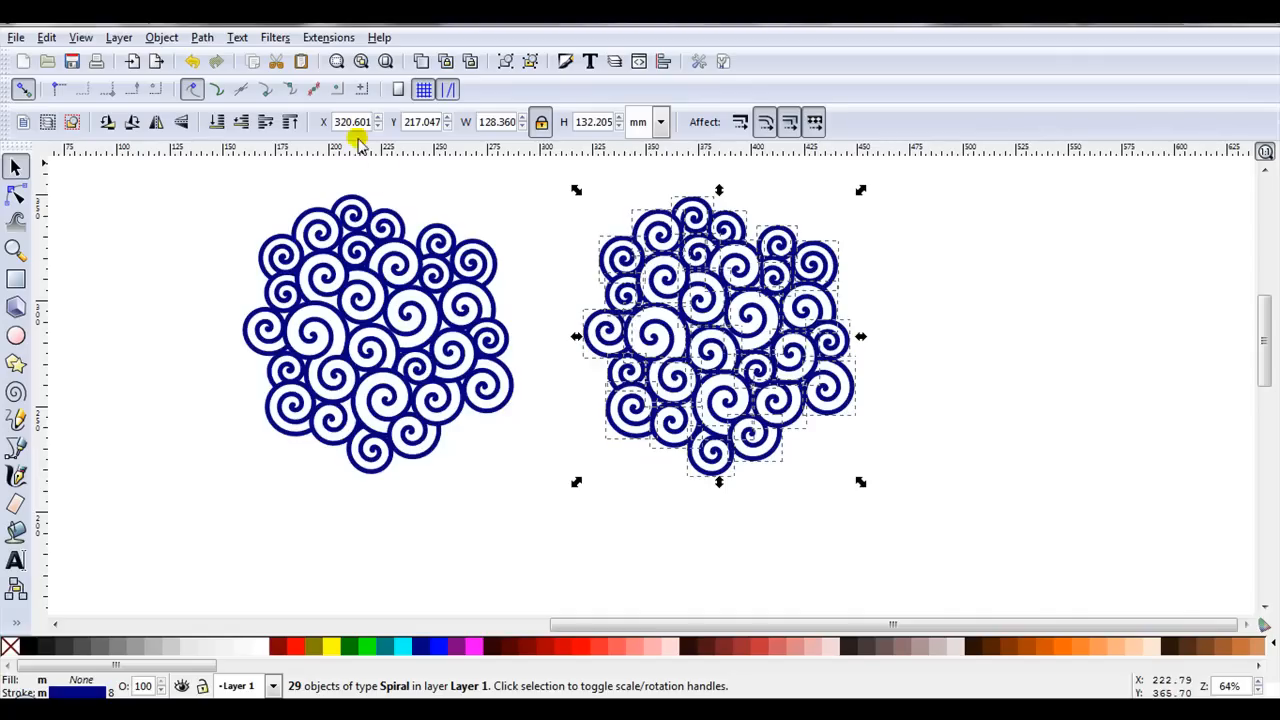
- Apply Path > Stroke to Path to the 29 selected spirals
left_click(201, 37)
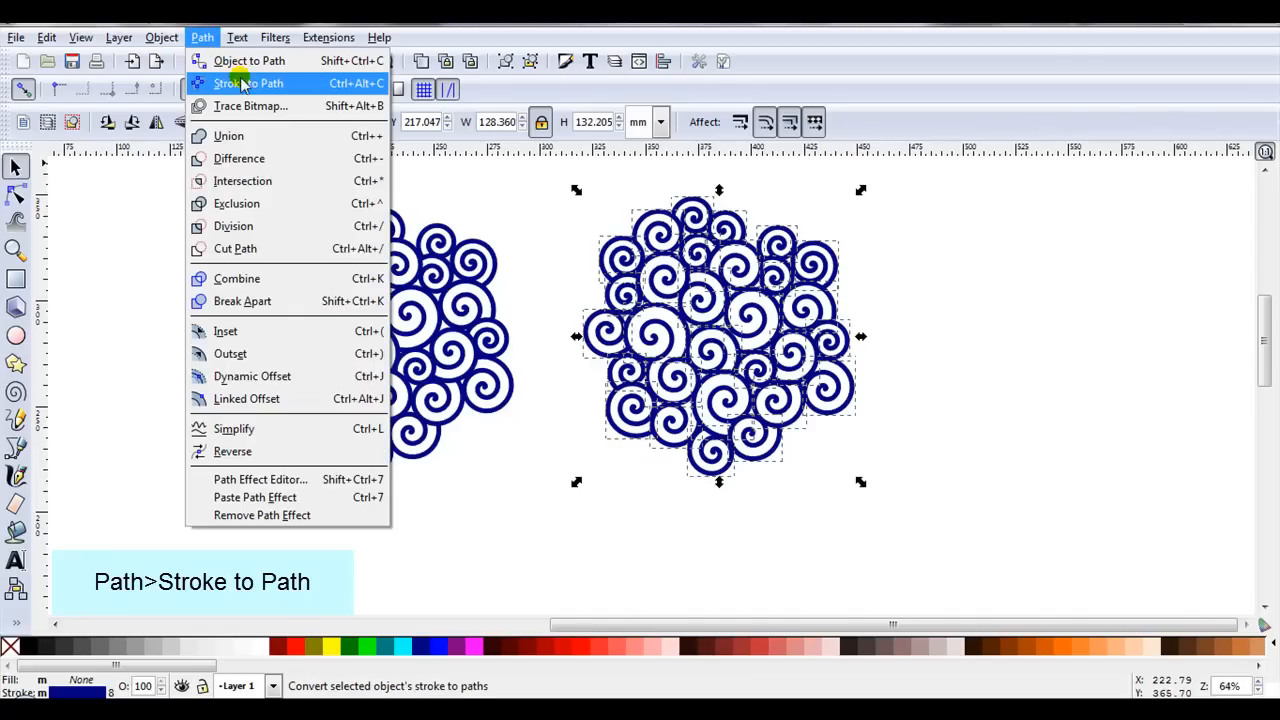
mouse_move(290, 90)
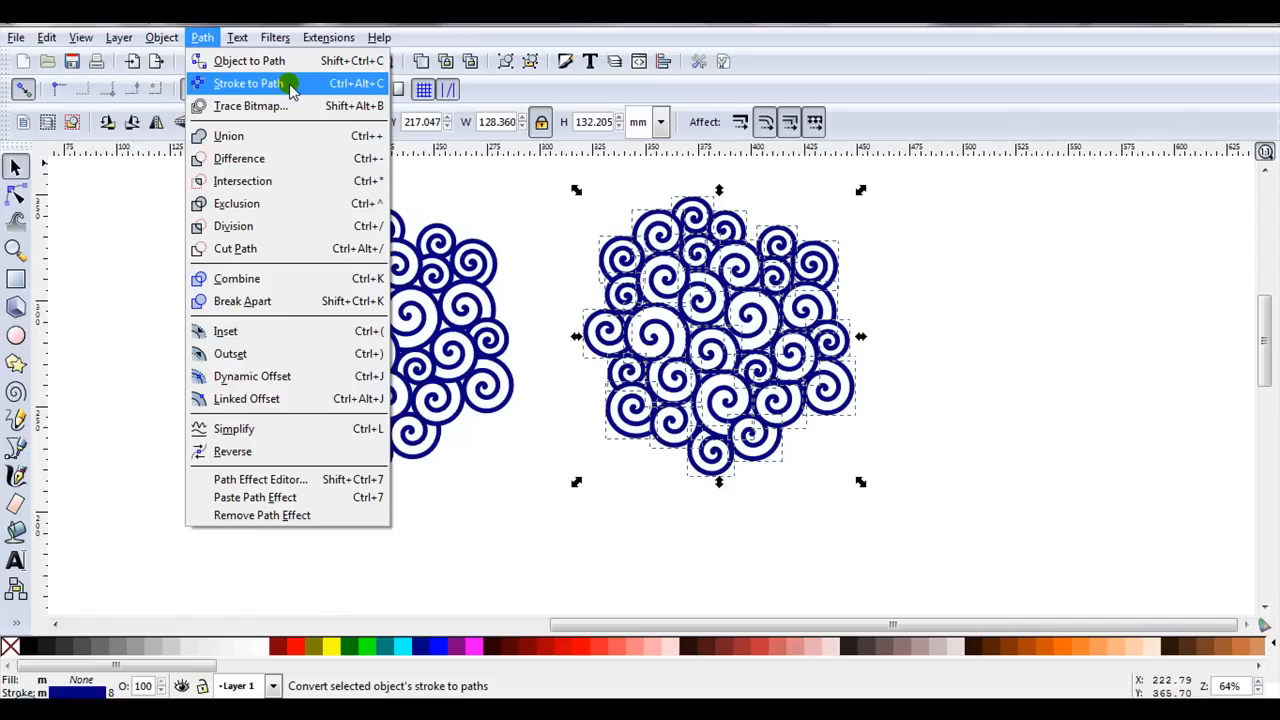
left_click(247, 83)
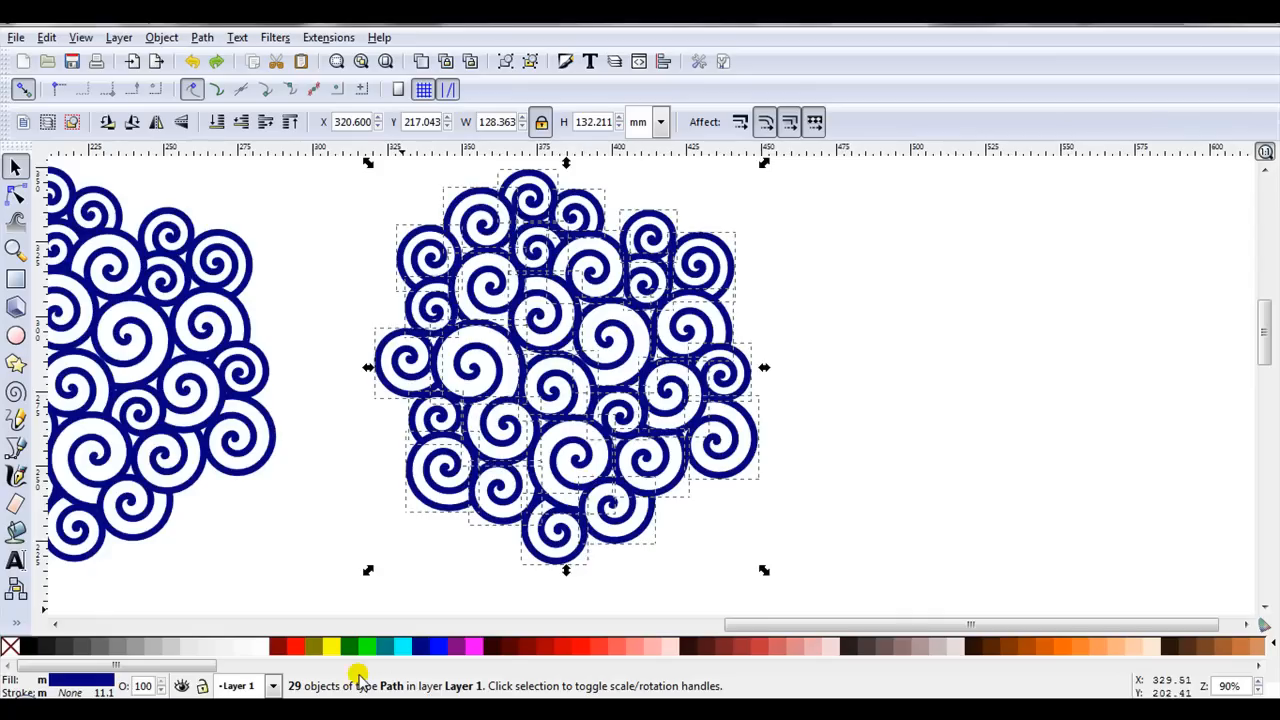
mouse_move(360, 685)
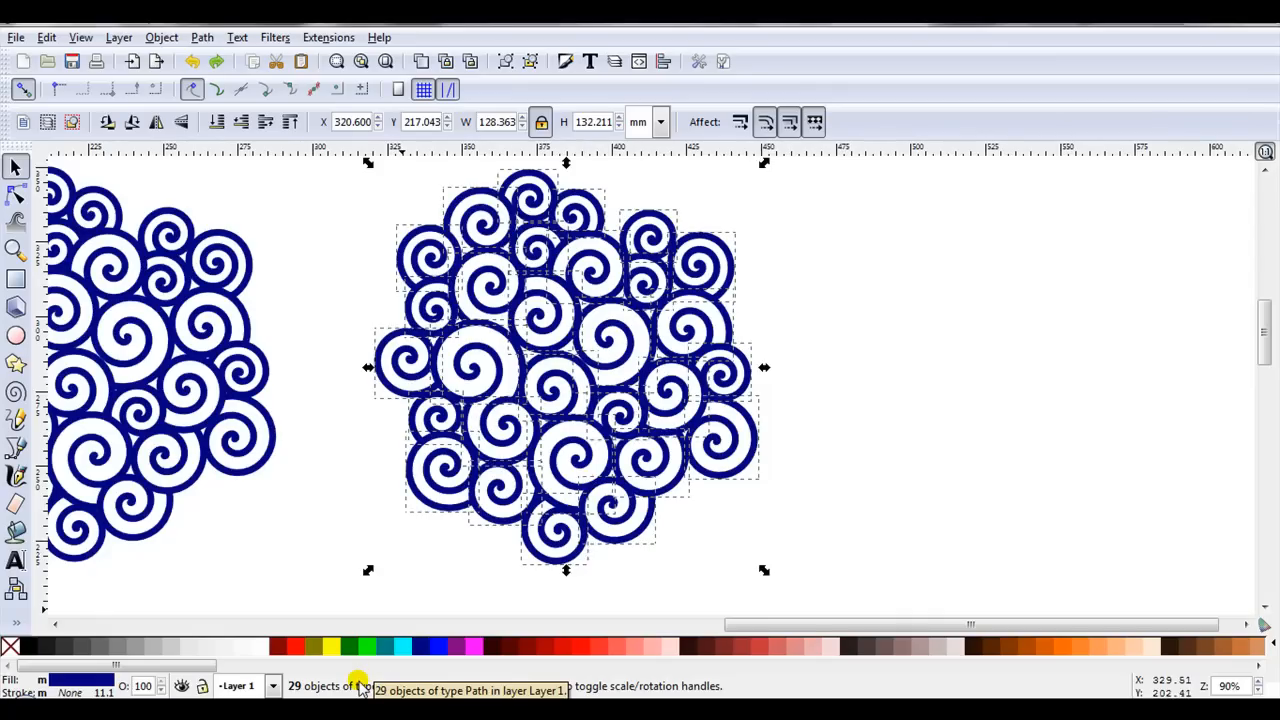
mouse_move(458, 557)
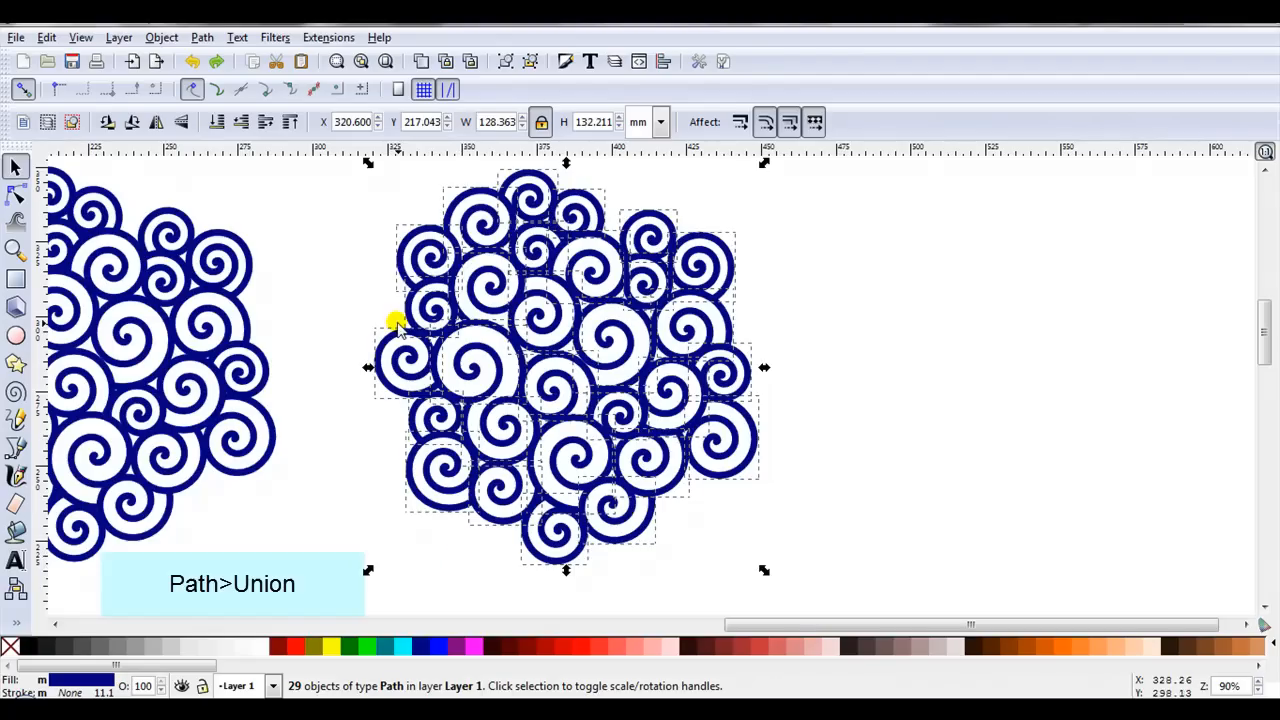
- Union the 29 outlines into one 838-node path and zoom in
left_click(202, 37)
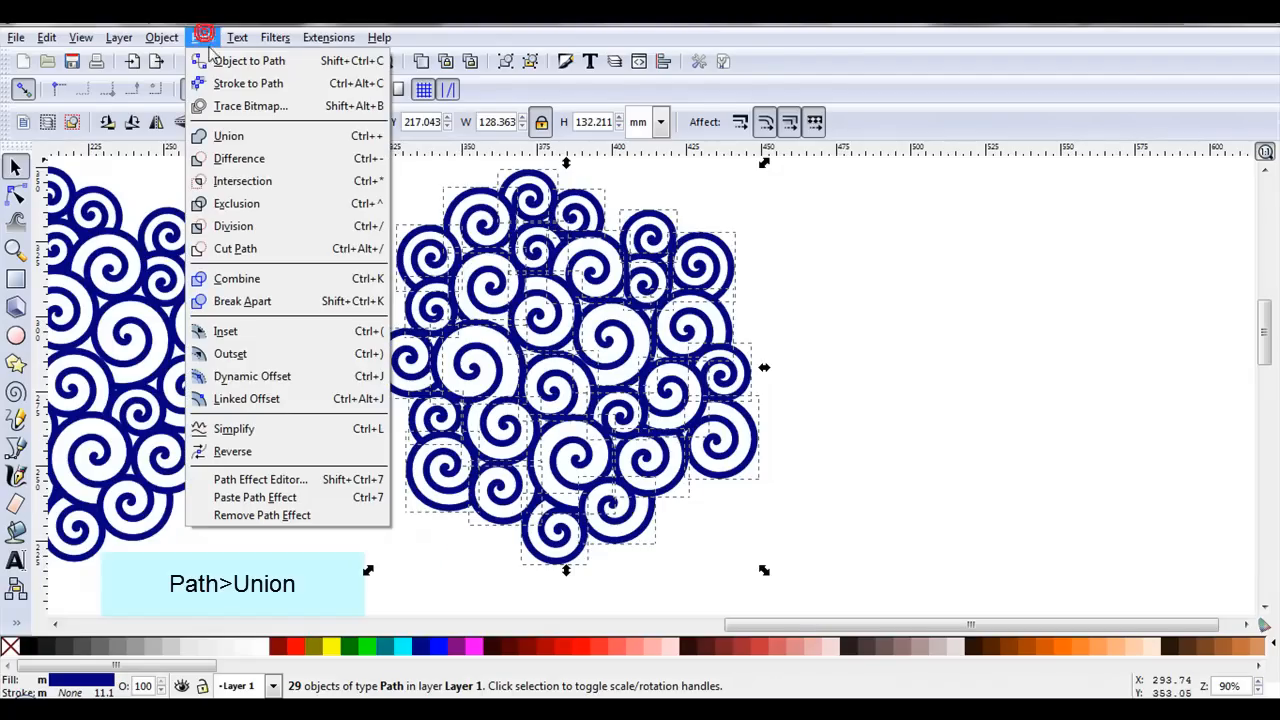
left_click(228, 135)
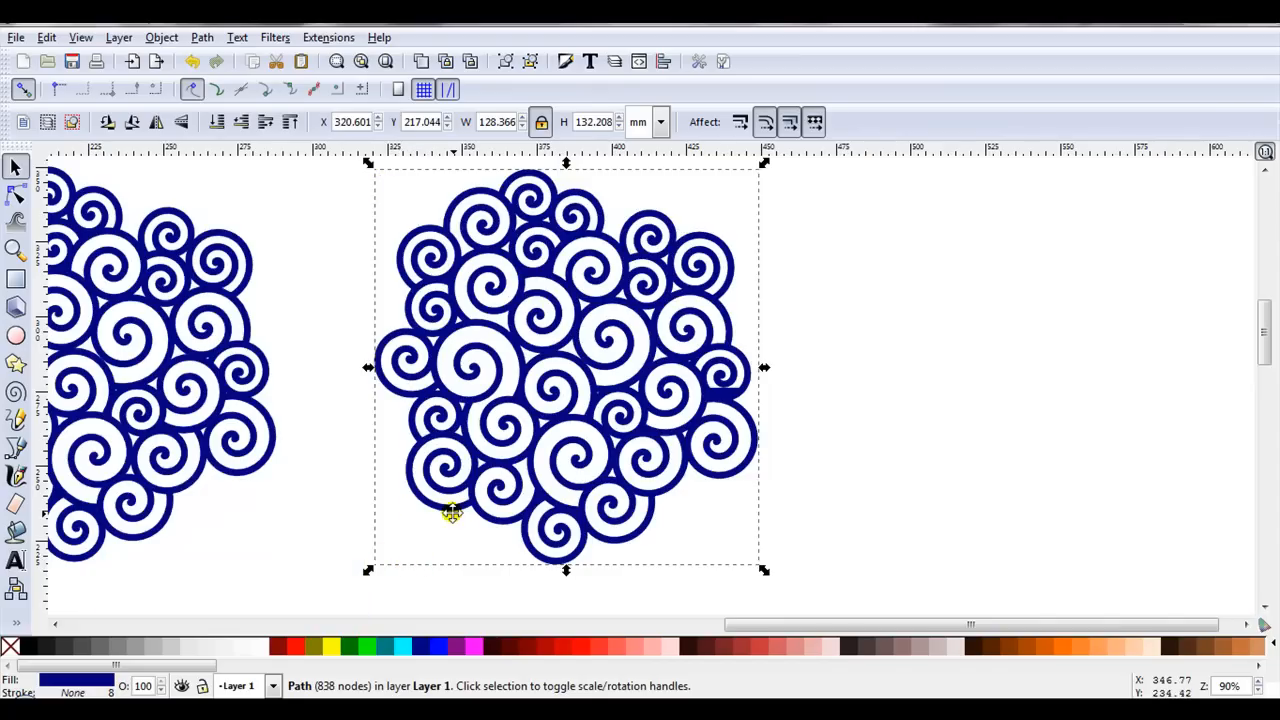
mouse_move(675, 384)
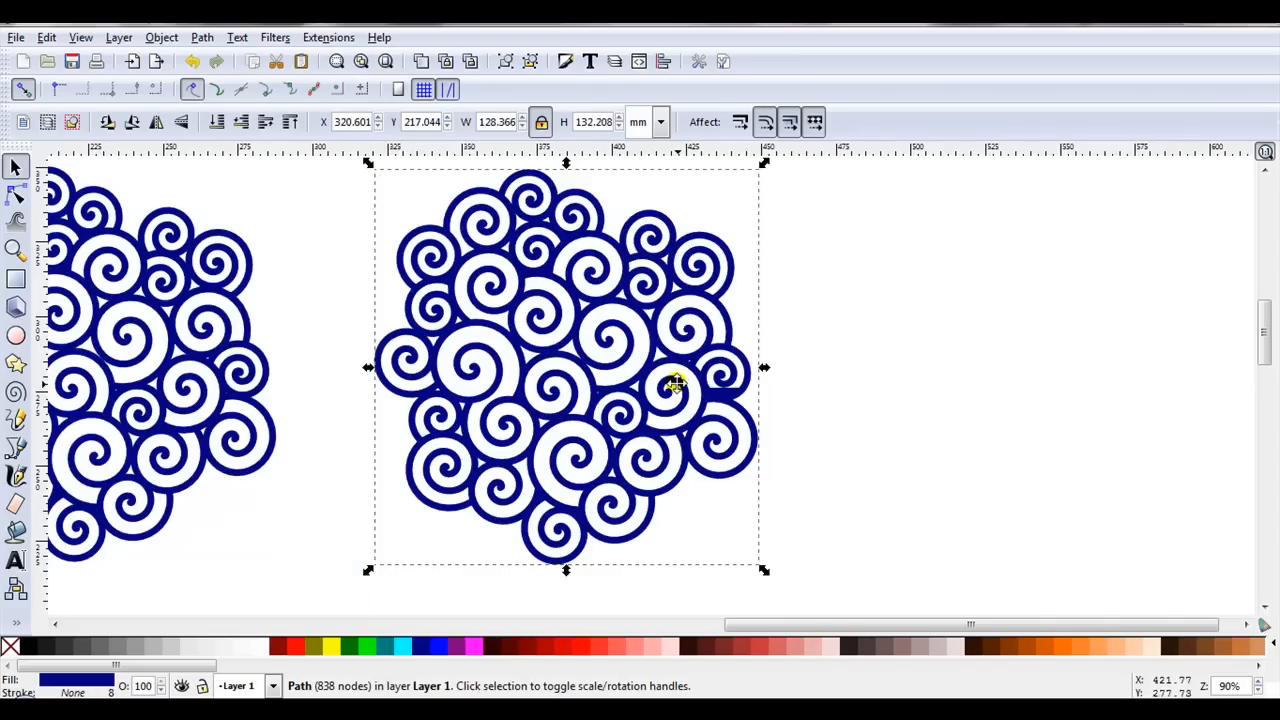
scroll("up", 3)
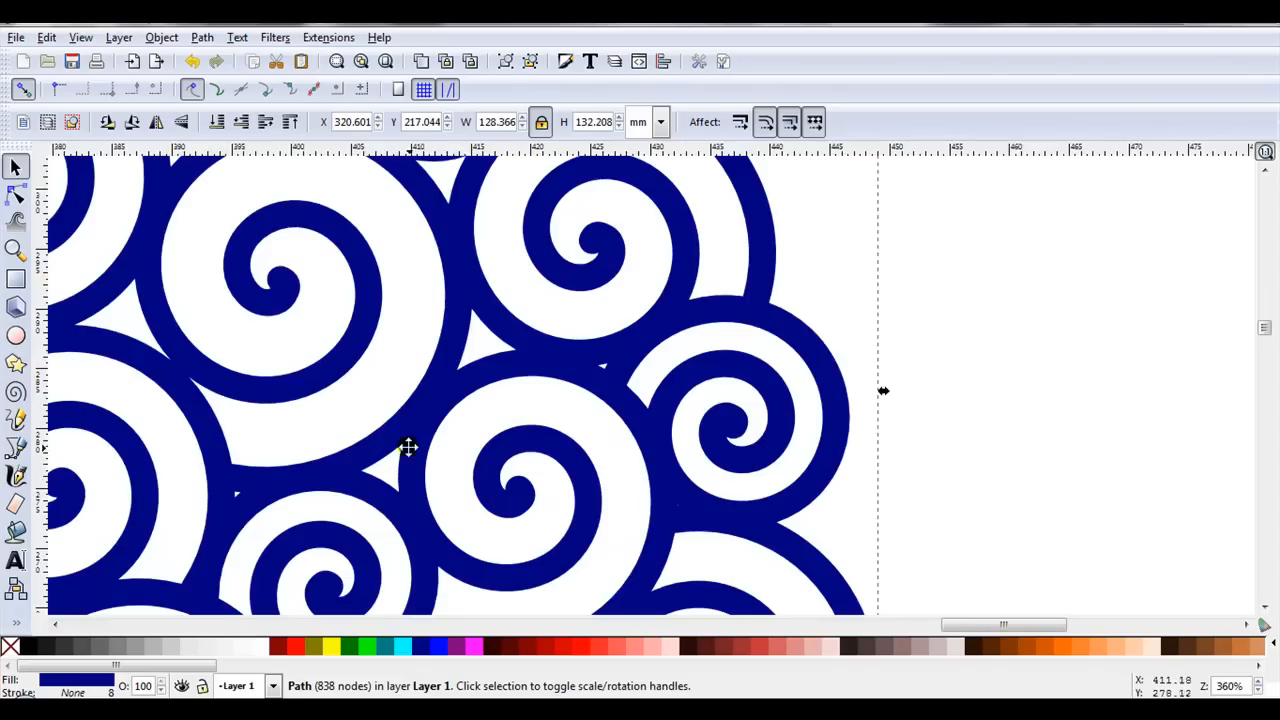
mouse_move(231, 511)
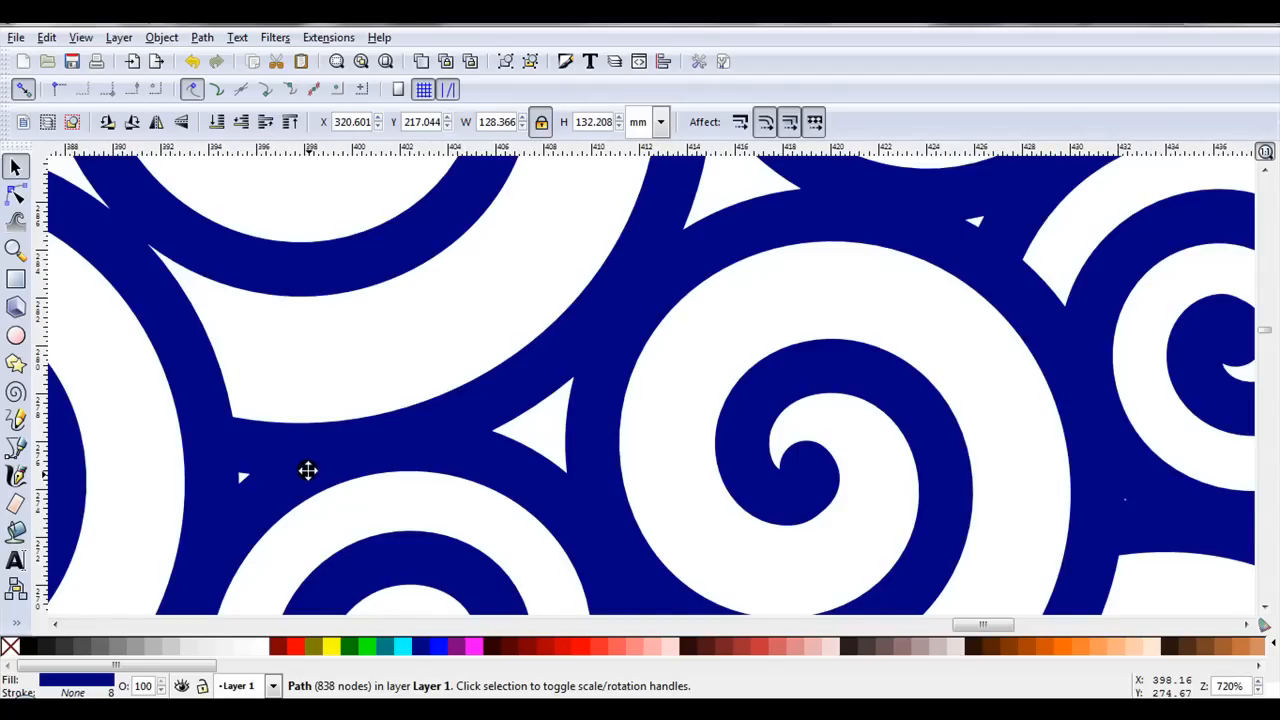
mouse_move(295, 467)
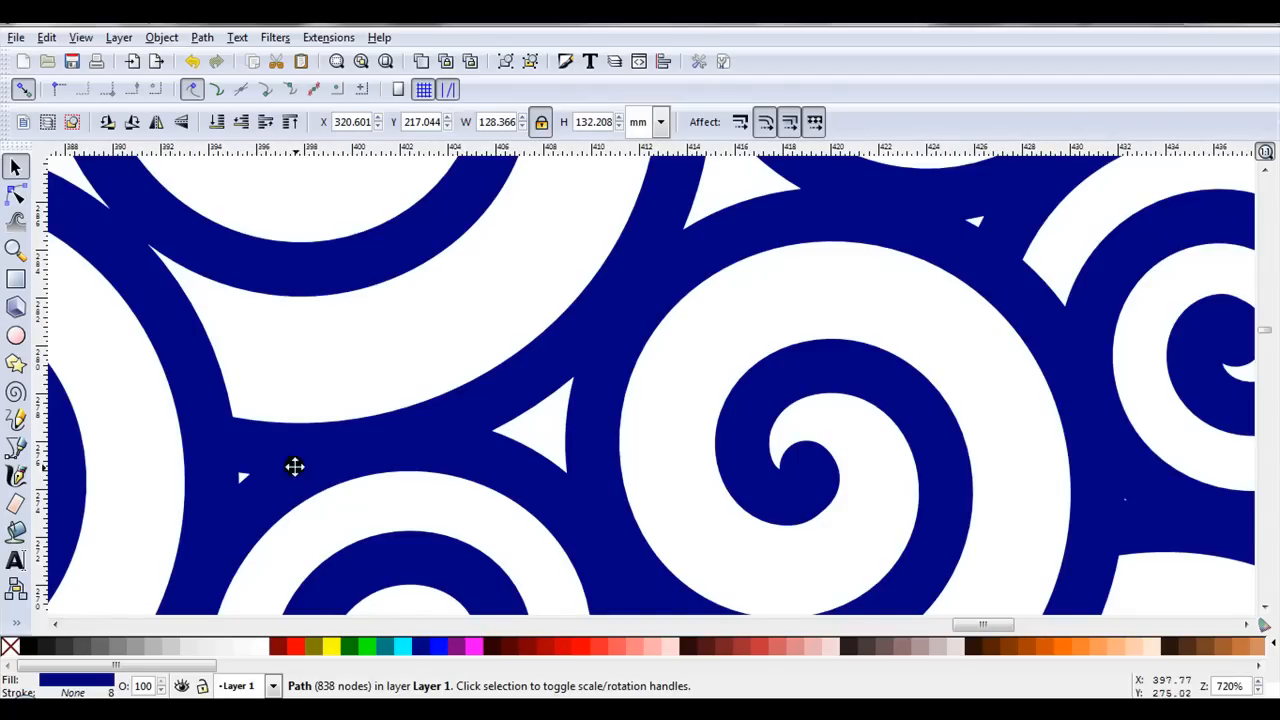
mouse_move(260, 491)
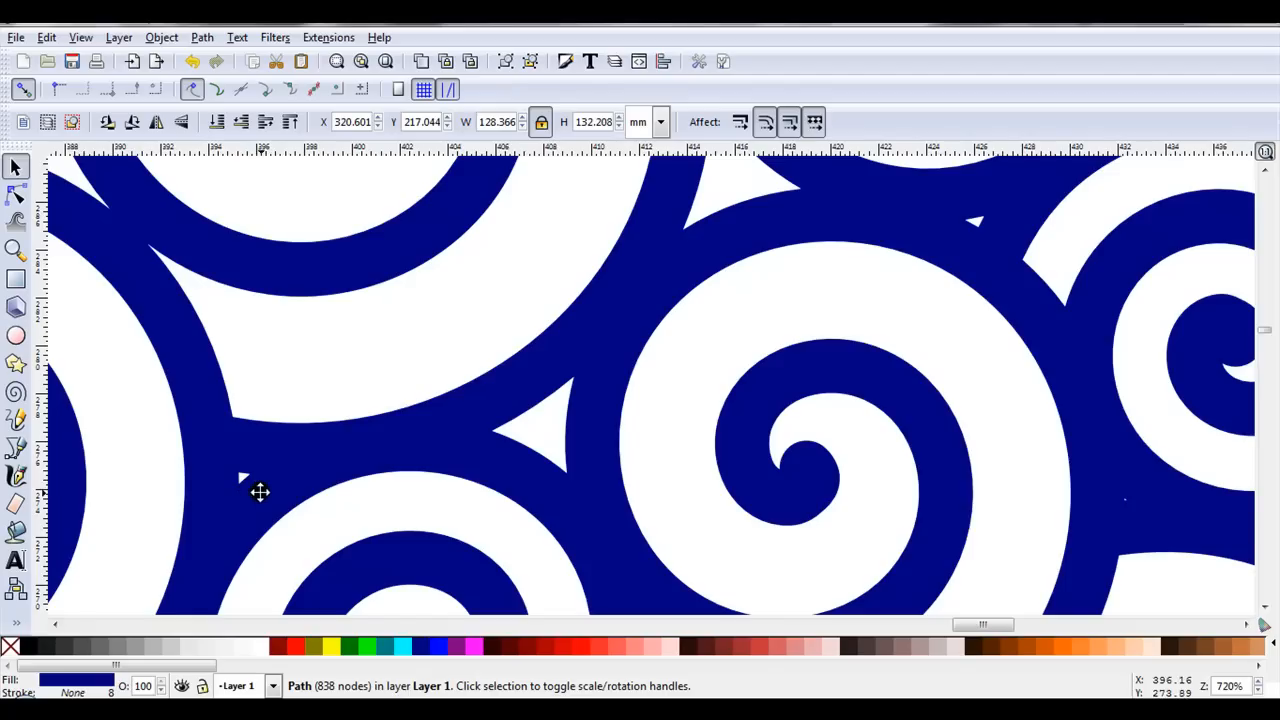
mouse_move(282, 467)
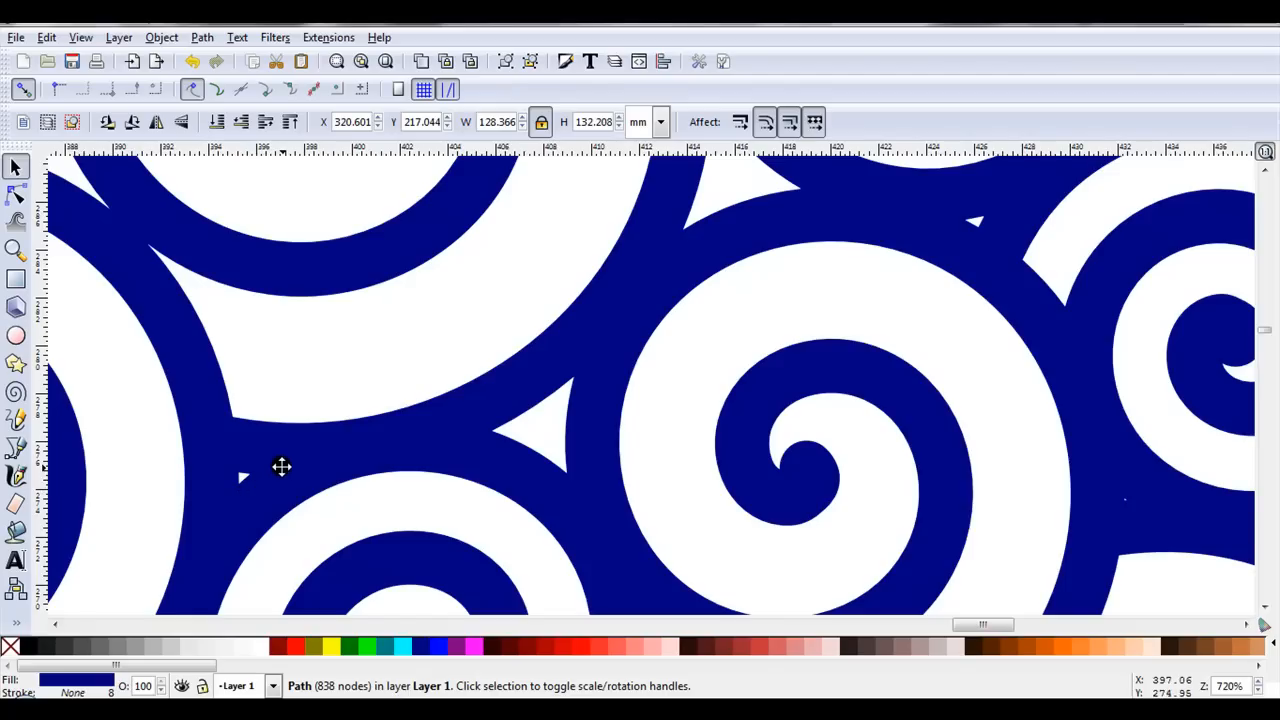
- Show the merged path's nodes and select the node at the edge bump
left_click(15, 194)
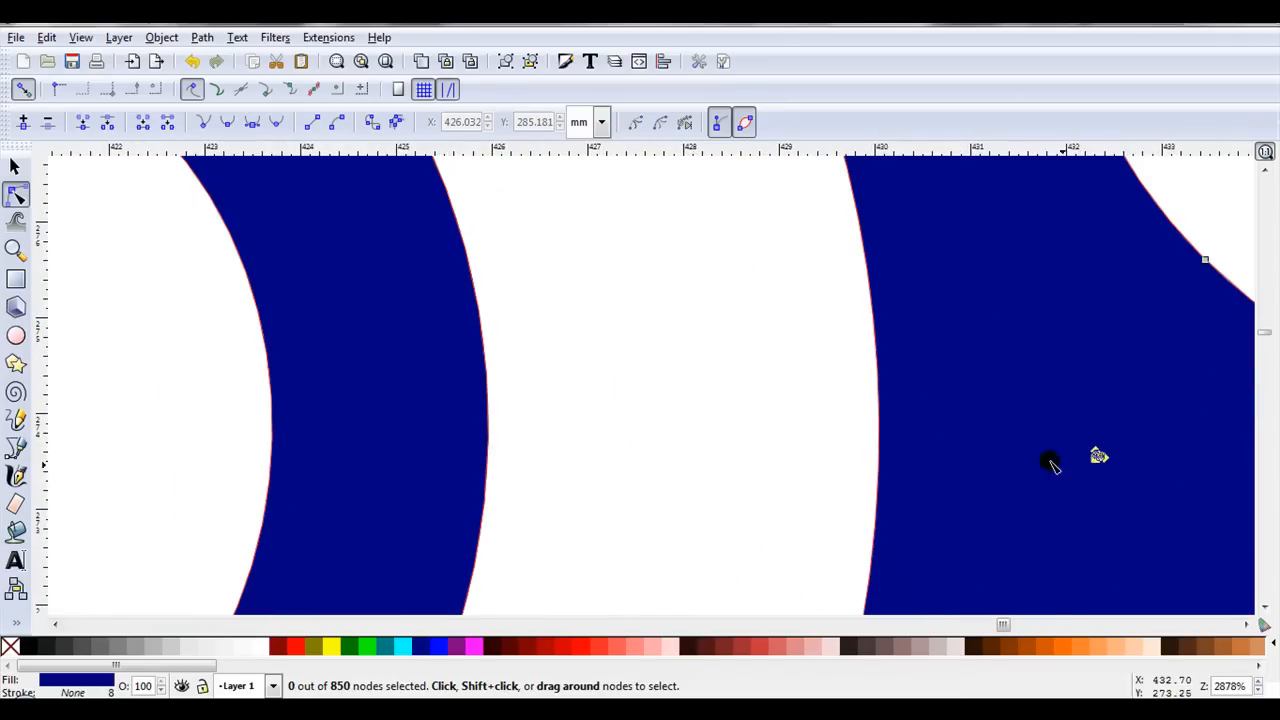
scroll("down", 3)
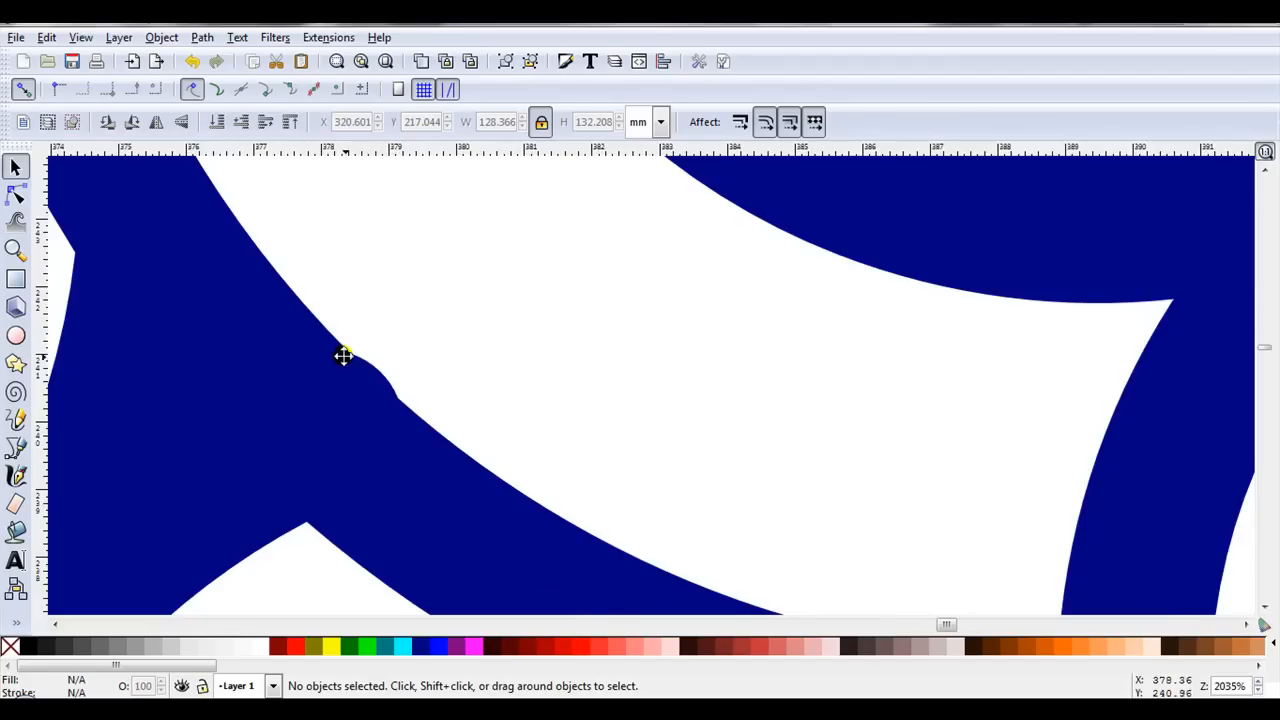
mouse_move(392, 390)
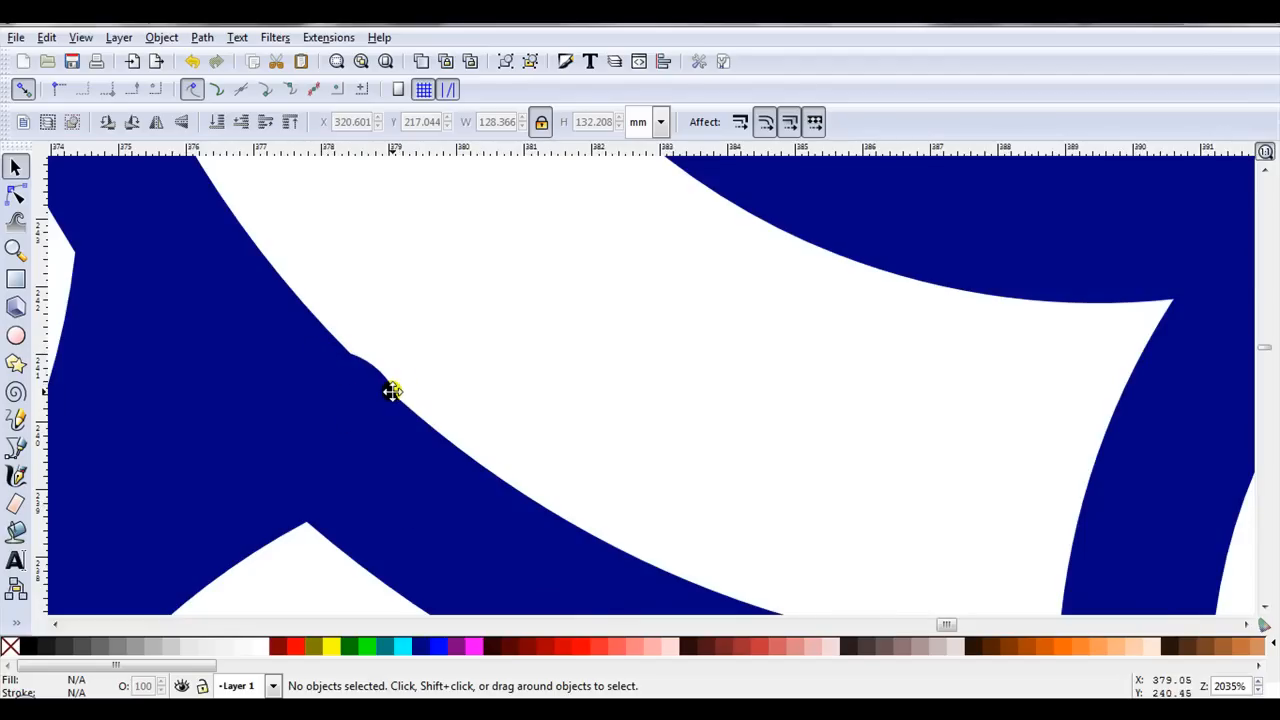
mouse_move(381, 408)
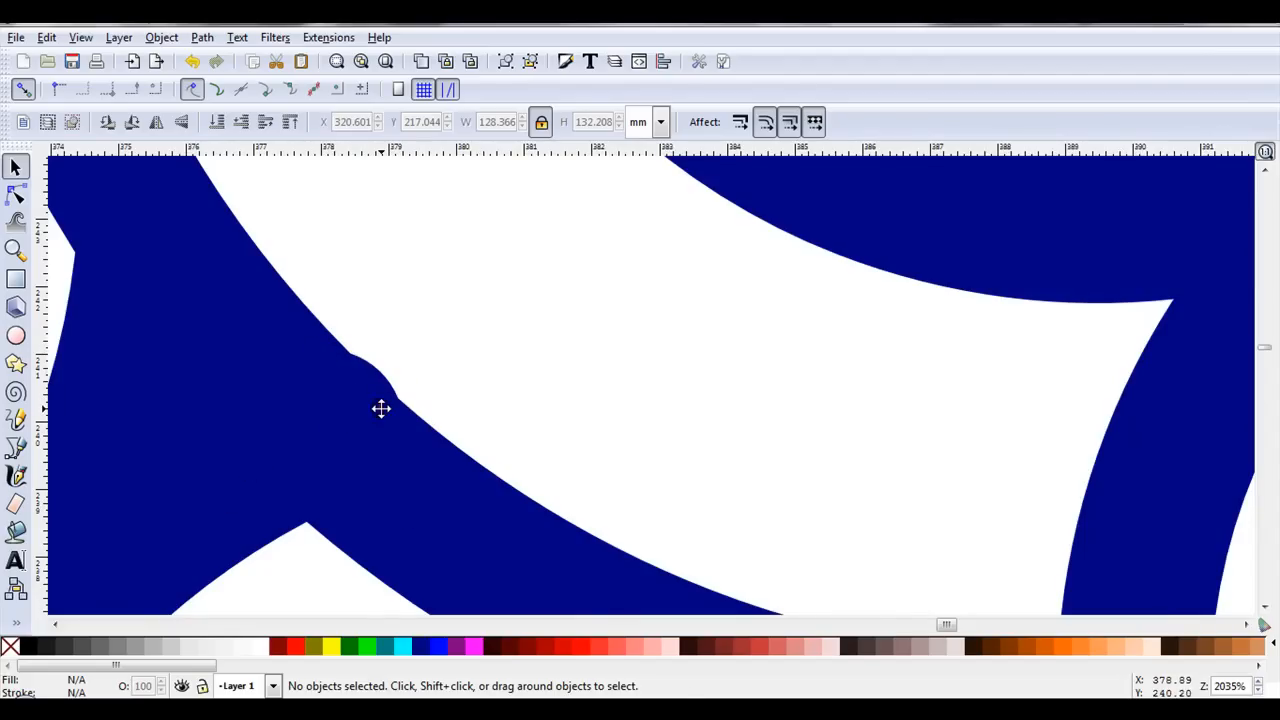
left_click(16, 196)
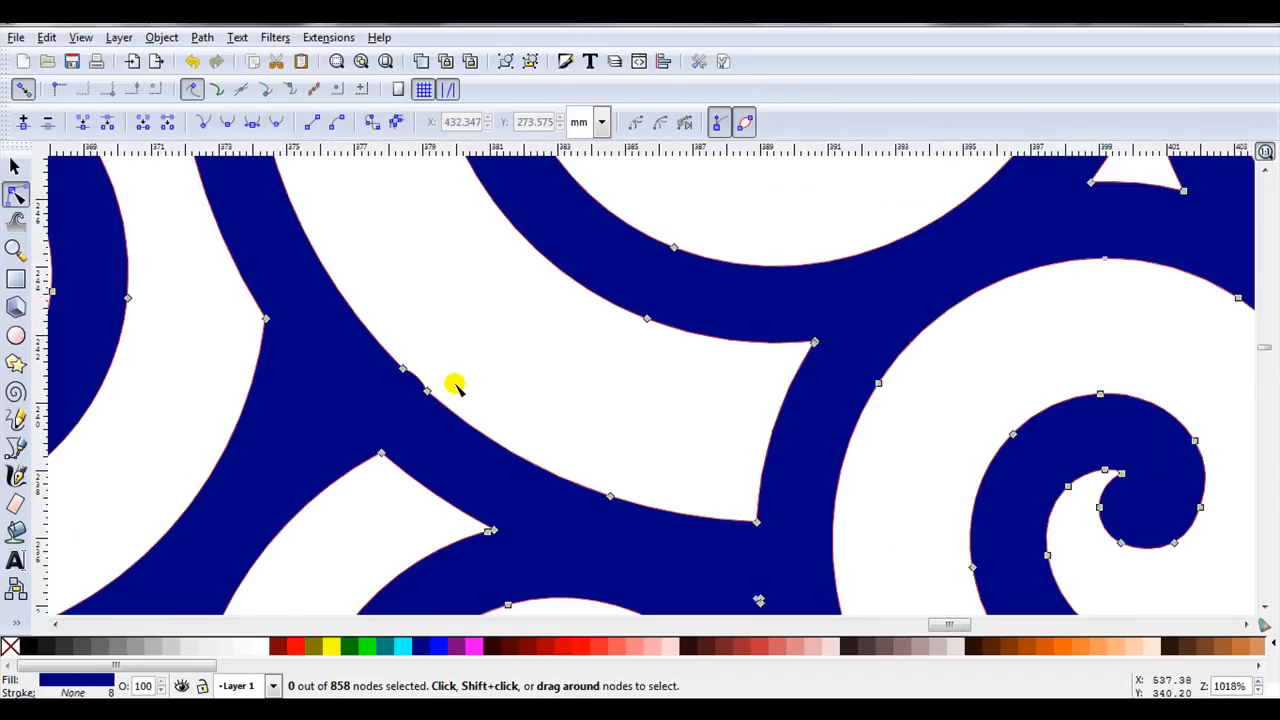
mouse_move(530, 385)
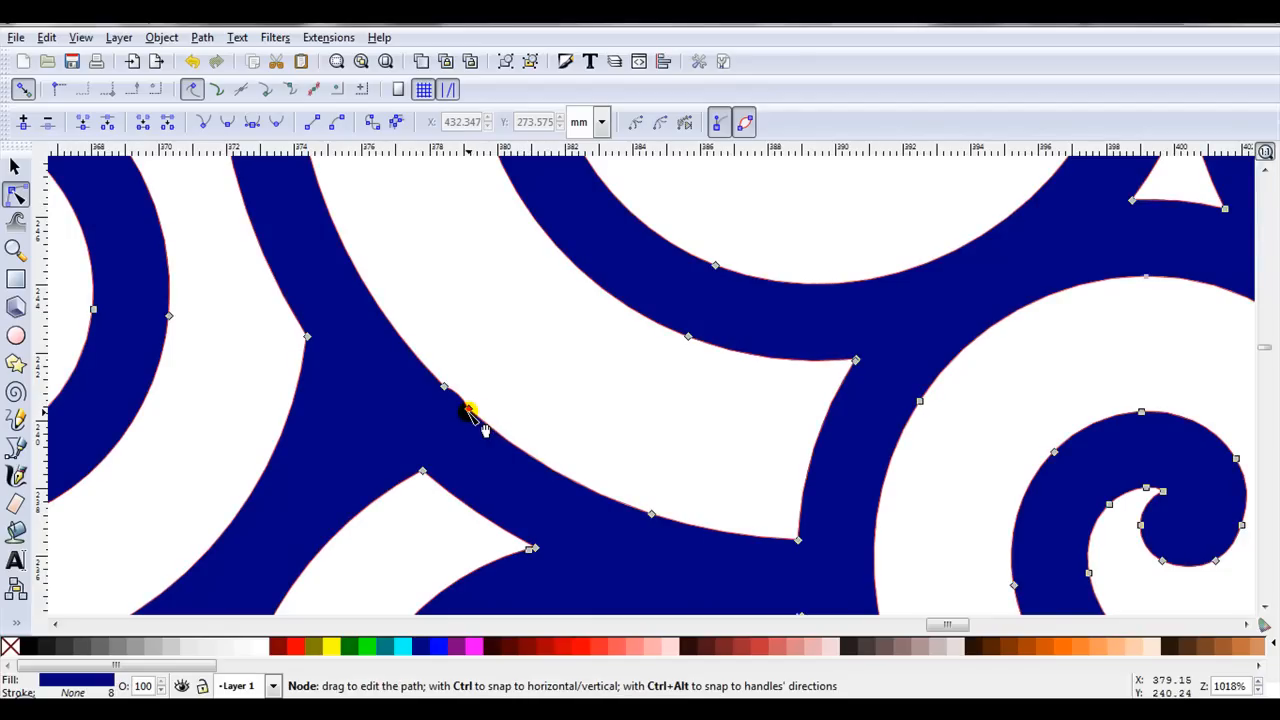
left_click(469, 407)
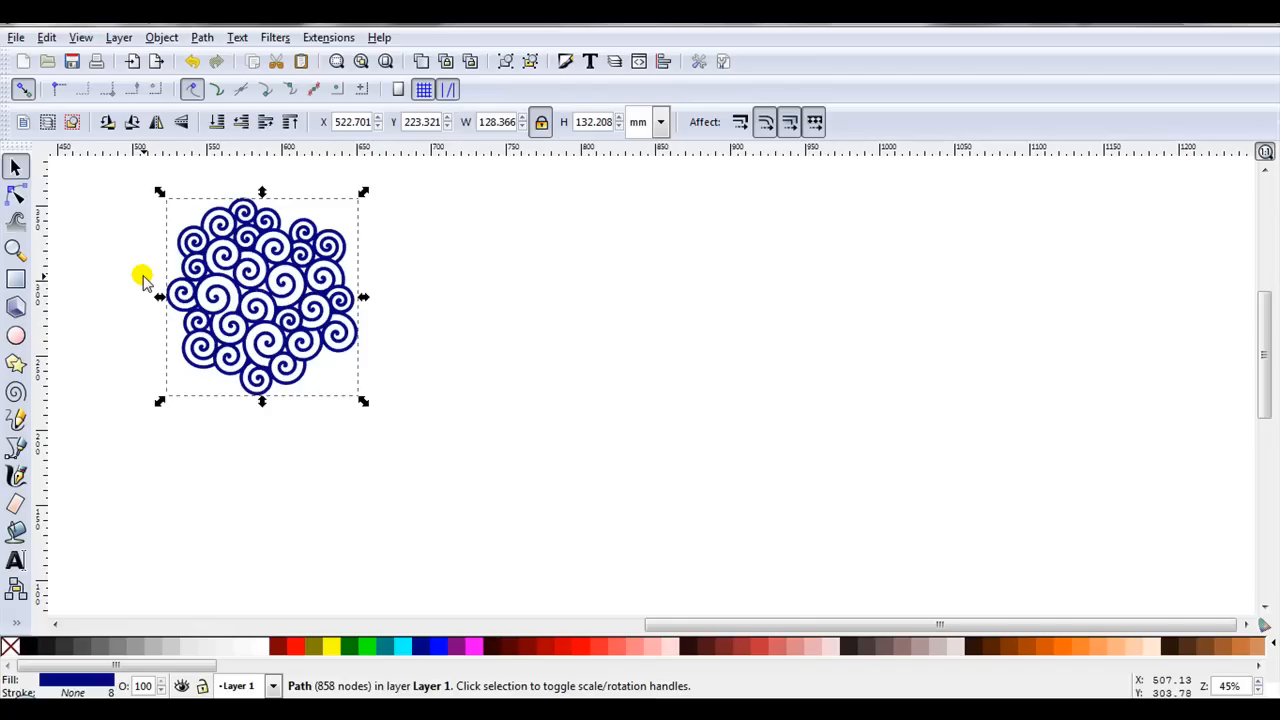
mouse_move(265, 255)
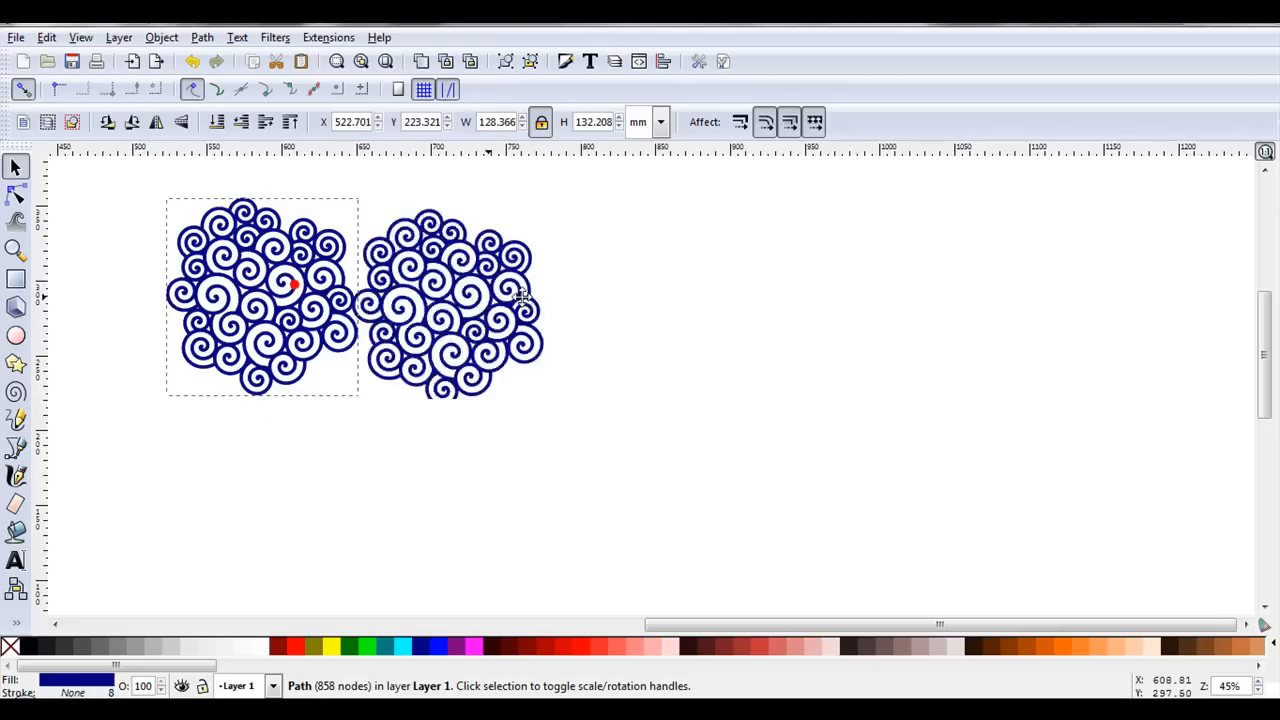
left_click(728, 458)
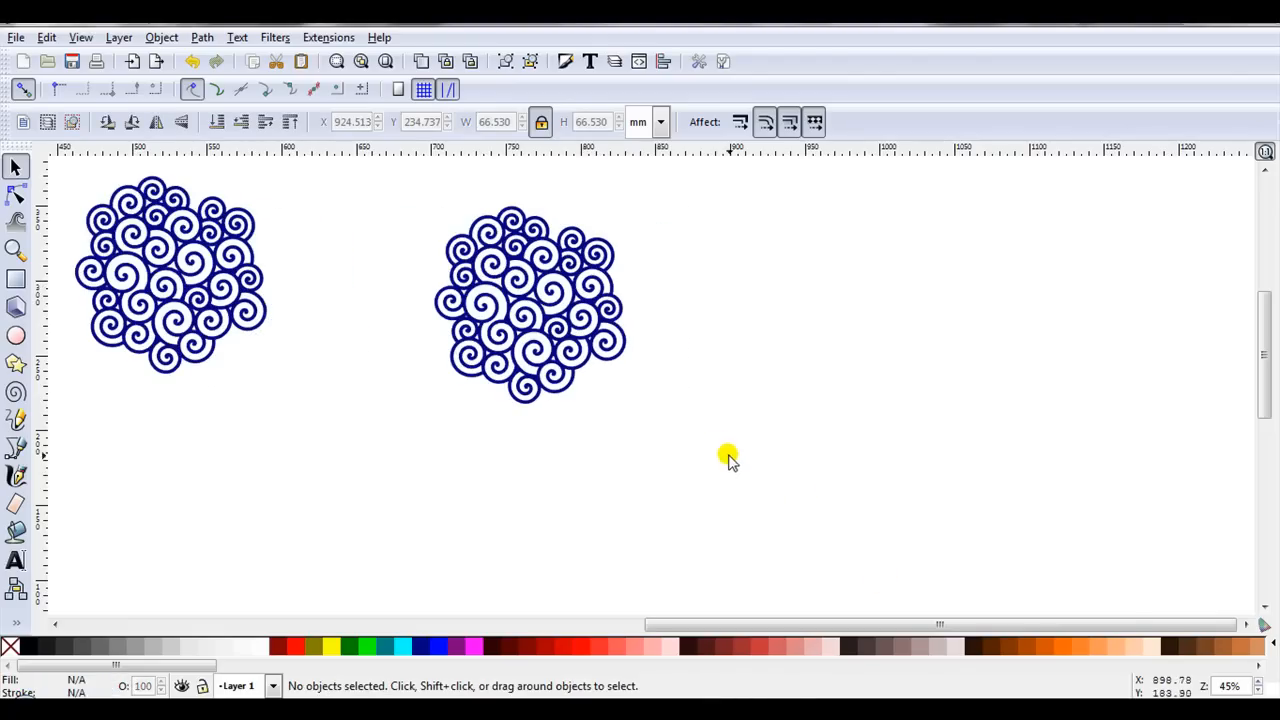
mouse_move(716, 450)
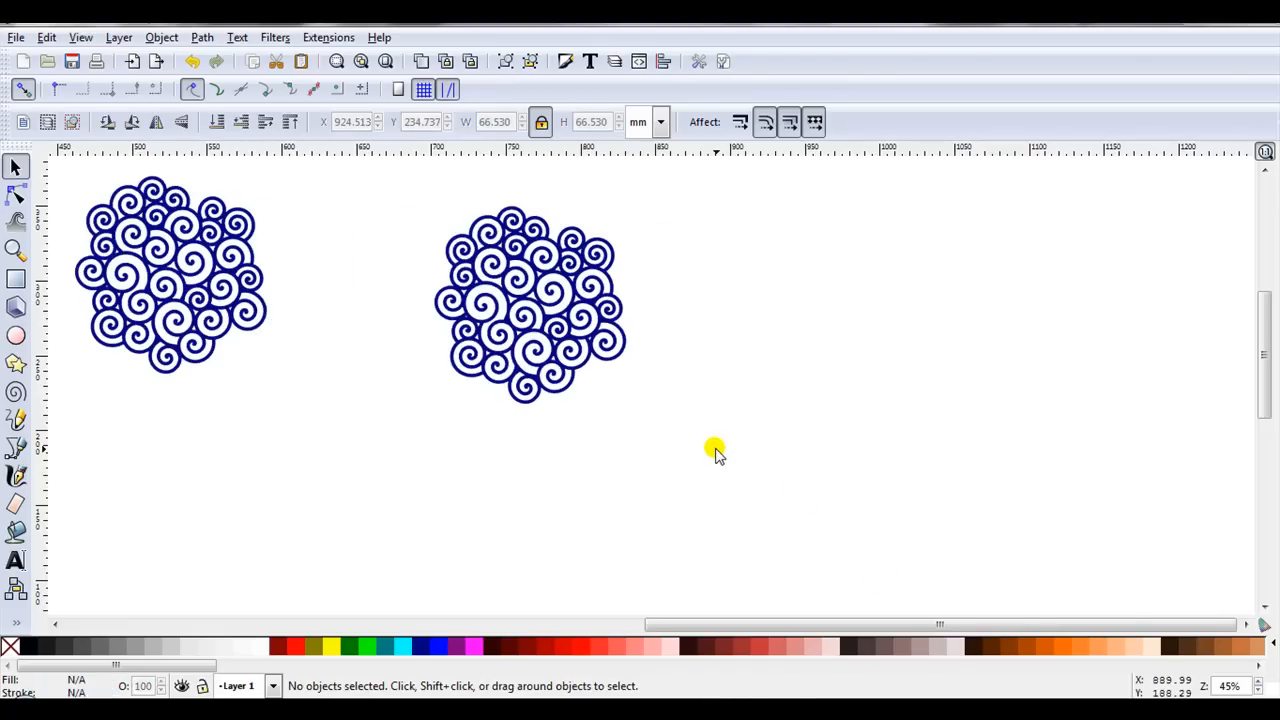
mouse_move(585, 350)
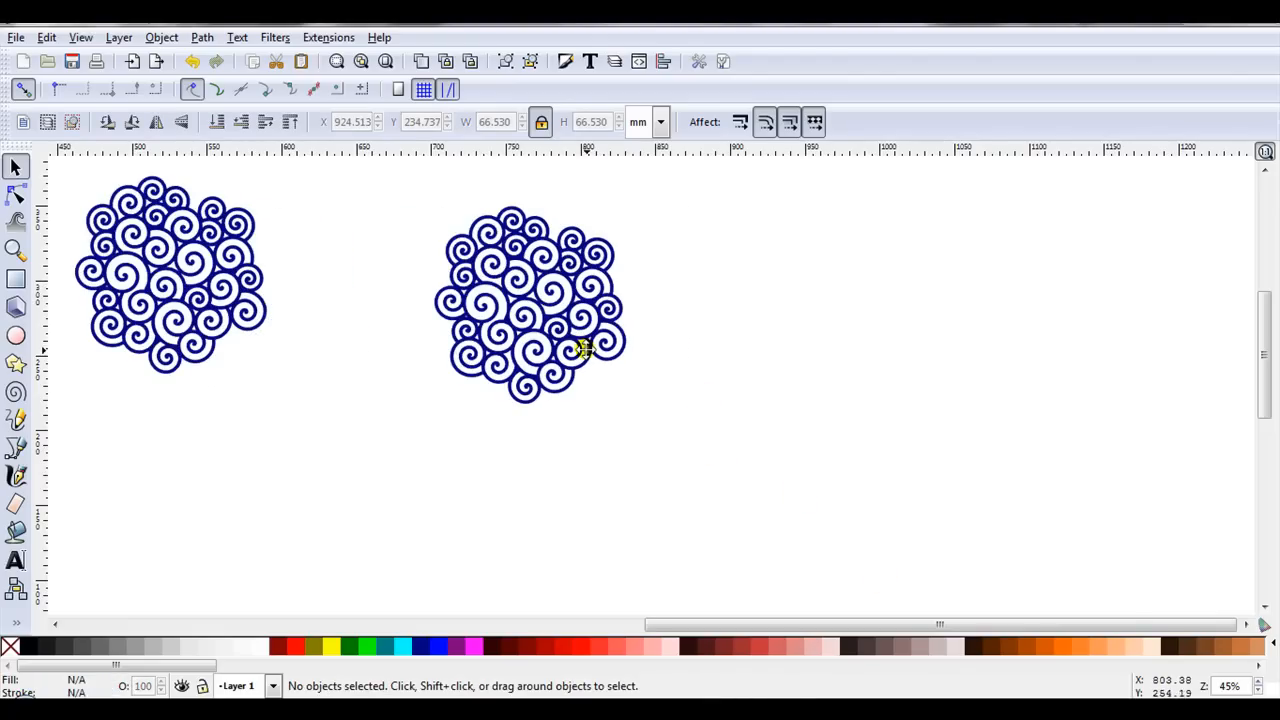
mouse_move(16, 336)
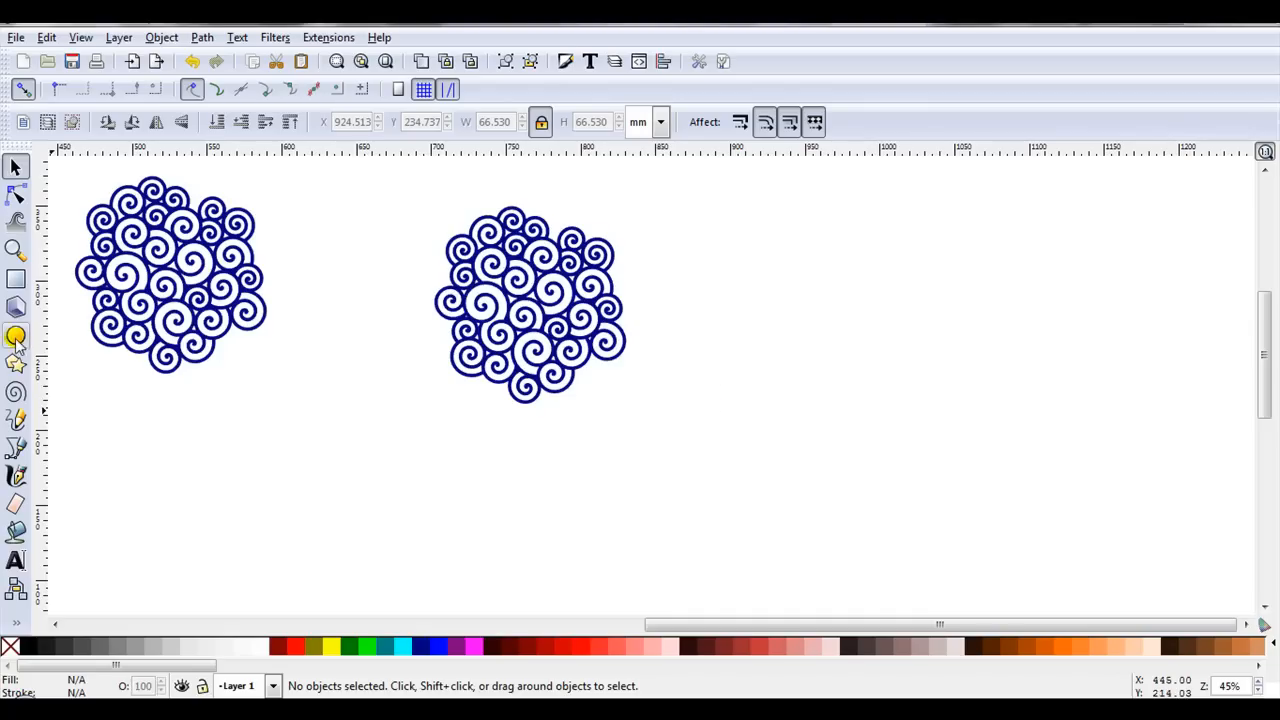
- Draw a circle right of the spiral clusters and give its duplicate an aqua fill
left_click(16, 337)
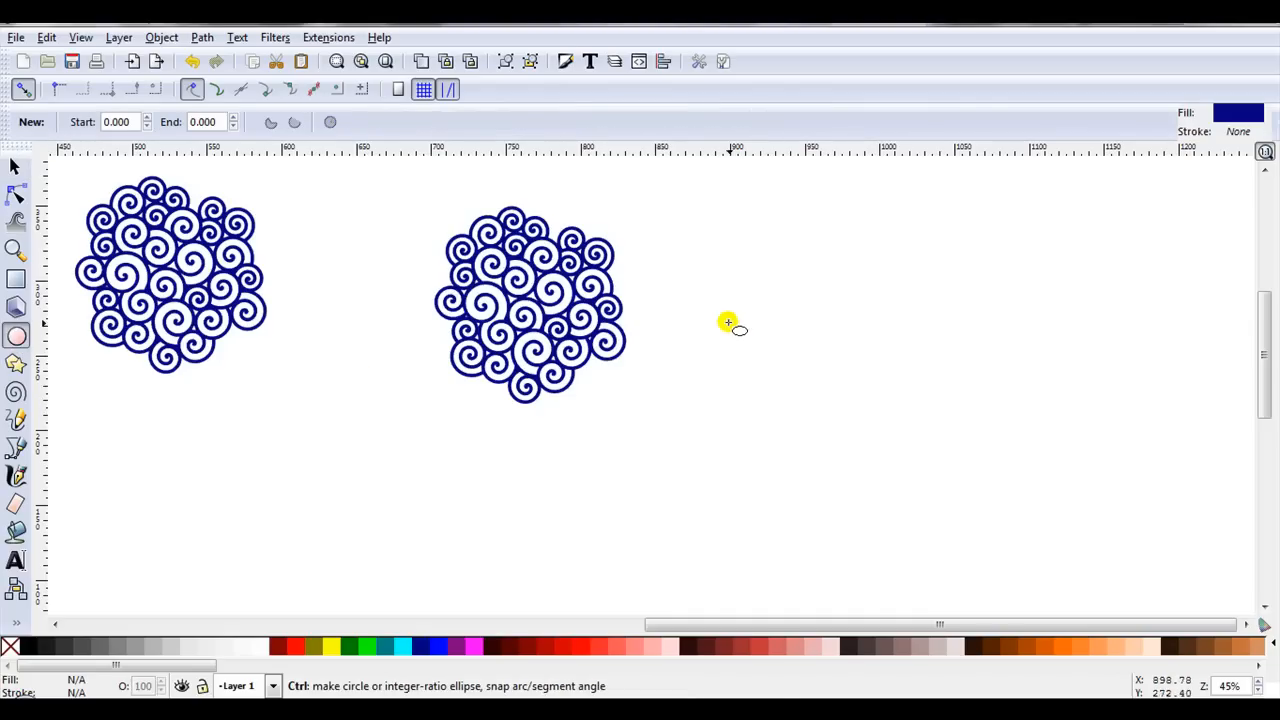
left_click_drag(728, 322, 848, 440)
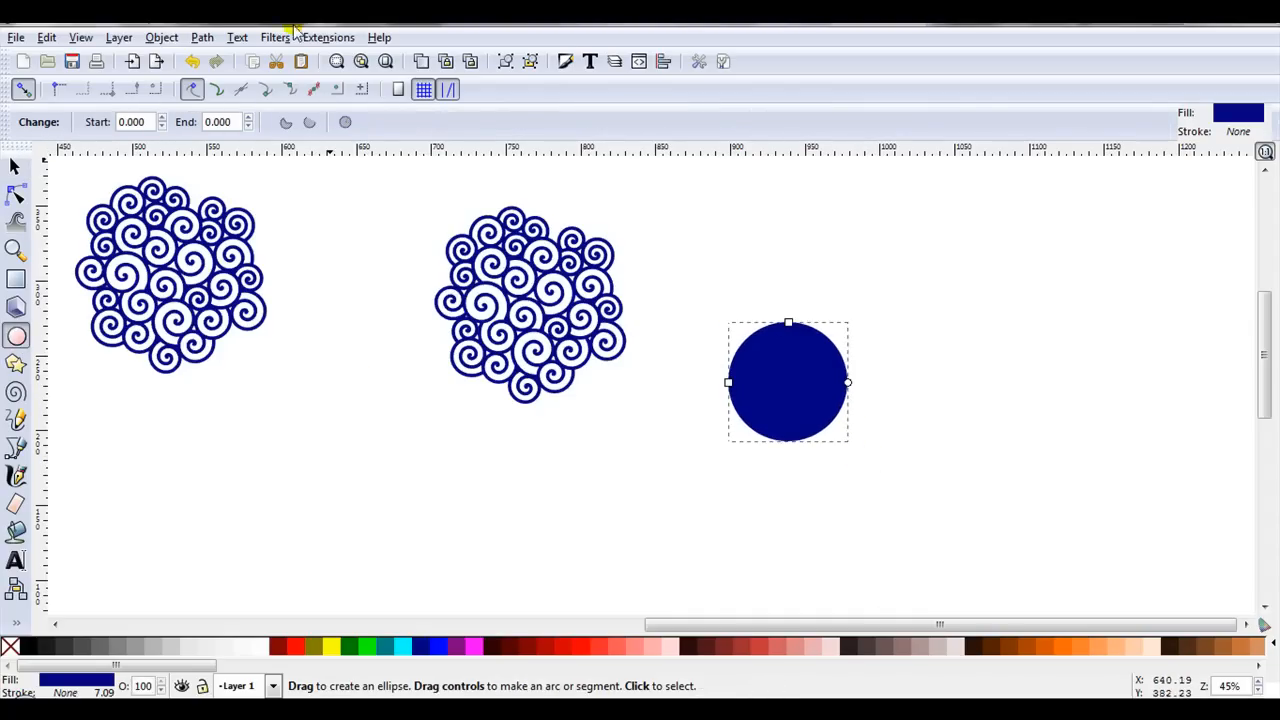
mouse_move(525, 543)
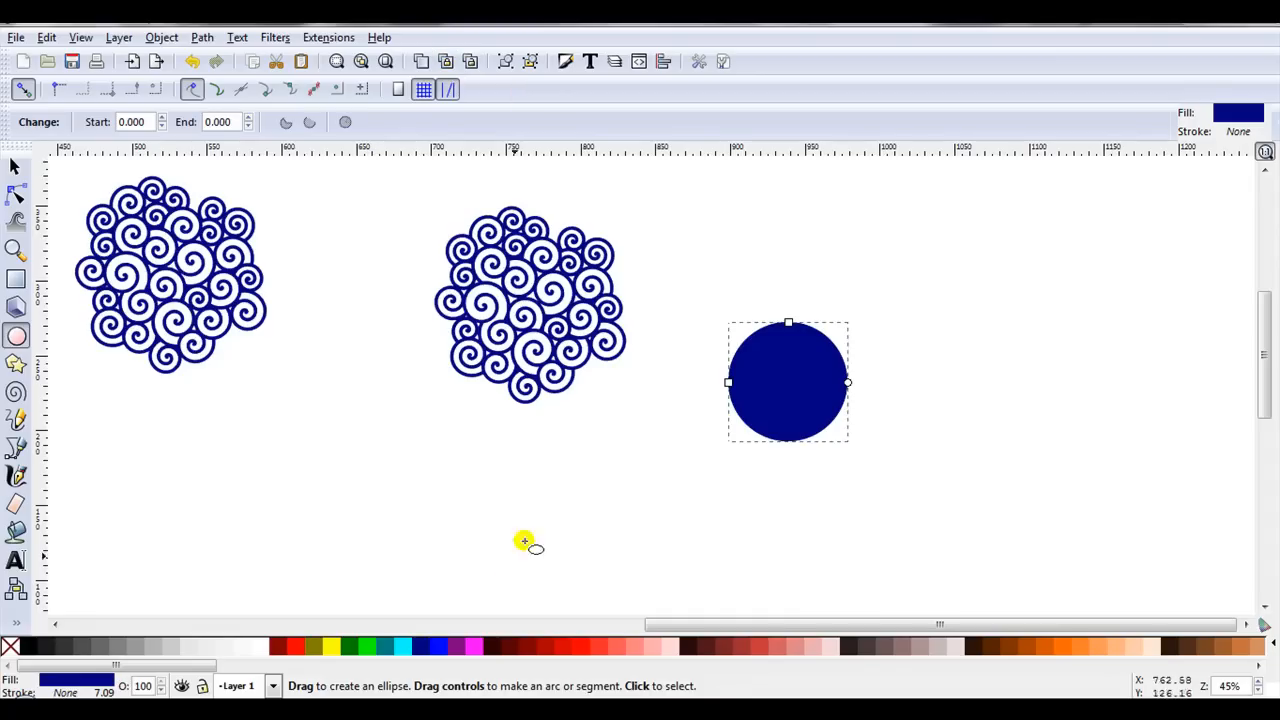
left_click(400, 647)
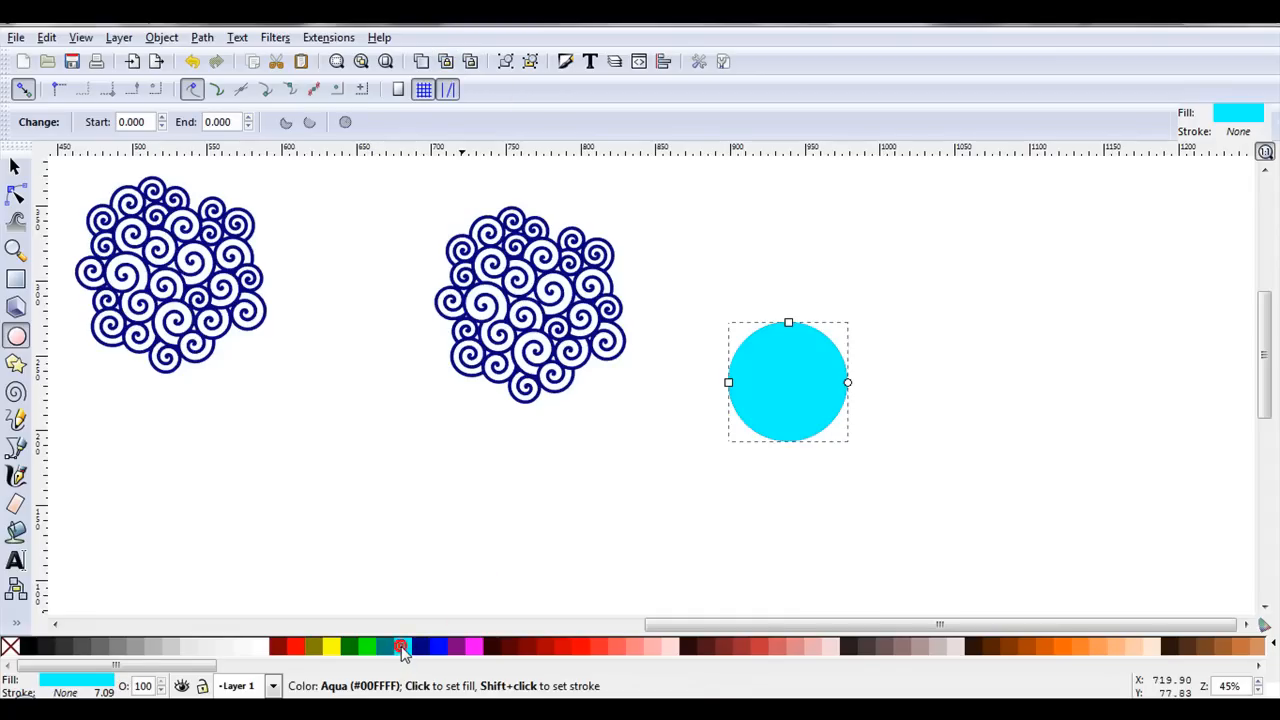
left_click(788, 383)
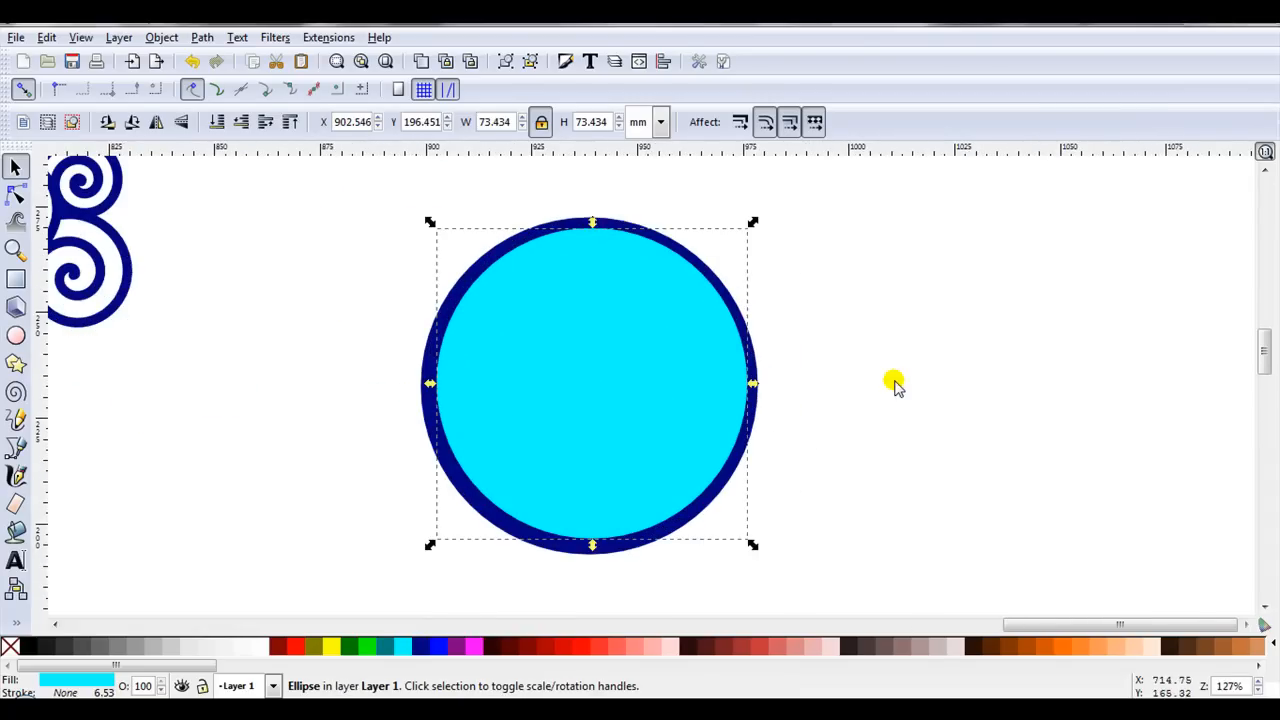
mouse_move(587, 332)
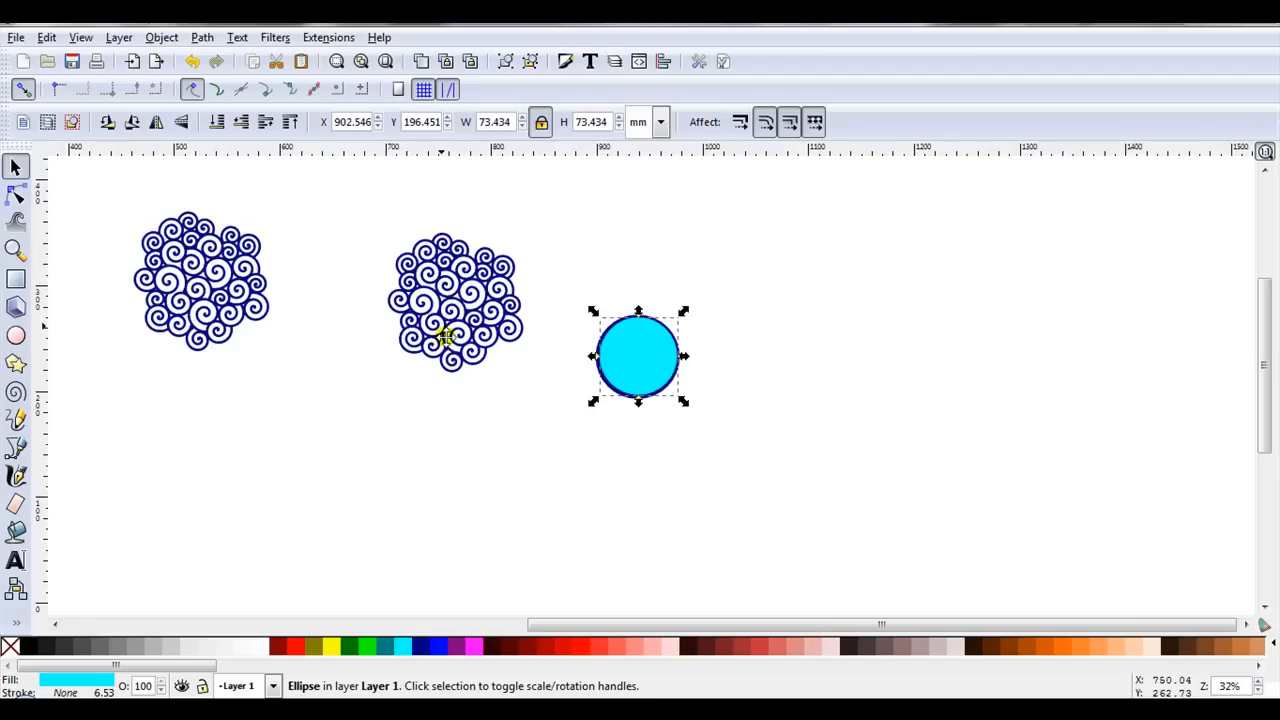
mouse_move(455, 325)
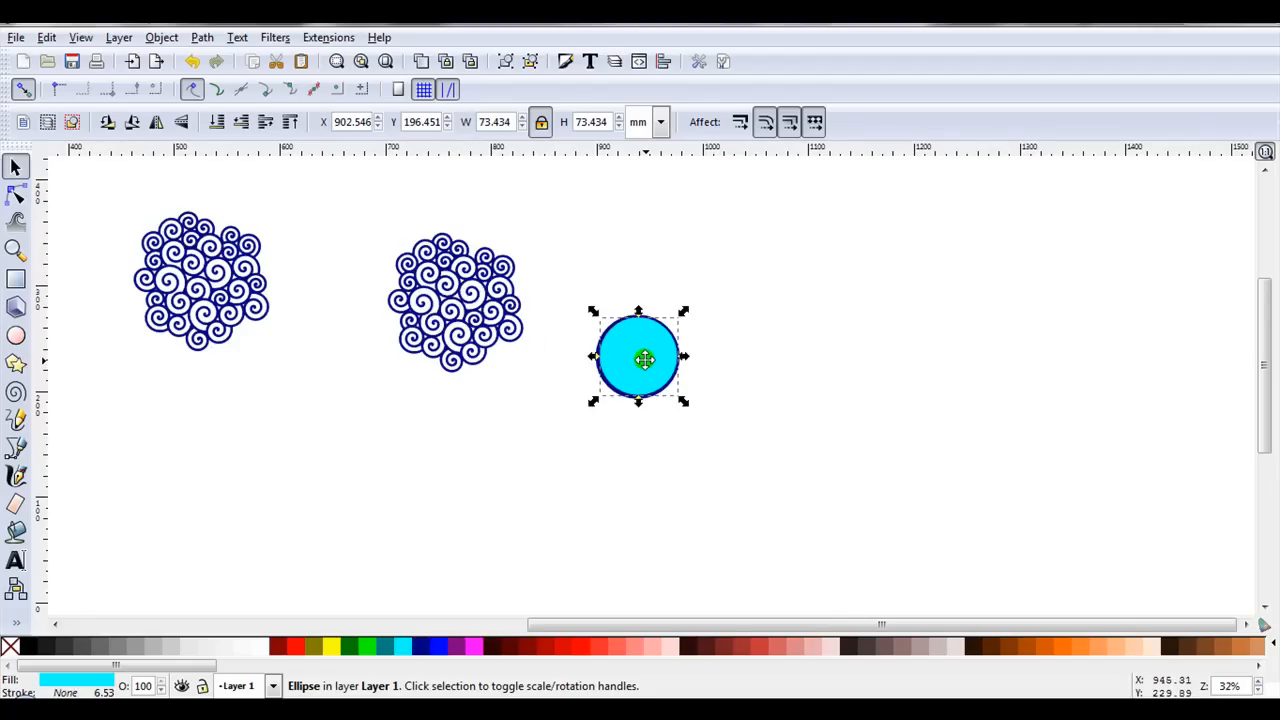
- Drag the aqua circle off the navy circle and settle it over the second spiral cluster
left_click_drag(638, 358, 547, 330)
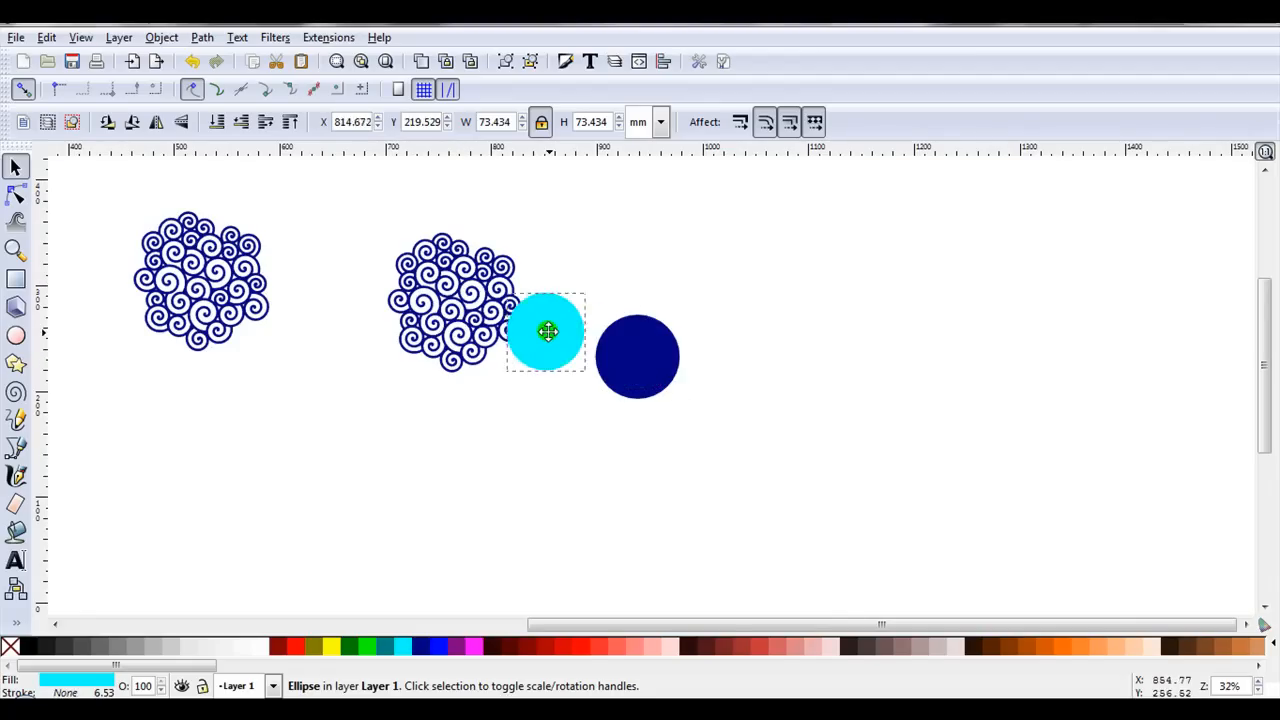
left_click_drag(547, 331, 455, 310)
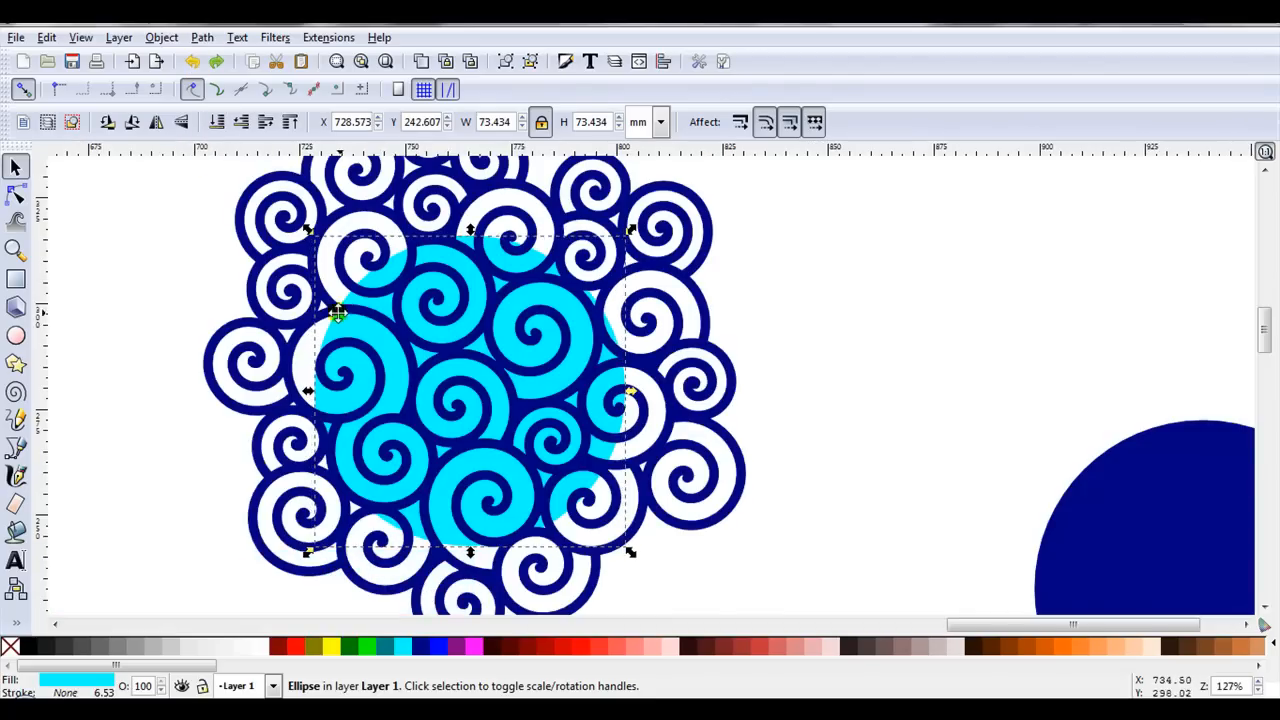
left_click_drag(338, 313, 328, 319)
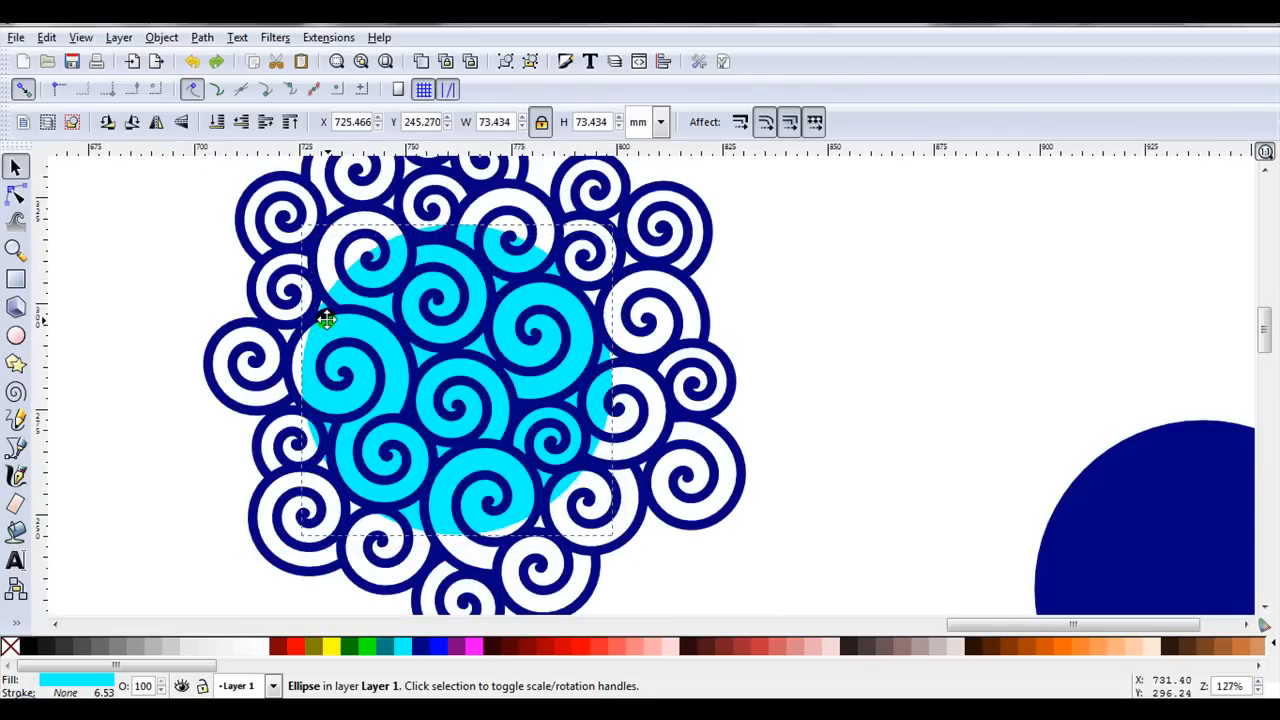
left_click_drag(327, 320, 288, 247)
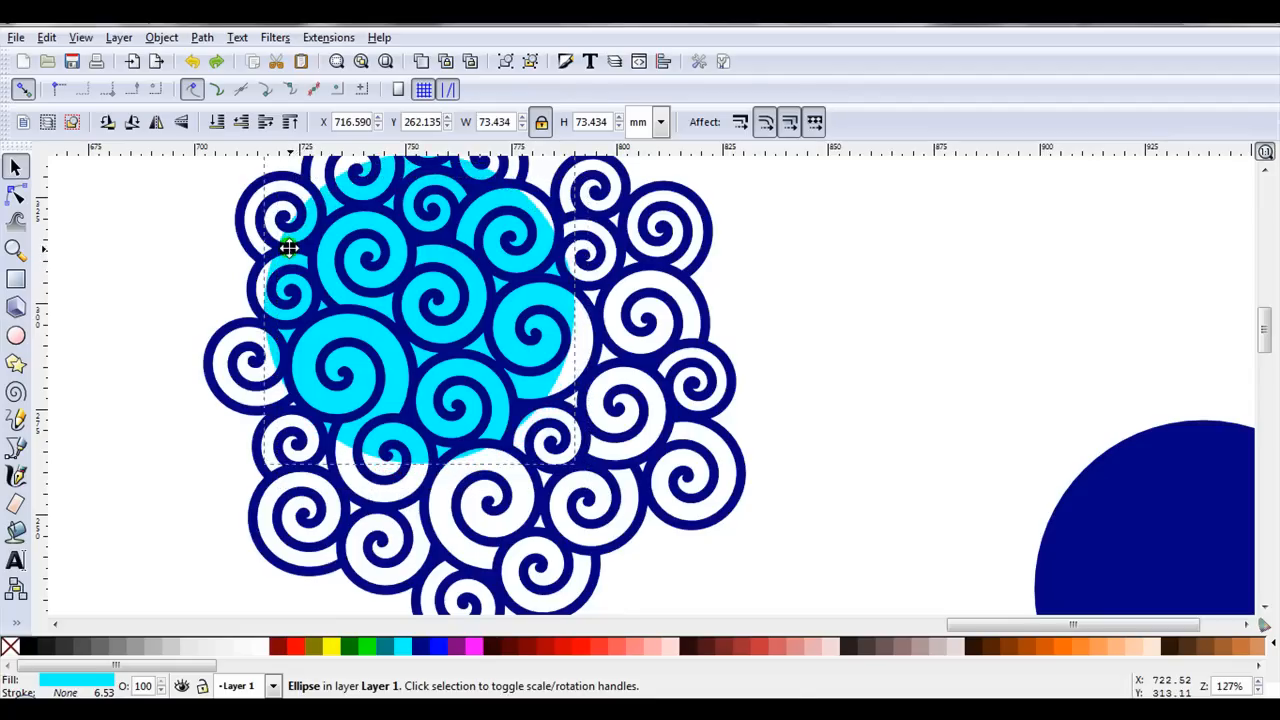
left_click_drag(289, 248, 367, 343)
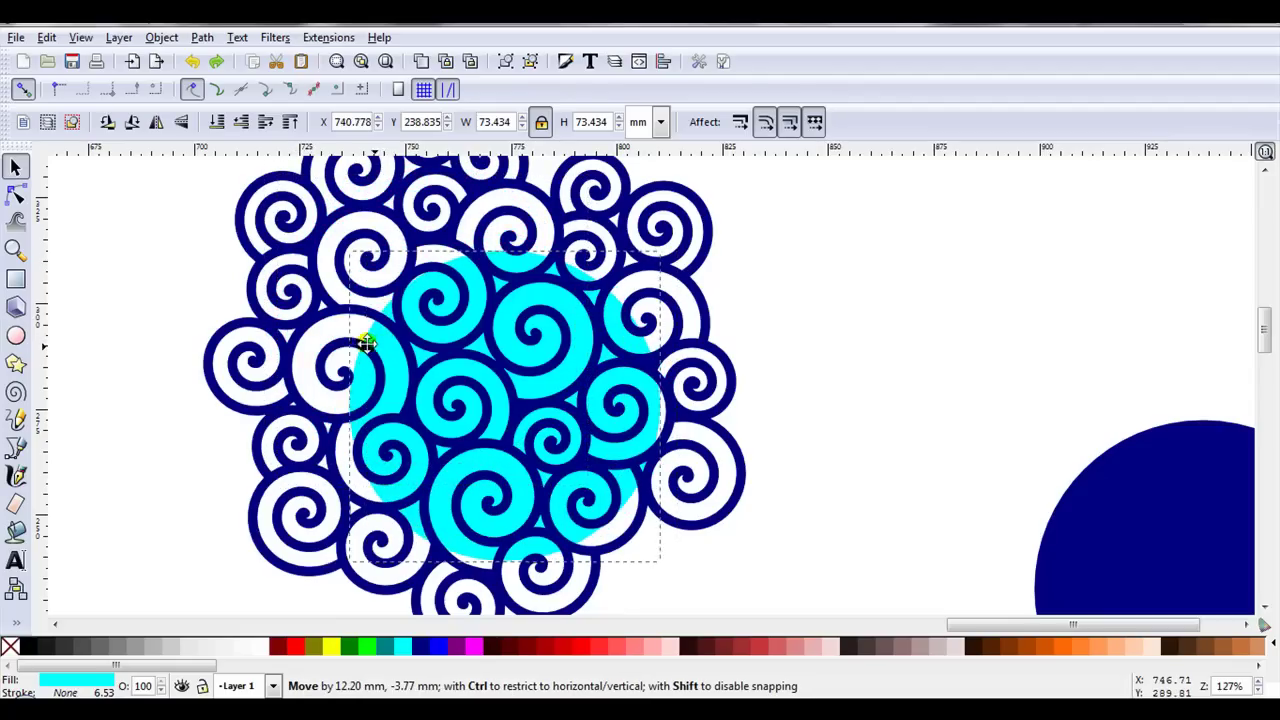
left_click_drag(367, 341, 575, 388)
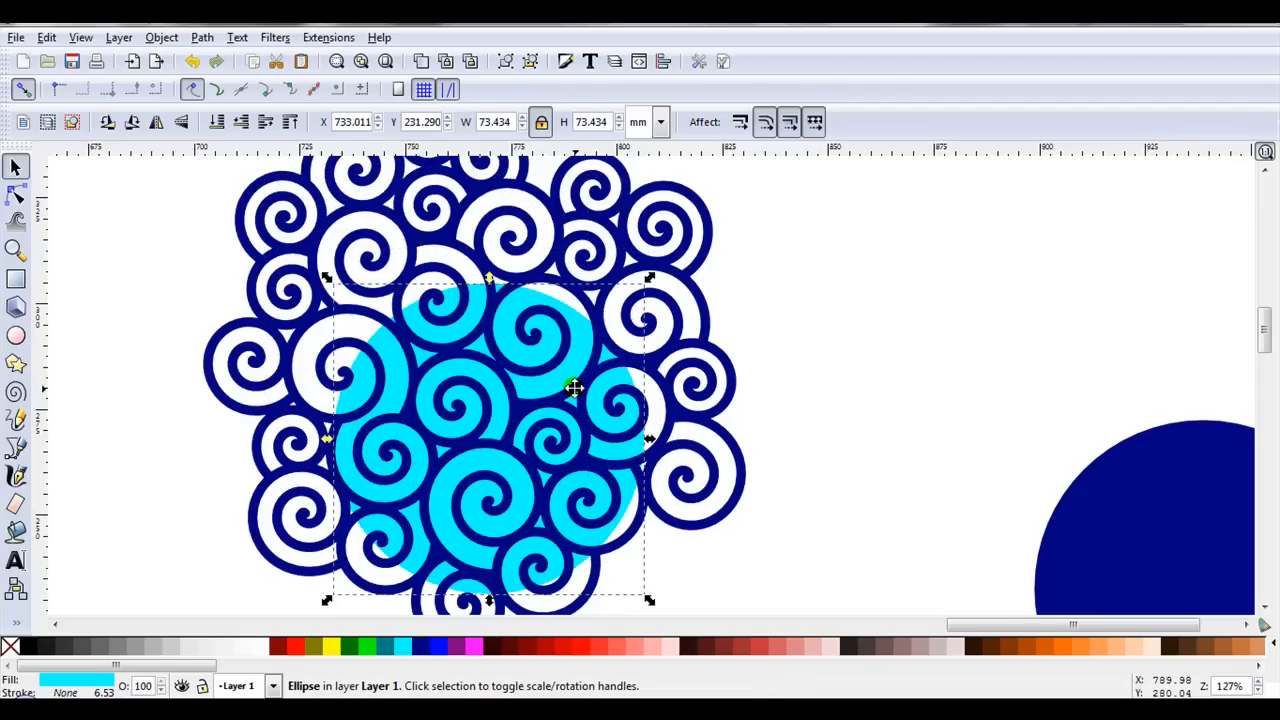
mouse_move(467, 354)
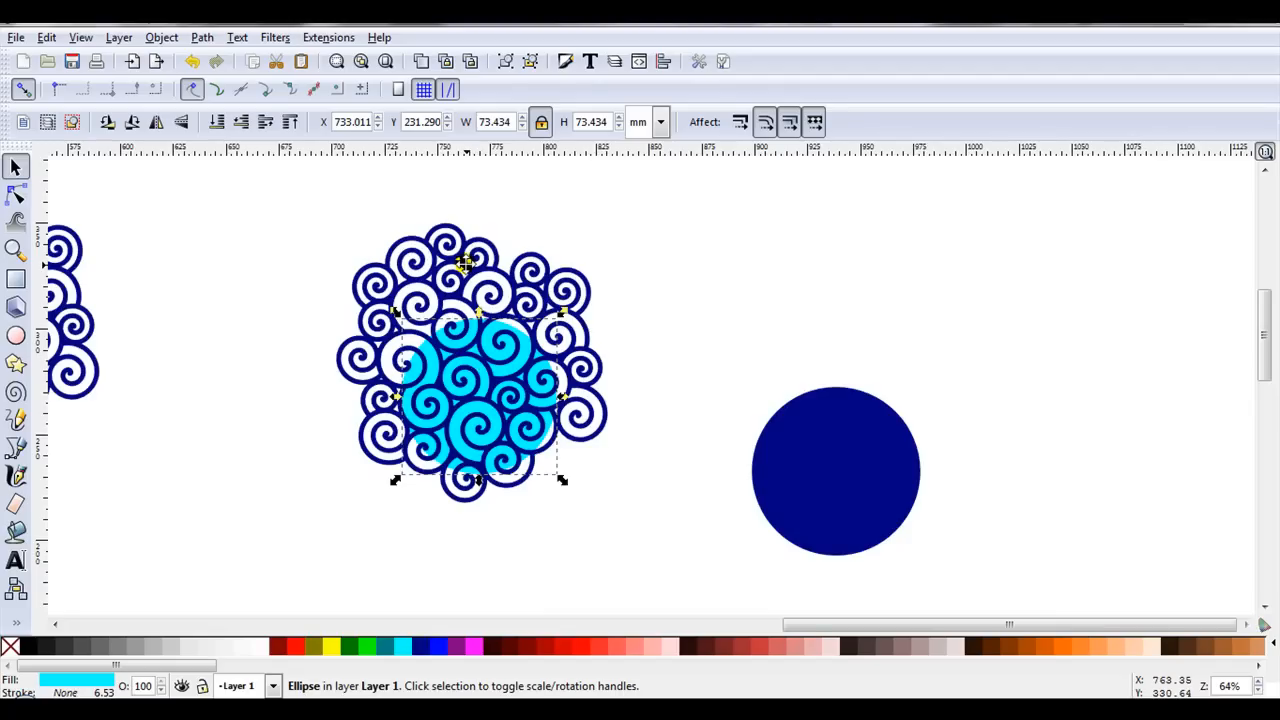
- Subtract the spiral cluster from the aqua circle, then duplicate the stencil and move the copy
left_click(470, 360)
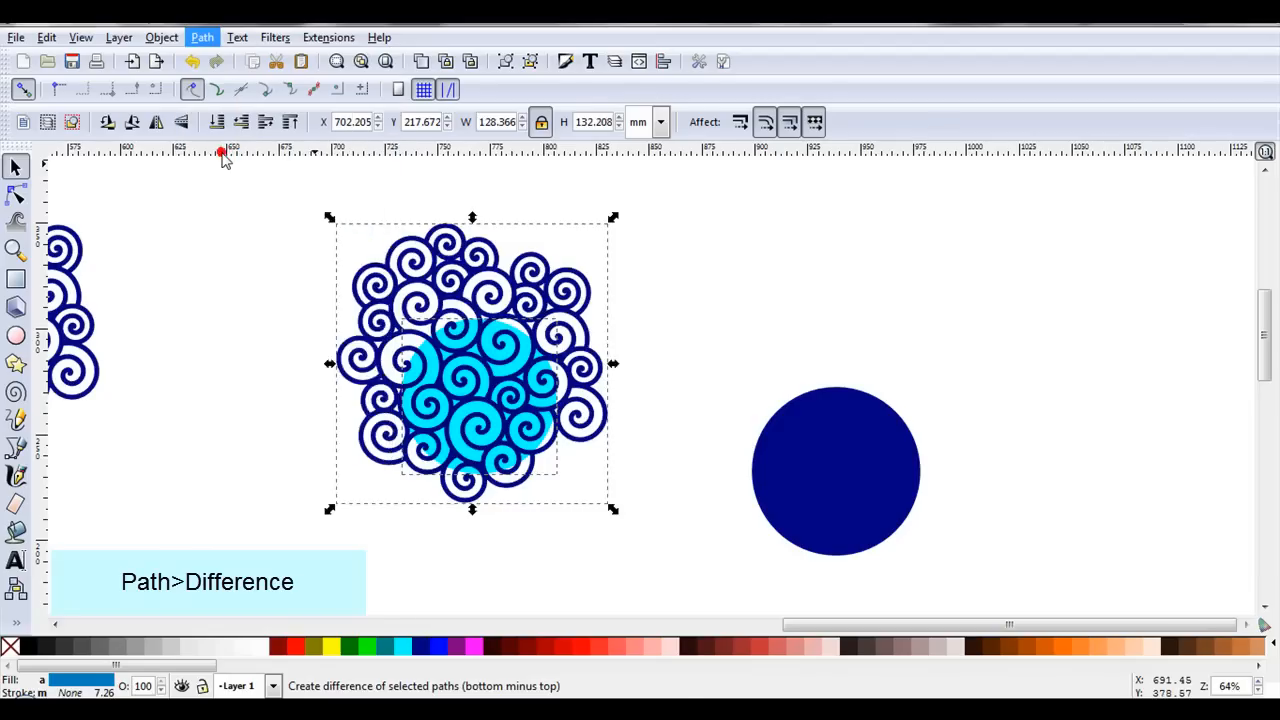
left_click(201, 37)
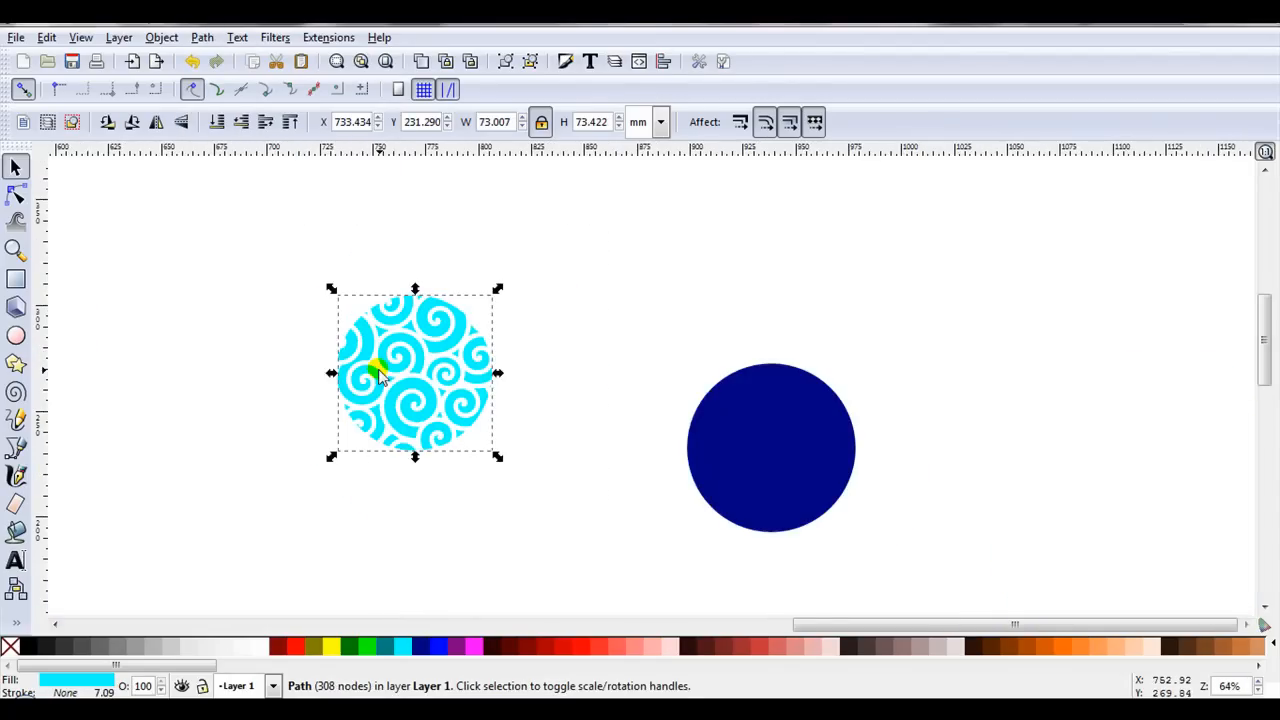
left_click(421, 61)
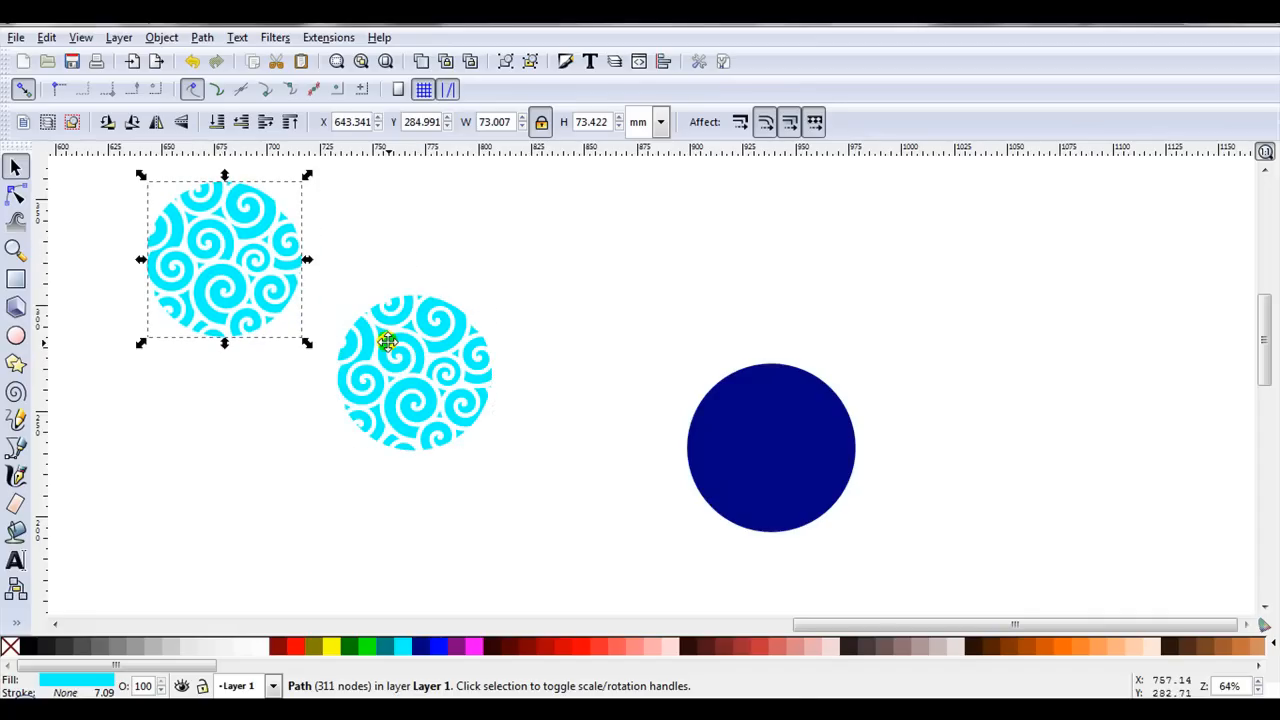
left_click_drag(413, 375, 685, 390)
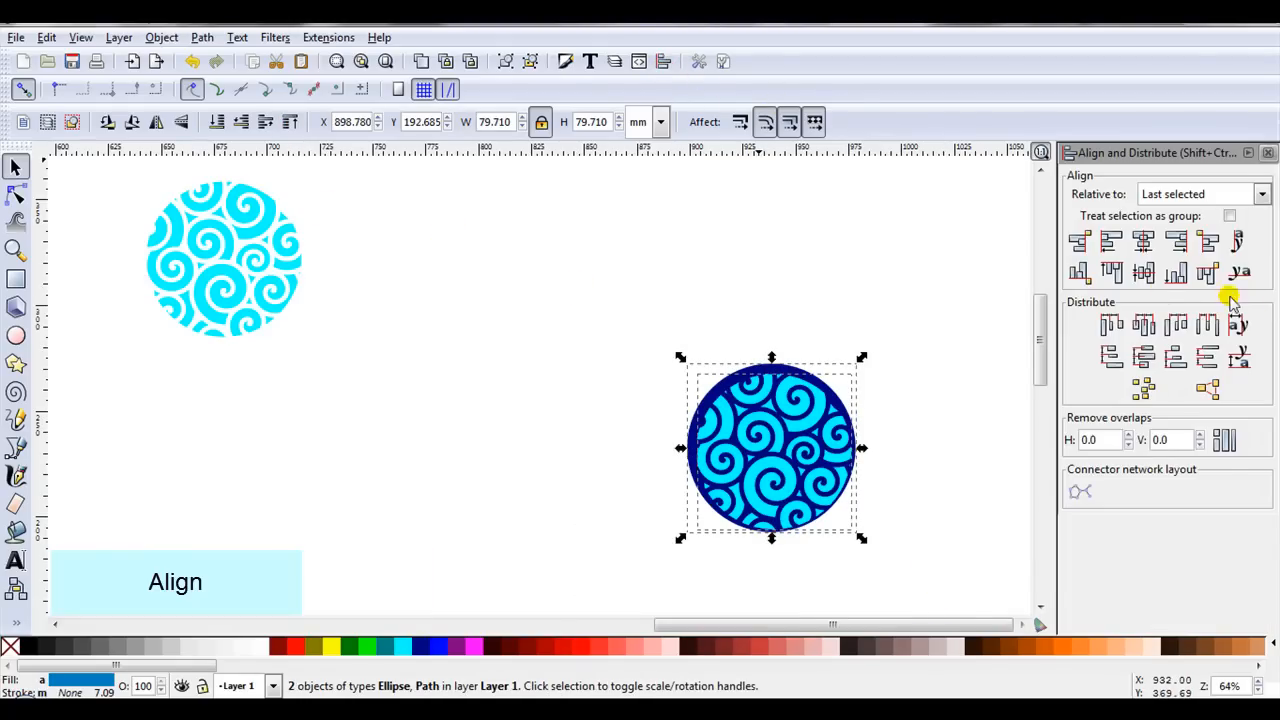
- Centre the aqua stencil on the navy circle and subtract it, leaving spiral openings
left_click(1143, 238)
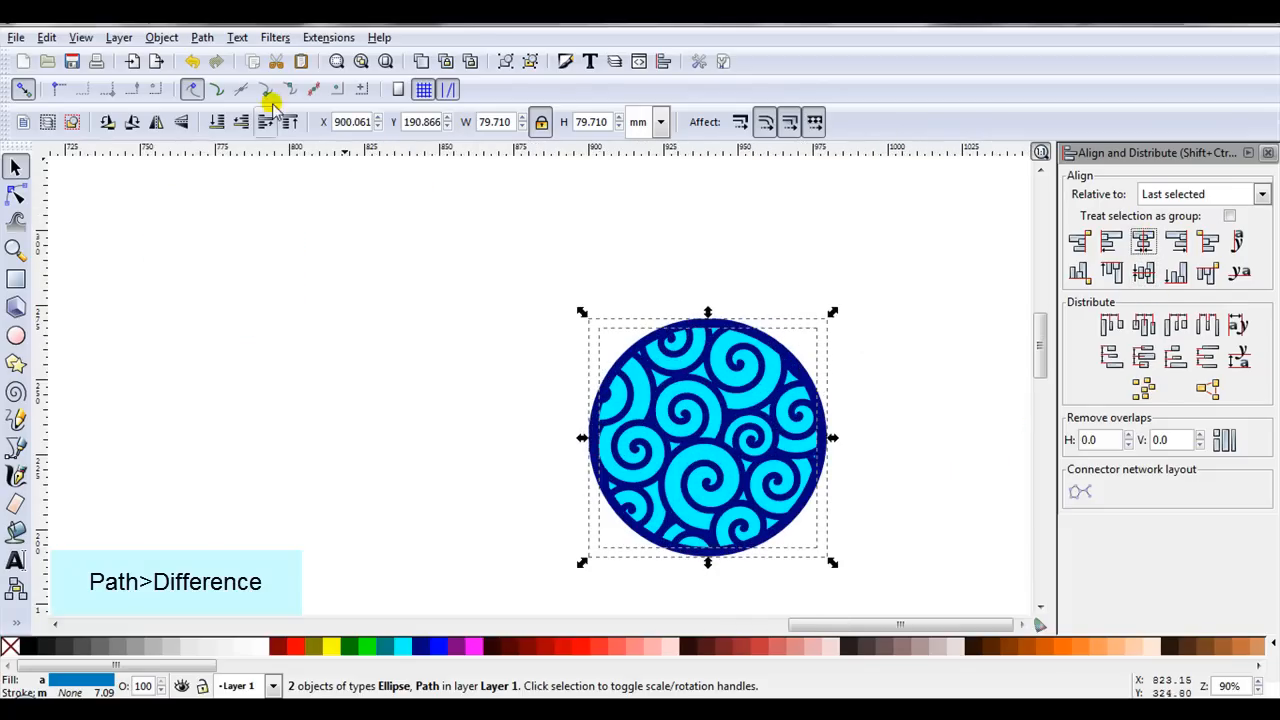
left_click(201, 37)
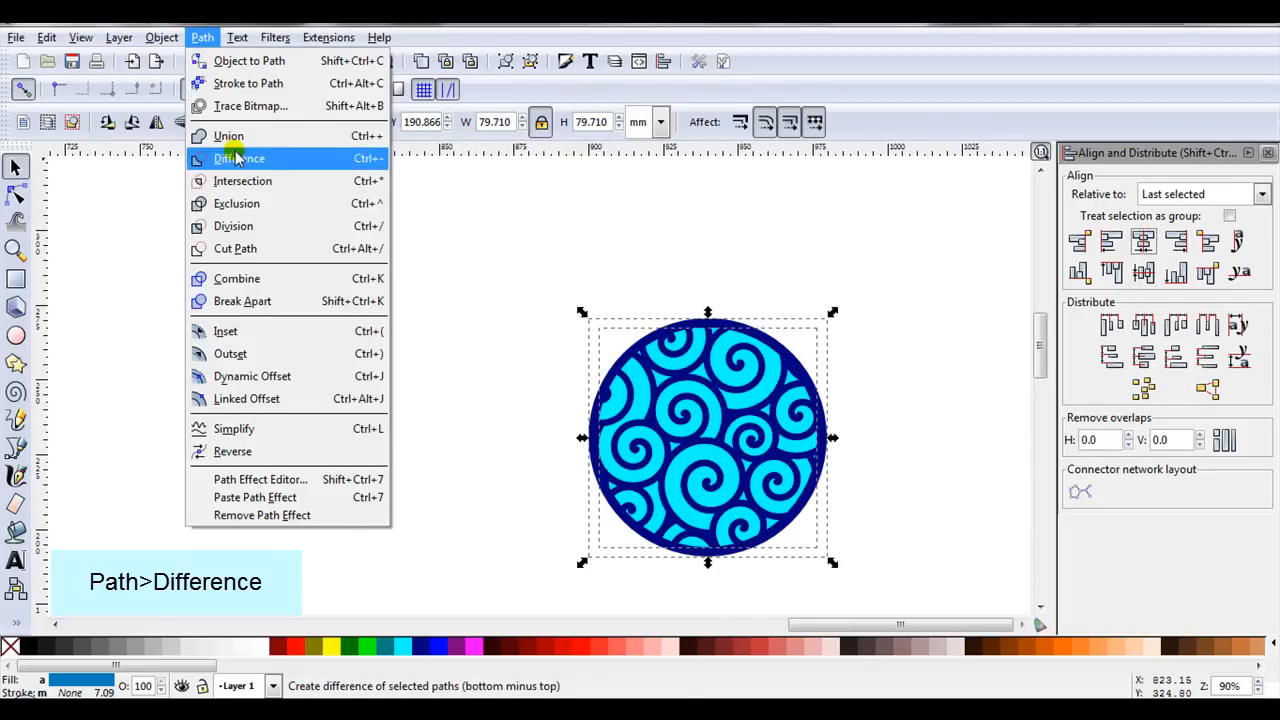
left_click(239, 158)
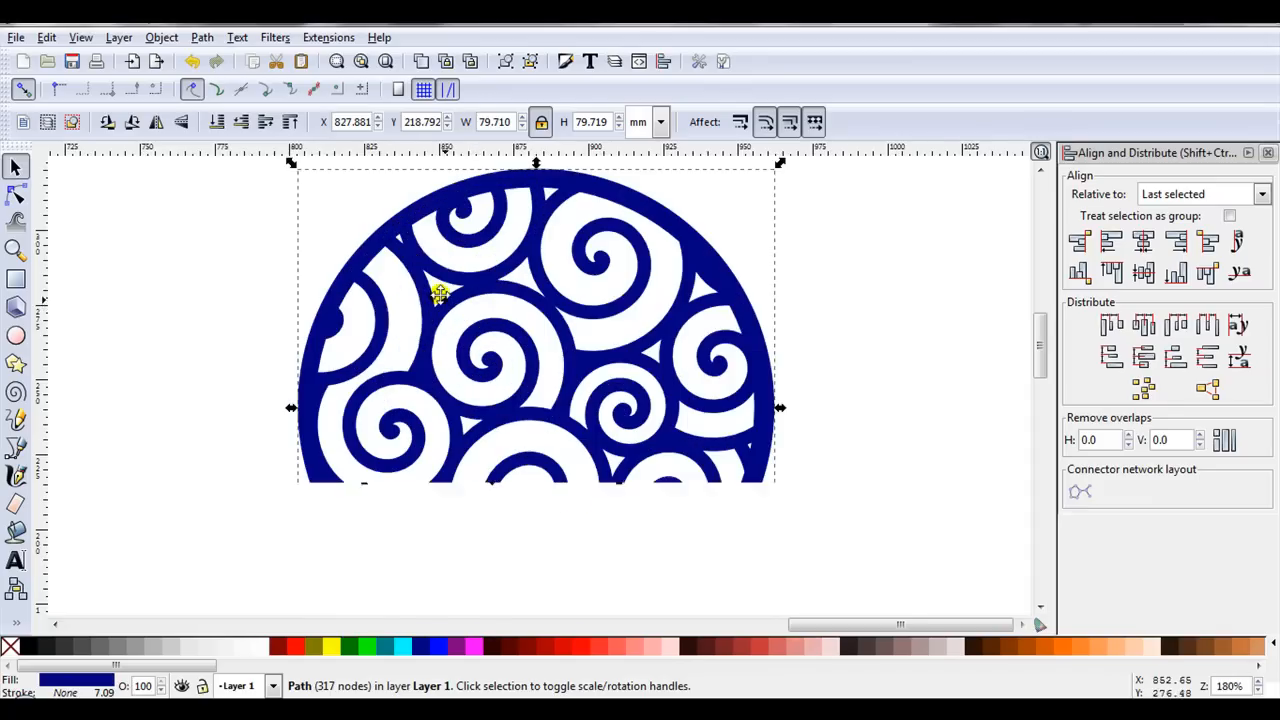
scroll("down", 3)
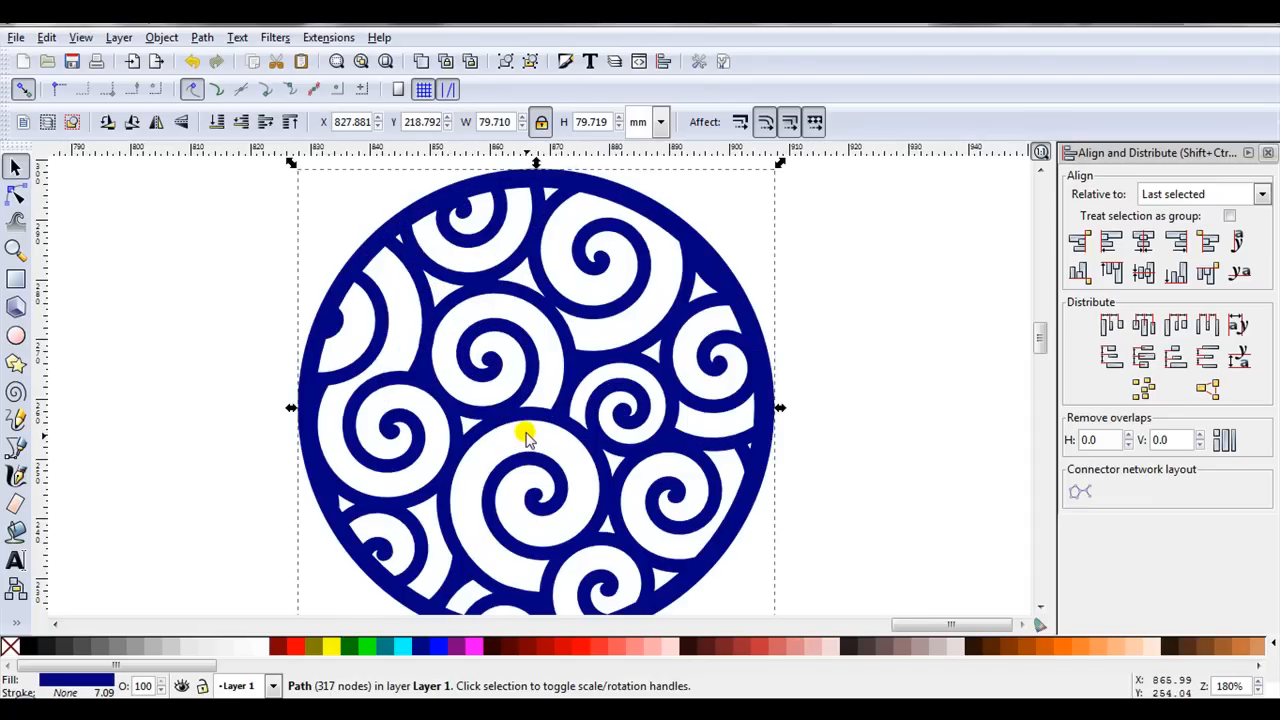
mouse_move(470, 378)
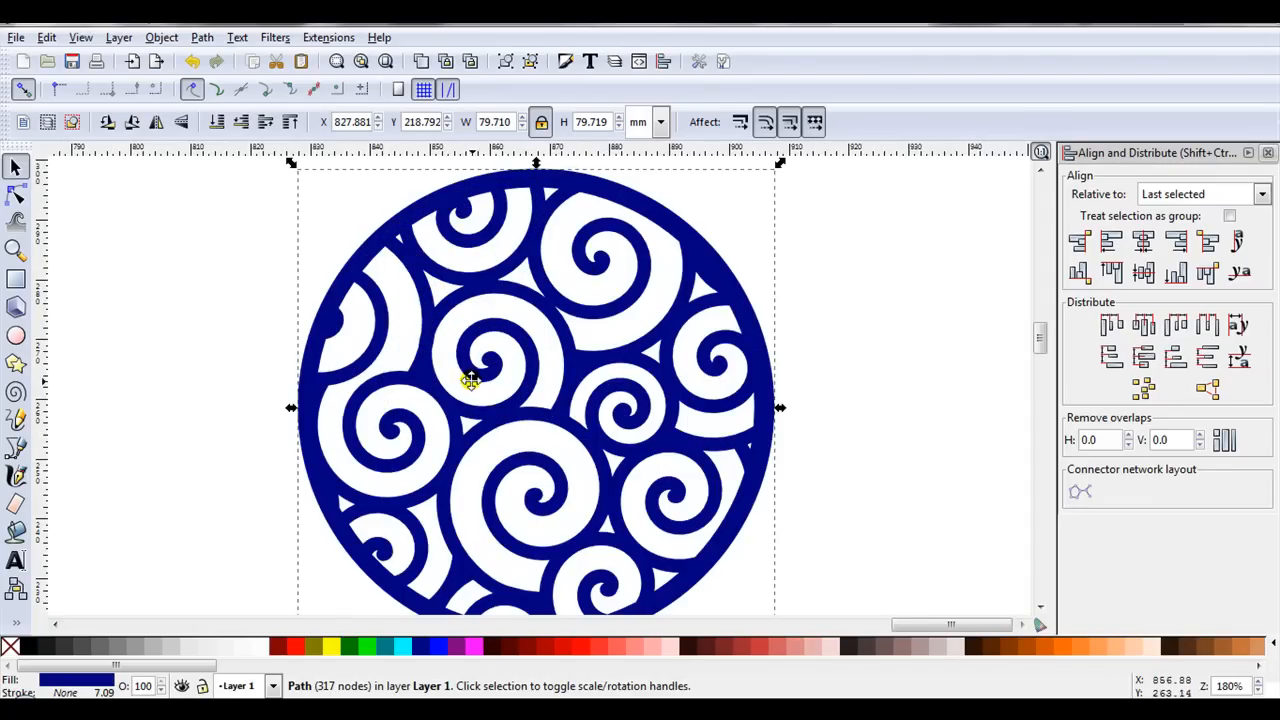
scroll("down", 3)
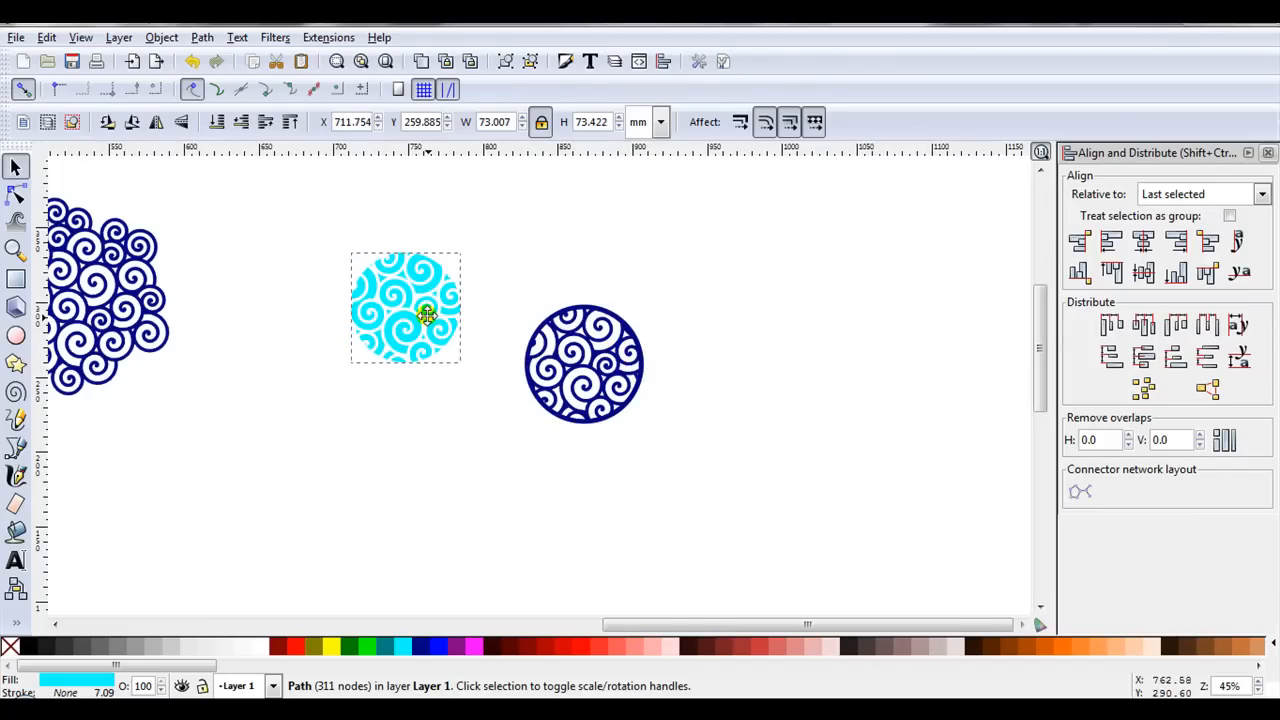
- Draw a card-sized navy rectangle below the aqua stencil circle
left_click(427, 315)
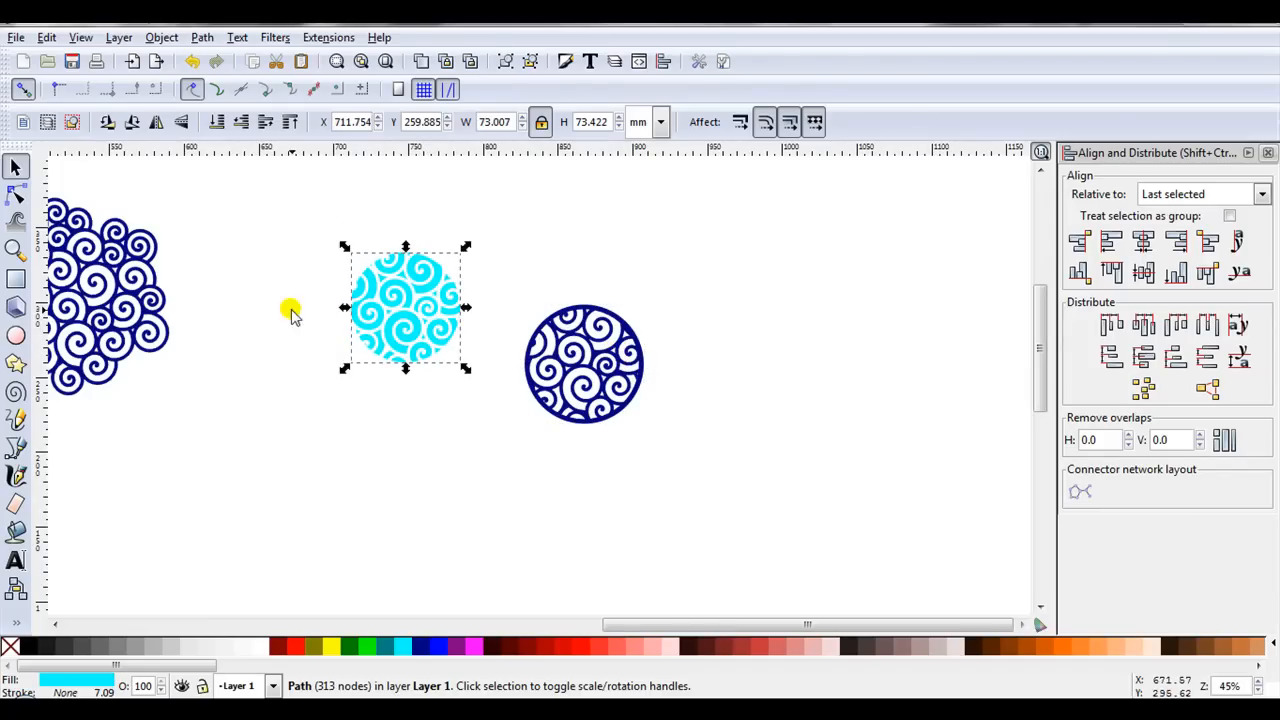
left_click_drag(273, 383, 300, 403)
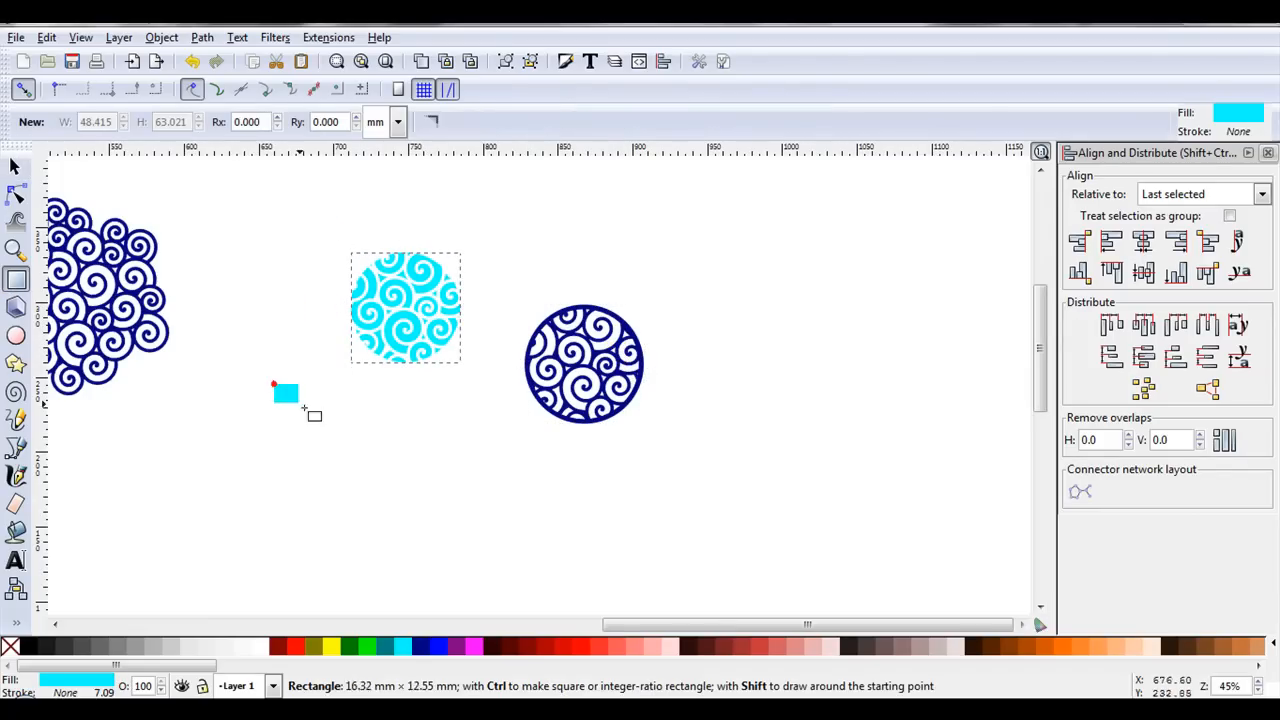
left_click_drag(285, 390, 386, 543)
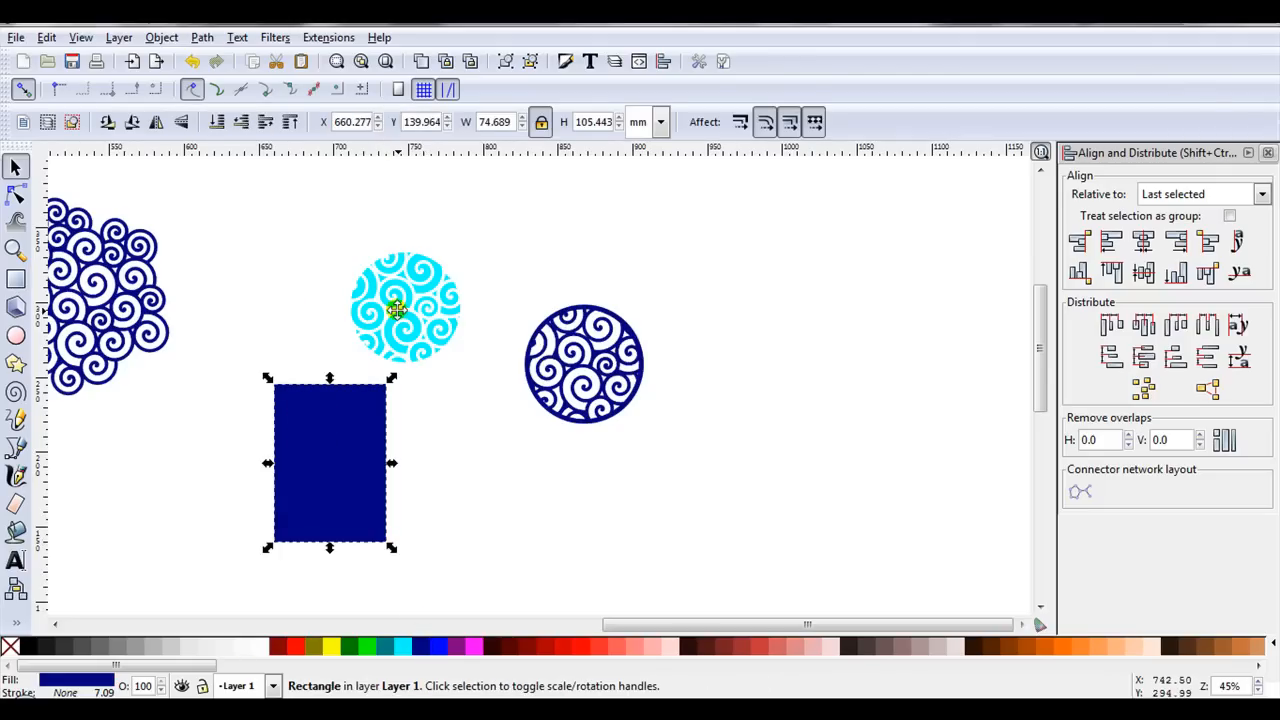
- Move the spiral stencil circle onto the navy rectangle and centre it there
left_click(405, 308)
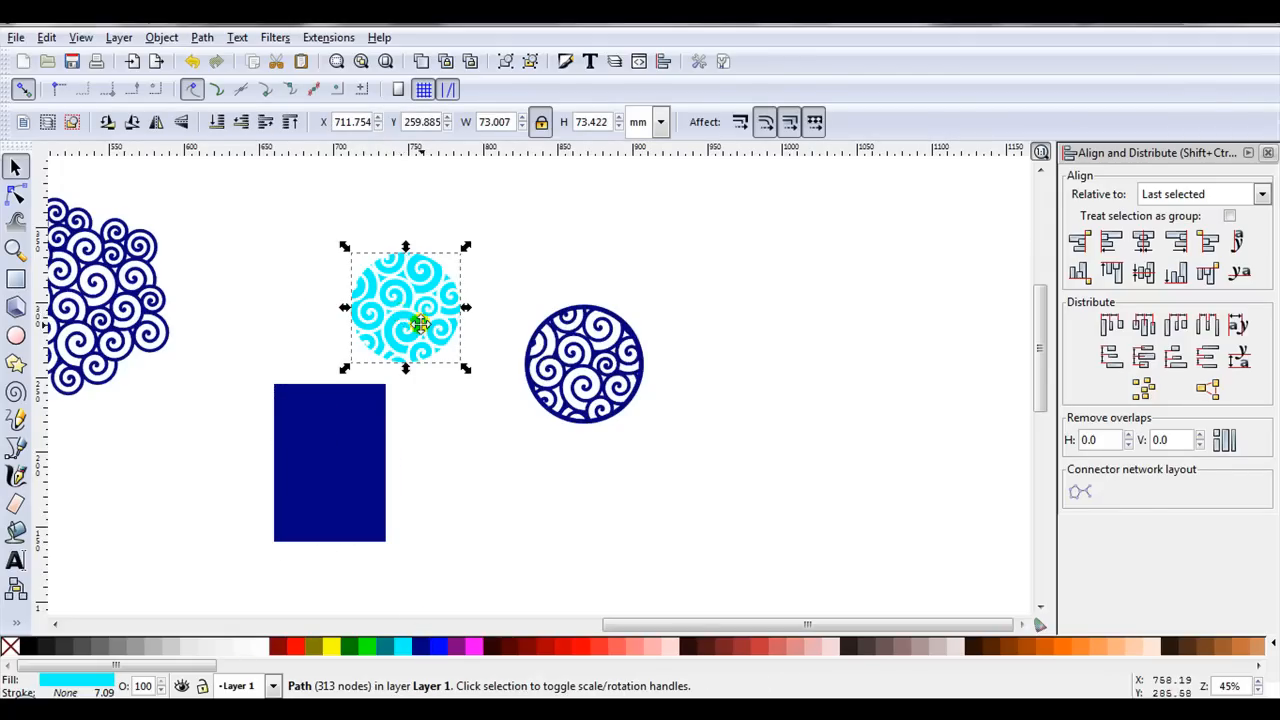
left_click_drag(405, 320, 330, 475)
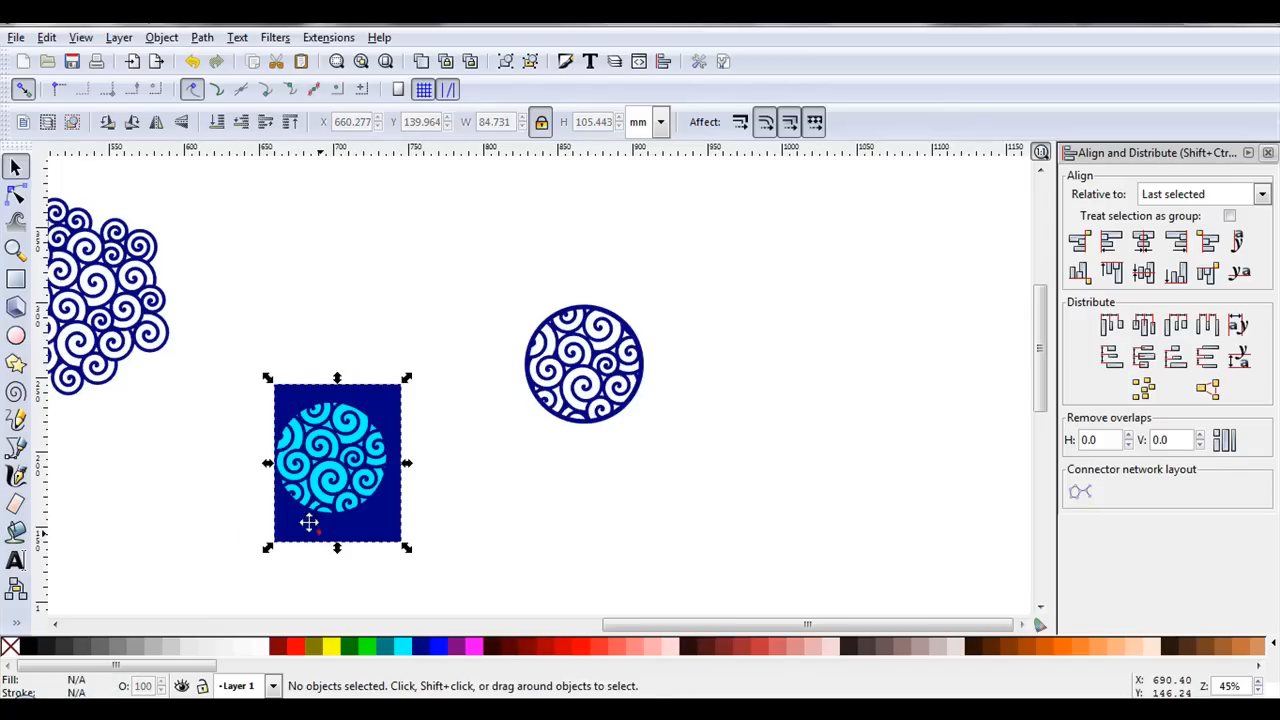
left_click(1143, 240)
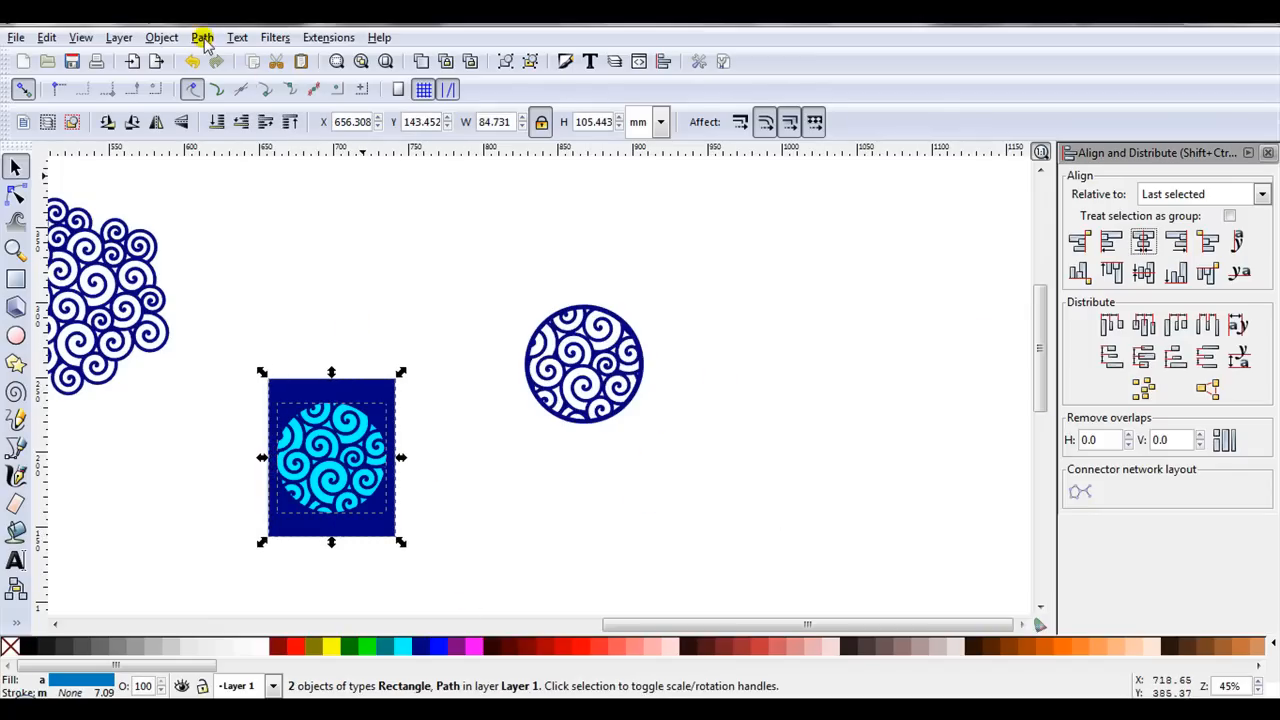
left_click(202, 37)
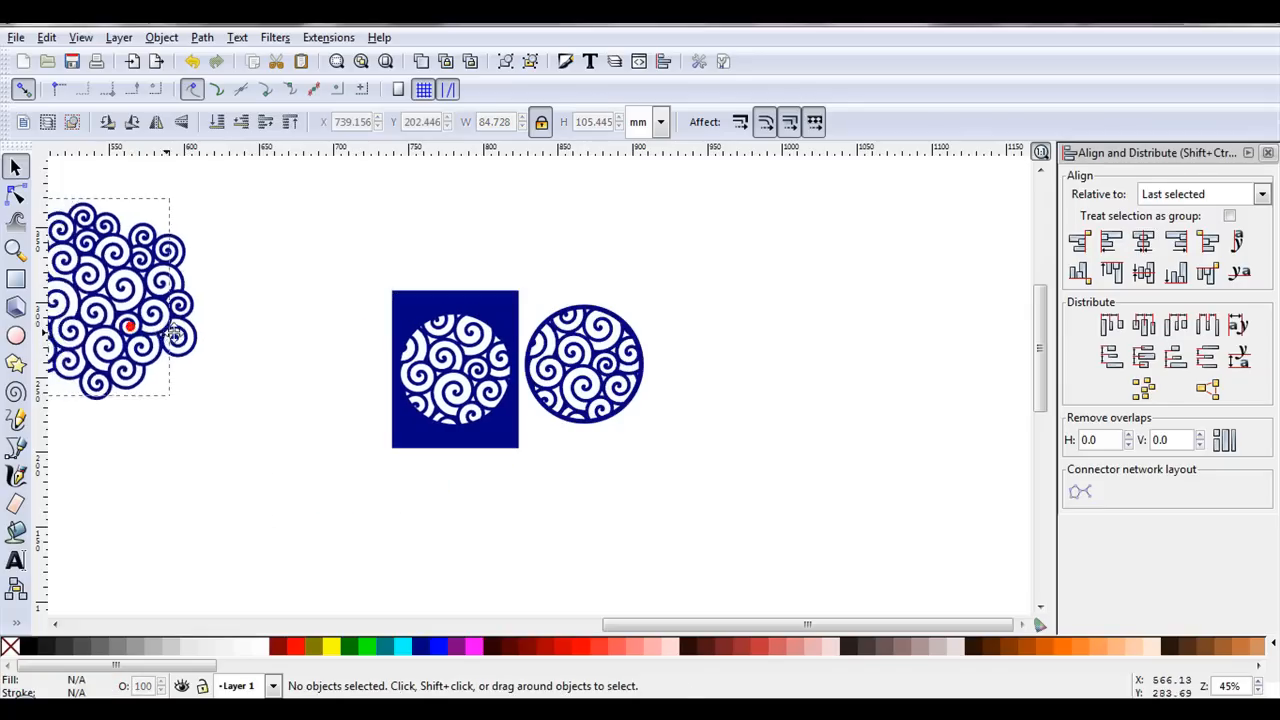
- Select the merged spiral cluster so it can be moved onto the canvas
left_click(130, 326)
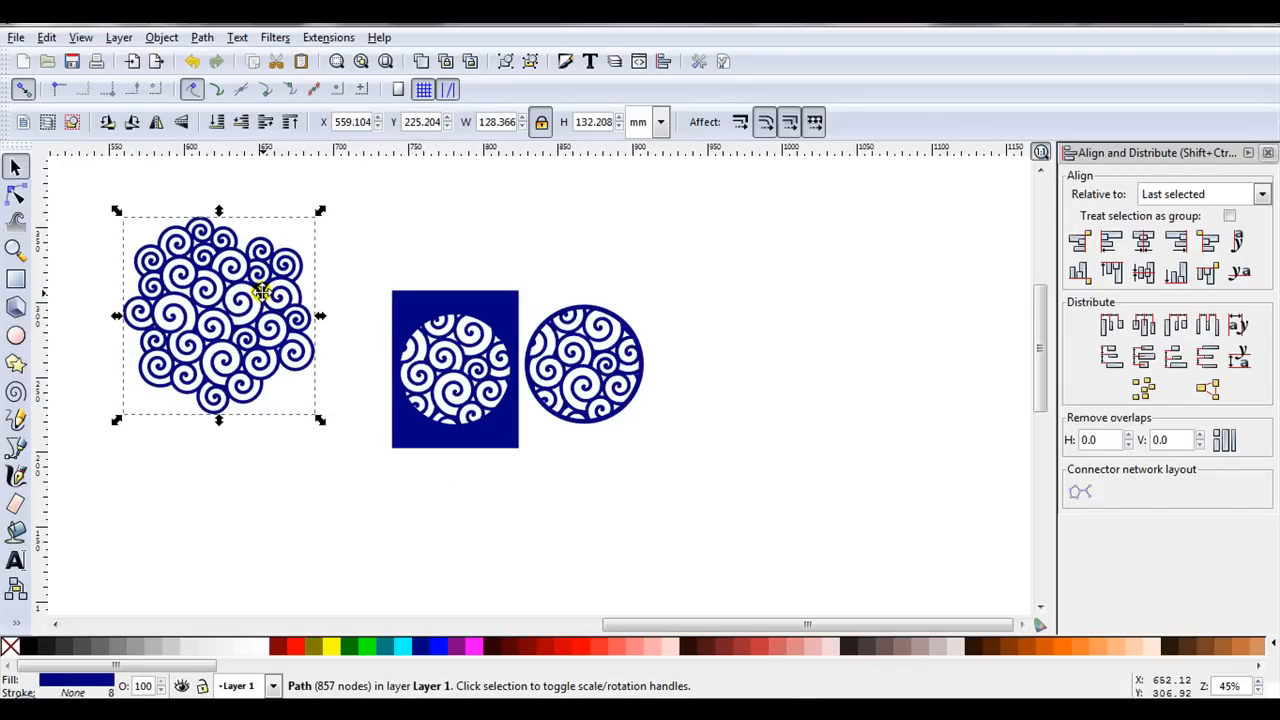
mouse_move(495, 398)
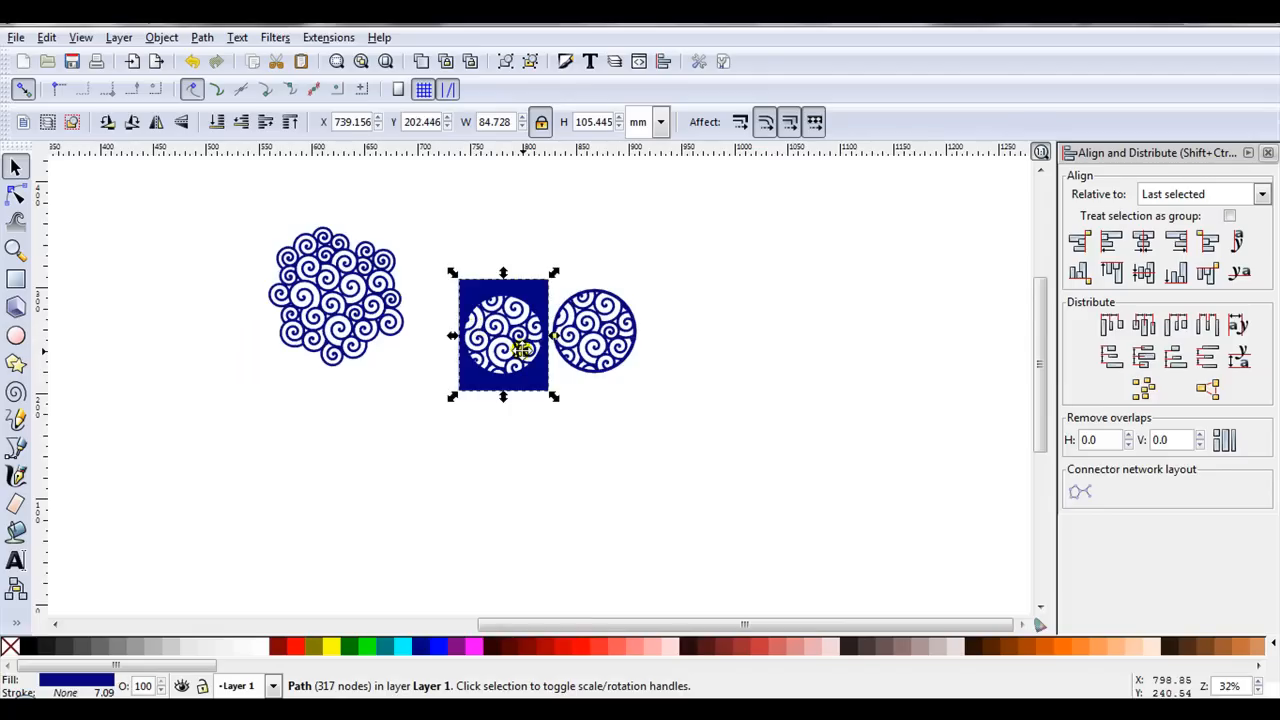
mouse_move(520, 335)
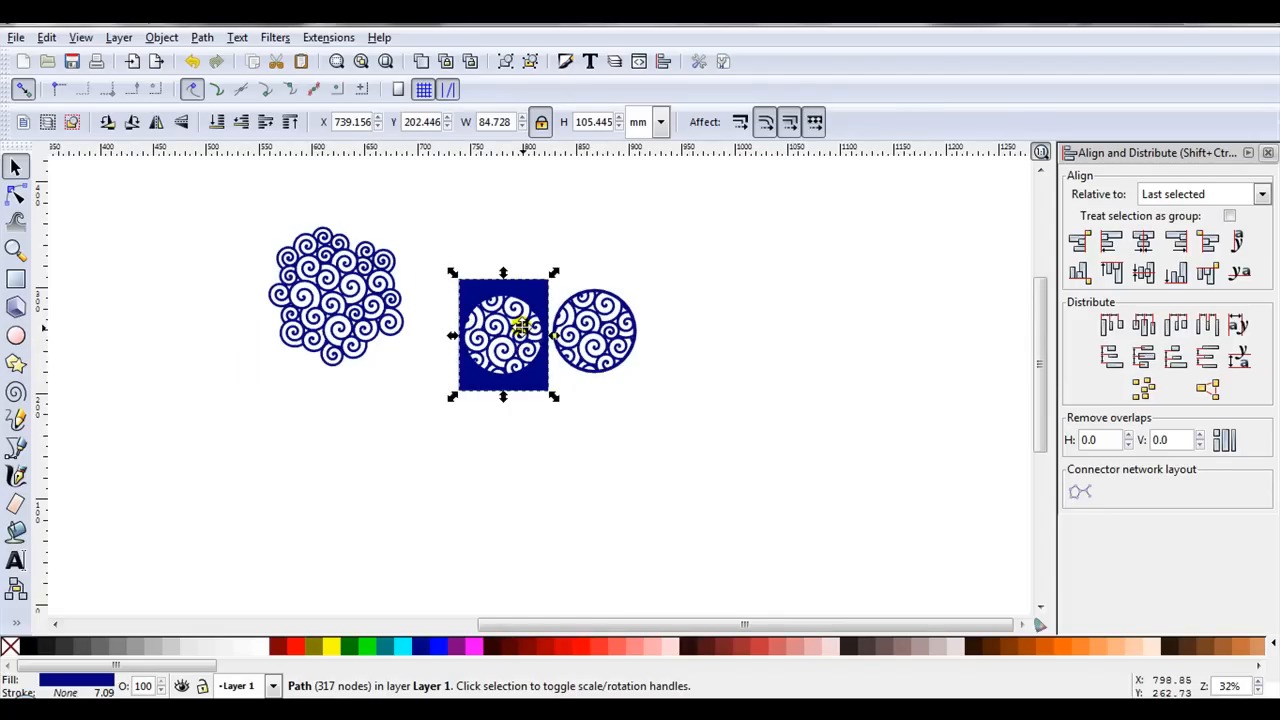
- Draw a tall navy card rectangle and a smaller aqua-filled rectangle near the cluster
left_click(16, 279)
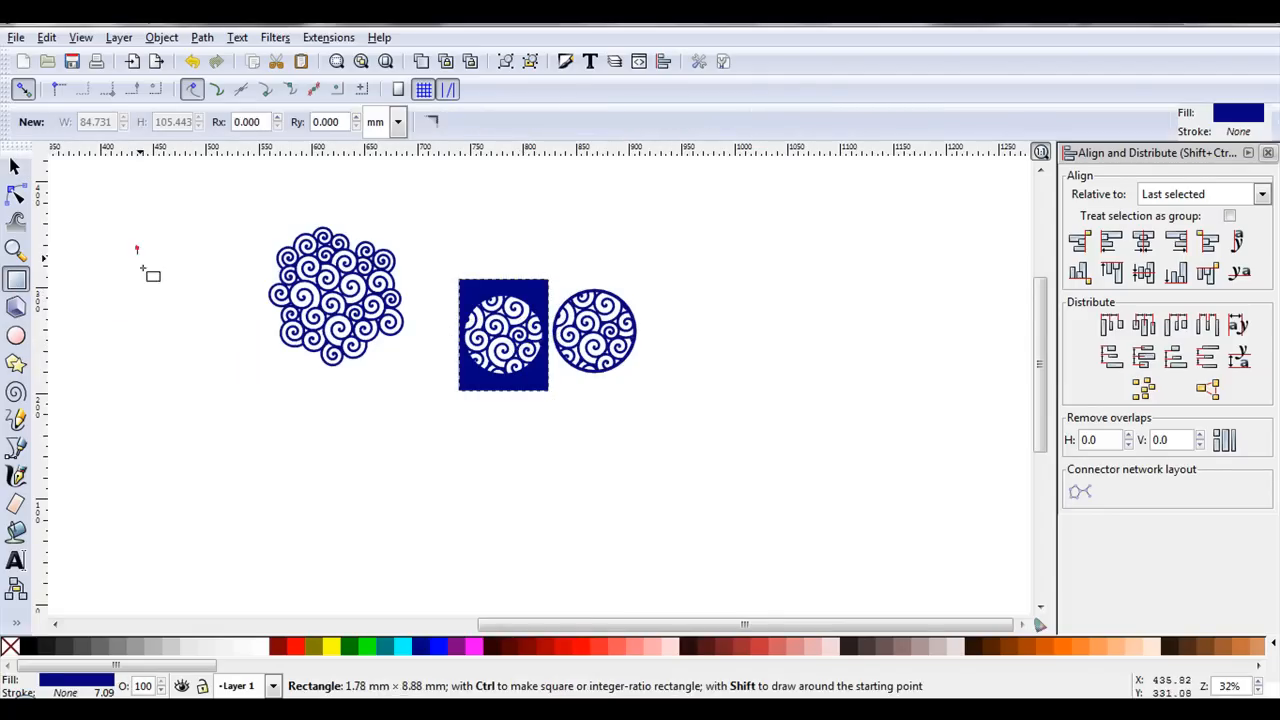
left_click_drag(137, 248, 217, 378)
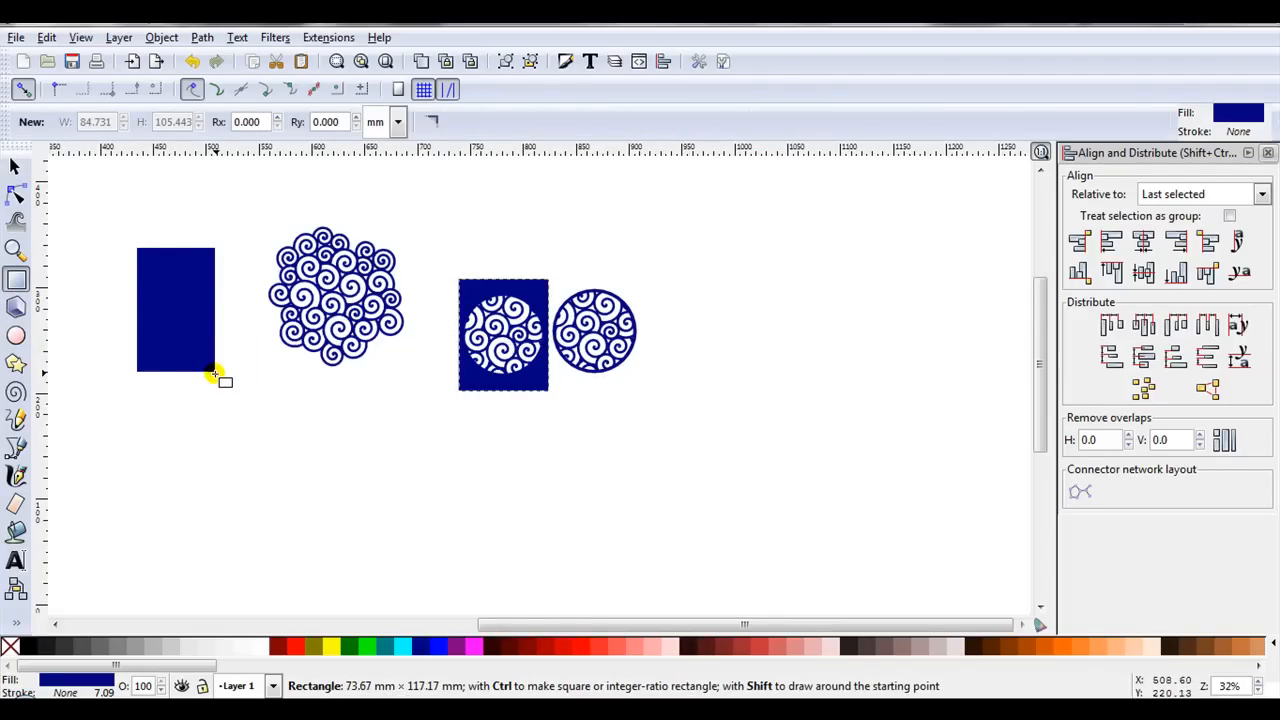
left_click_drag(260, 380, 310, 465)
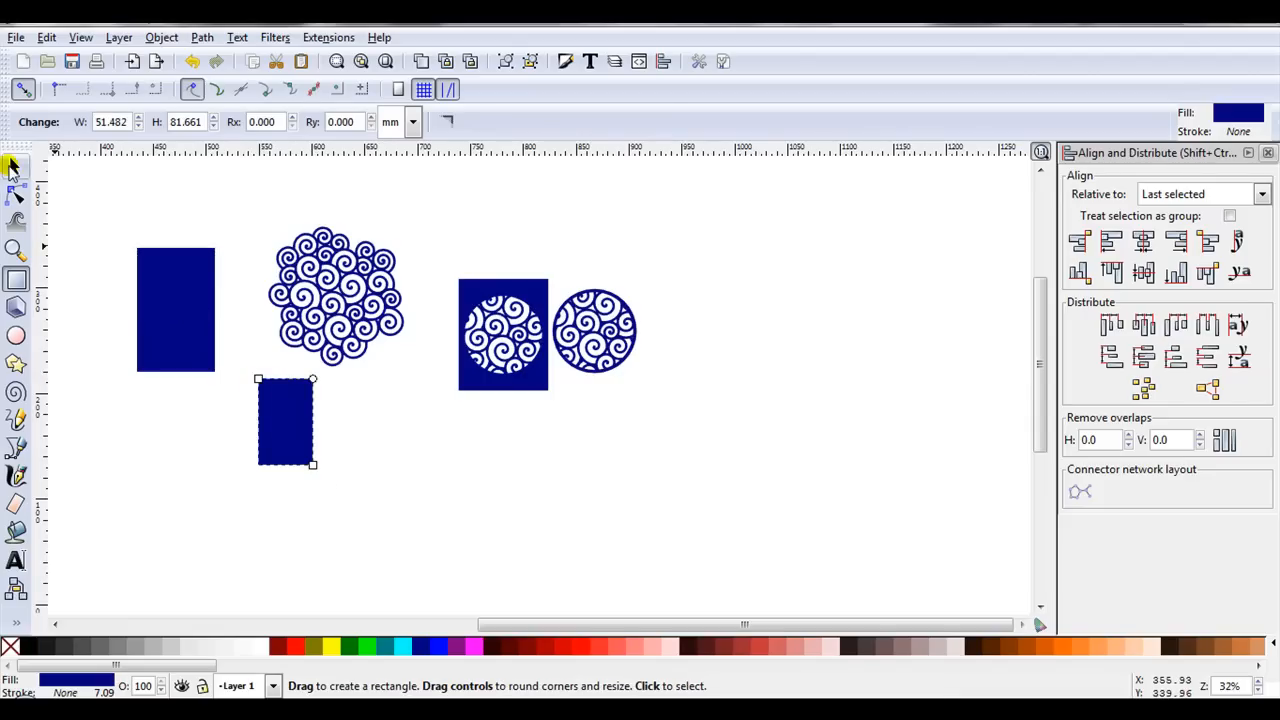
left_click(15, 167)
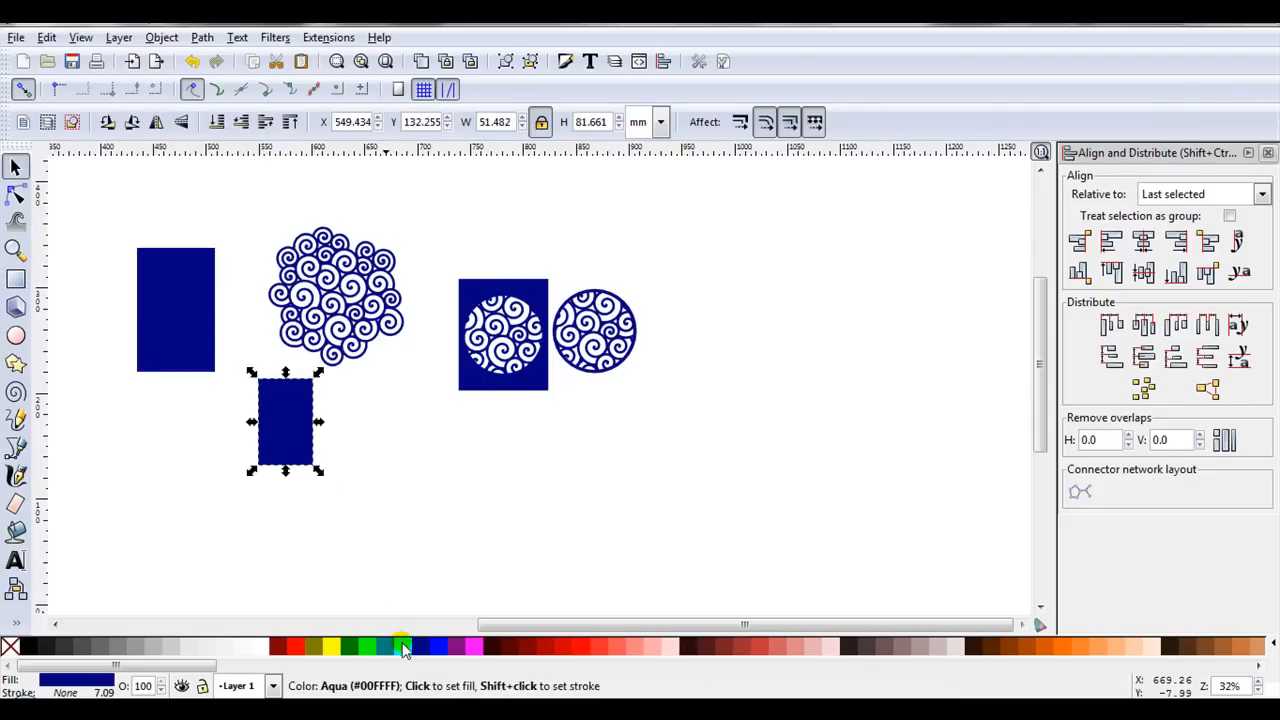
left_click(401, 647)
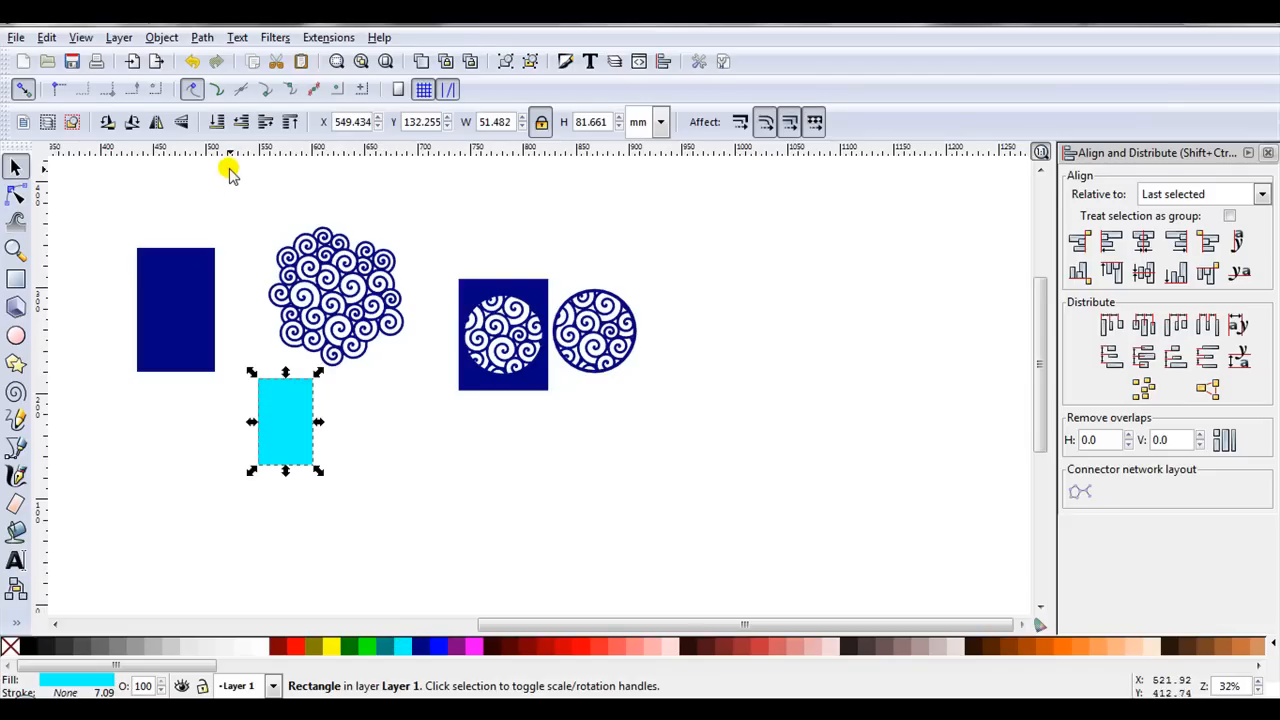
mouse_move(313, 340)
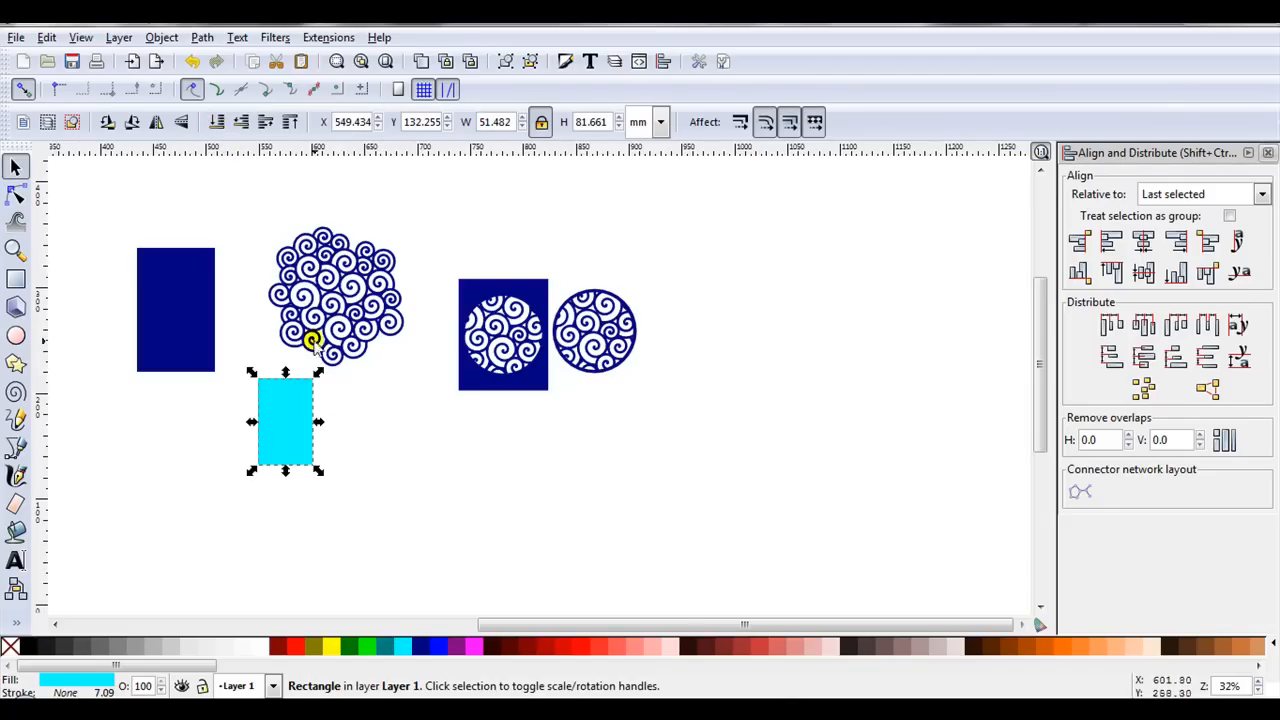
scroll("up", 3)
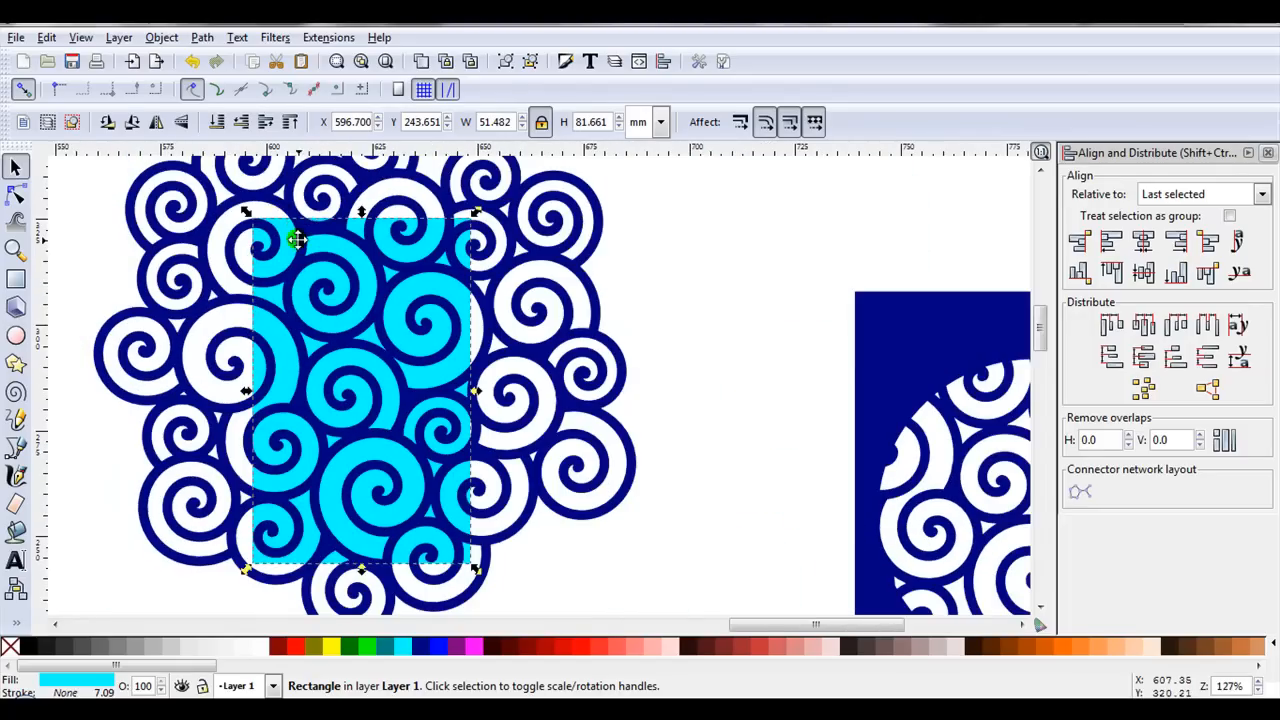
mouse_move(262, 232)
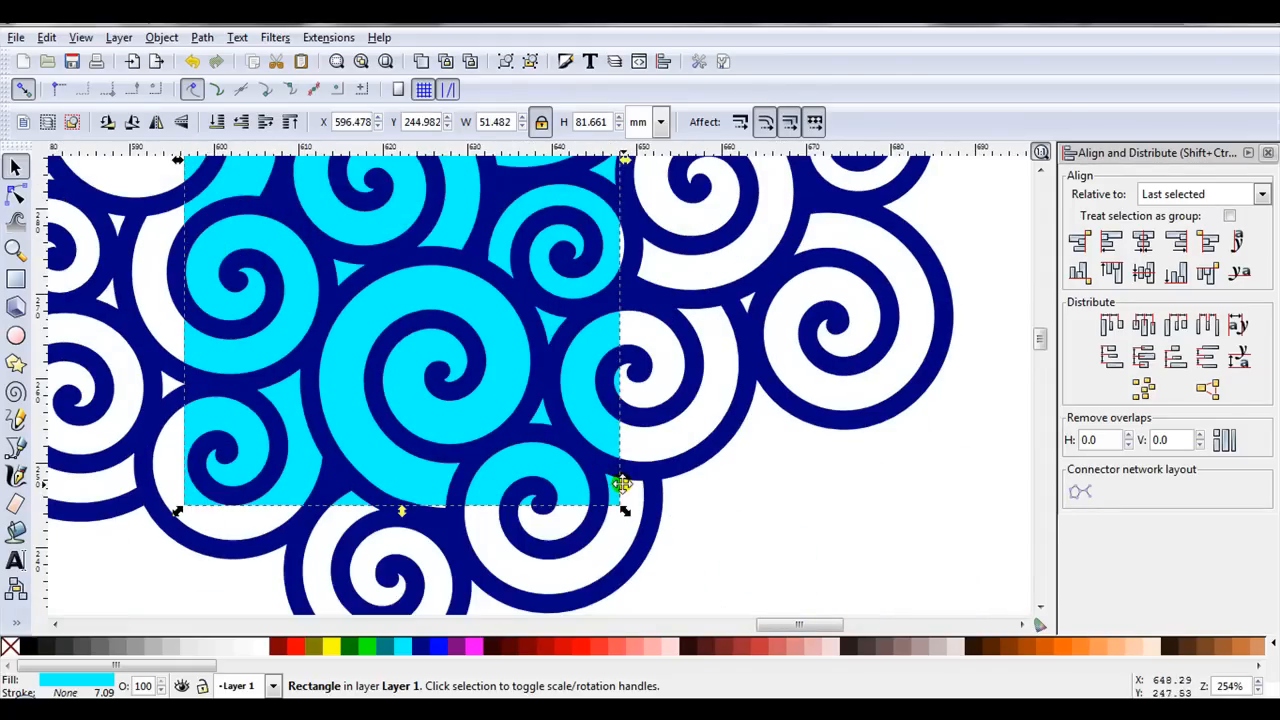
mouse_move(185, 493)
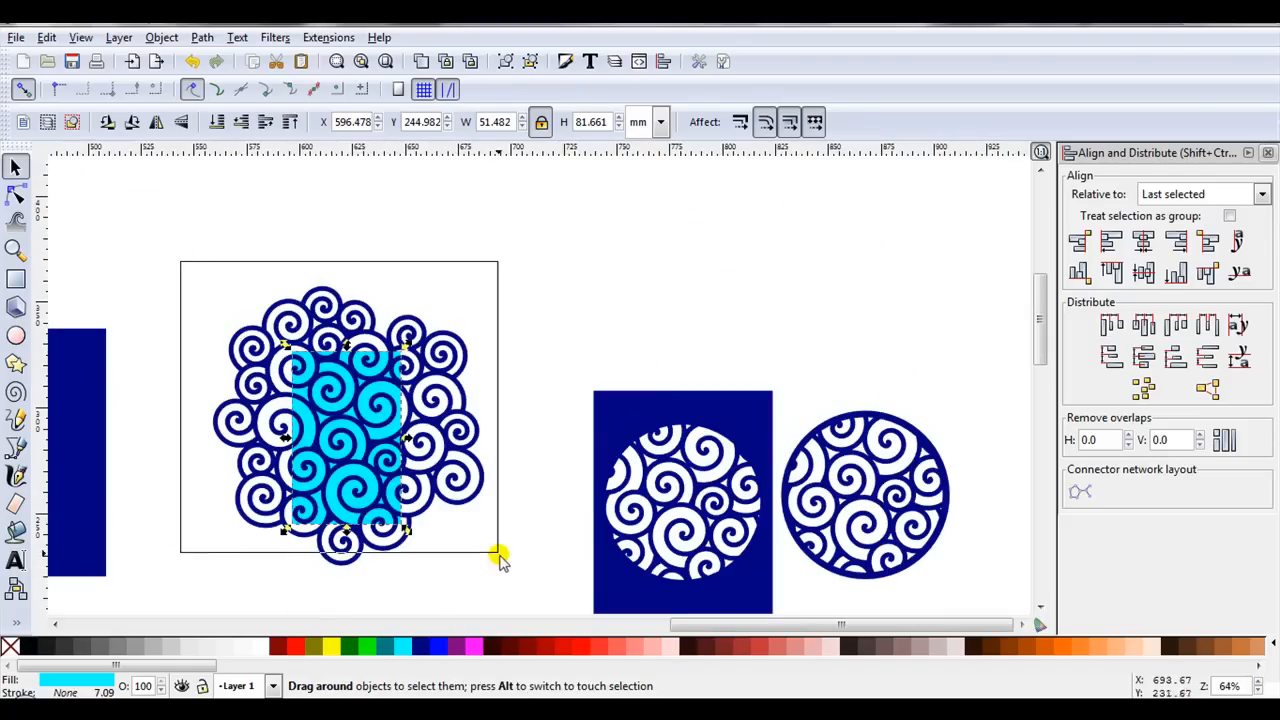
- Intersect the aqua rectangle with the spiral cluster to keep a rectangular spiral patch
left_click(348, 425)
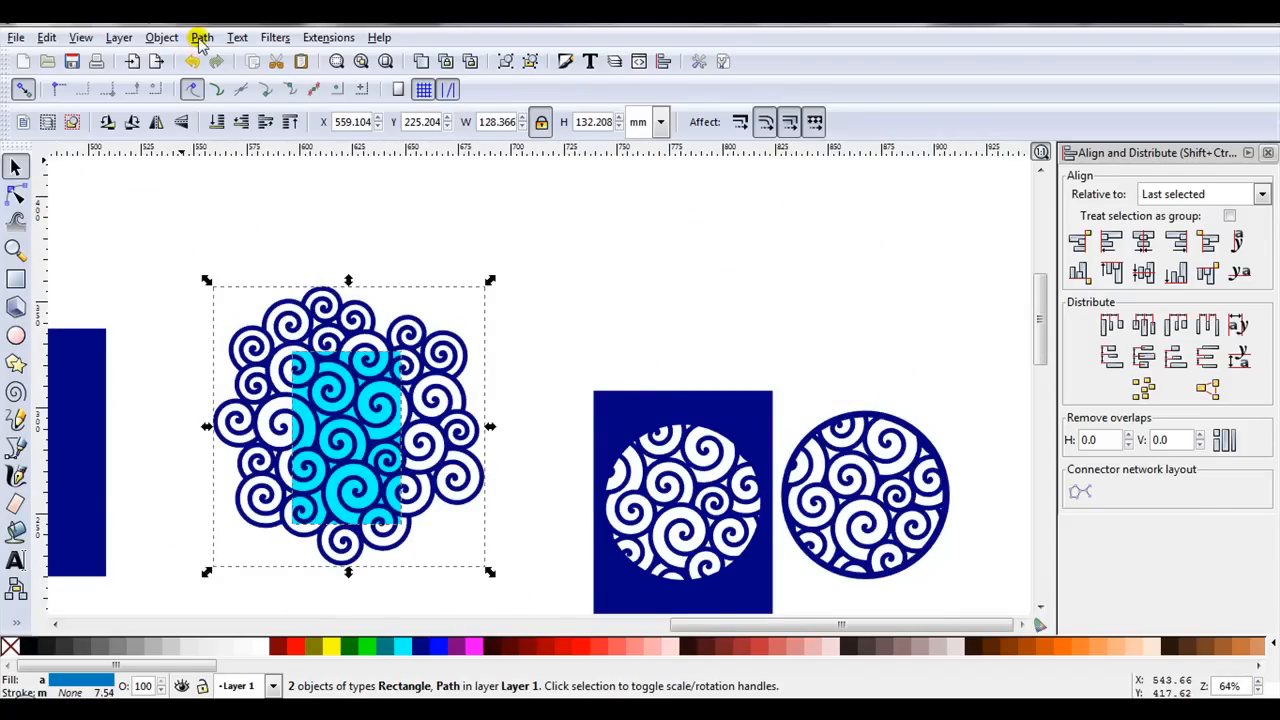
left_click(201, 37)
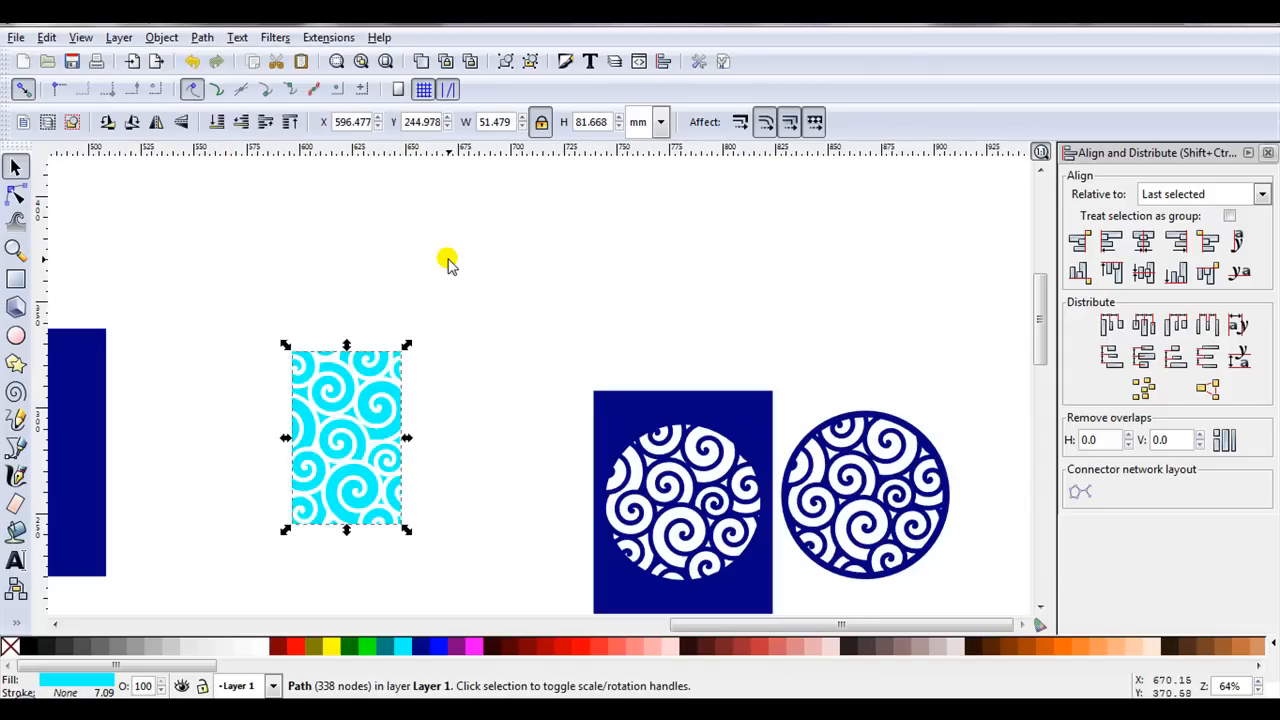
scroll("down", 3)
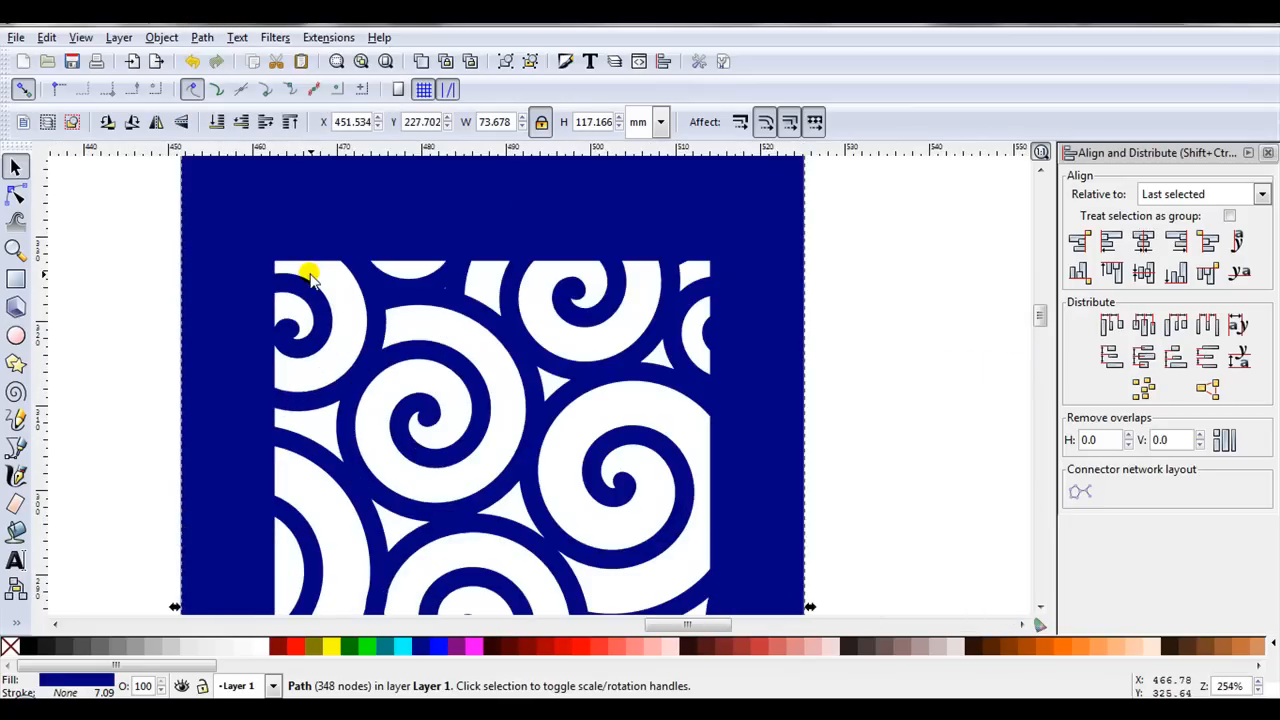
- Zoom in closely to inspect the cut-out edges of the spiral card
scroll("up", 3)
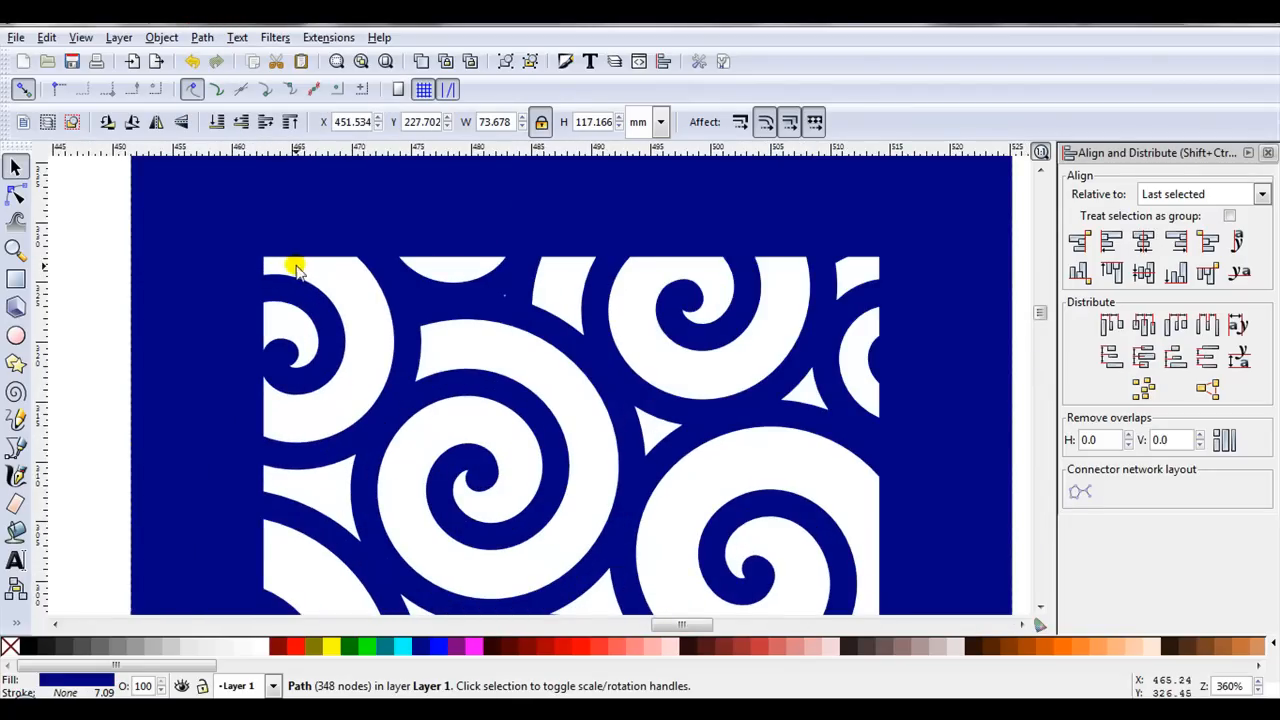
mouse_move(340, 278)
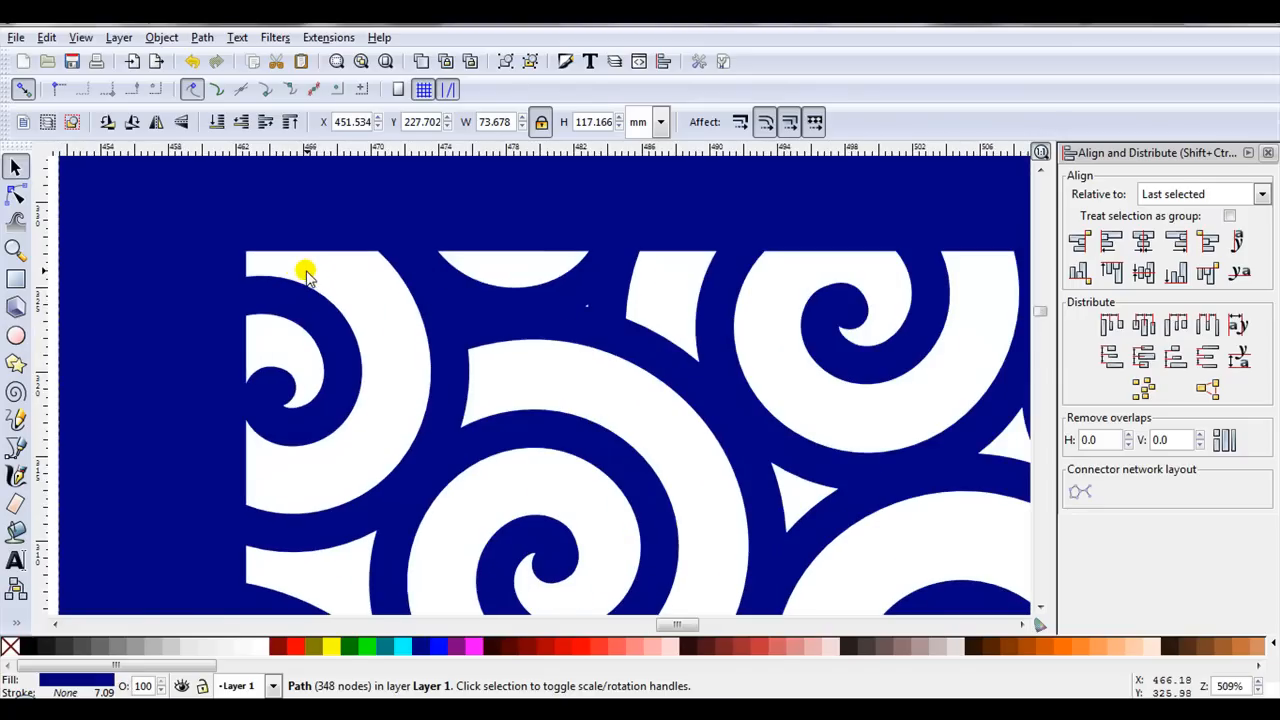
mouse_move(258, 270)
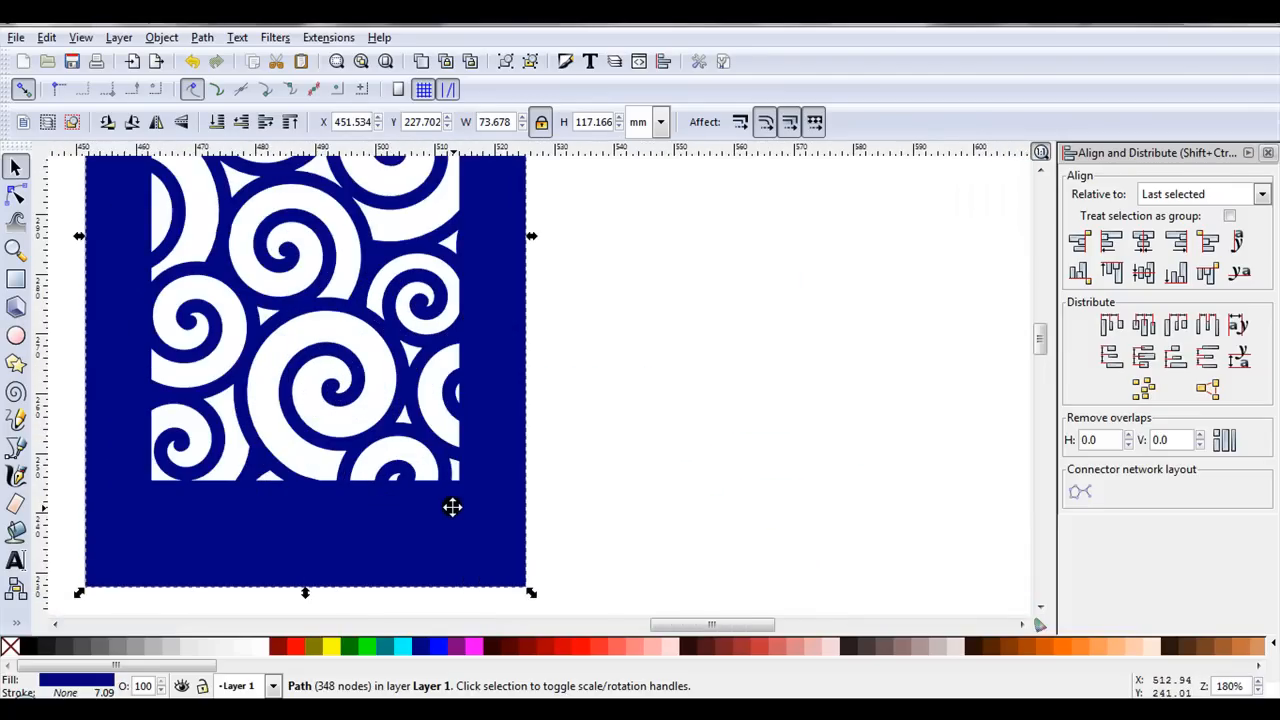
mouse_move(457, 507)
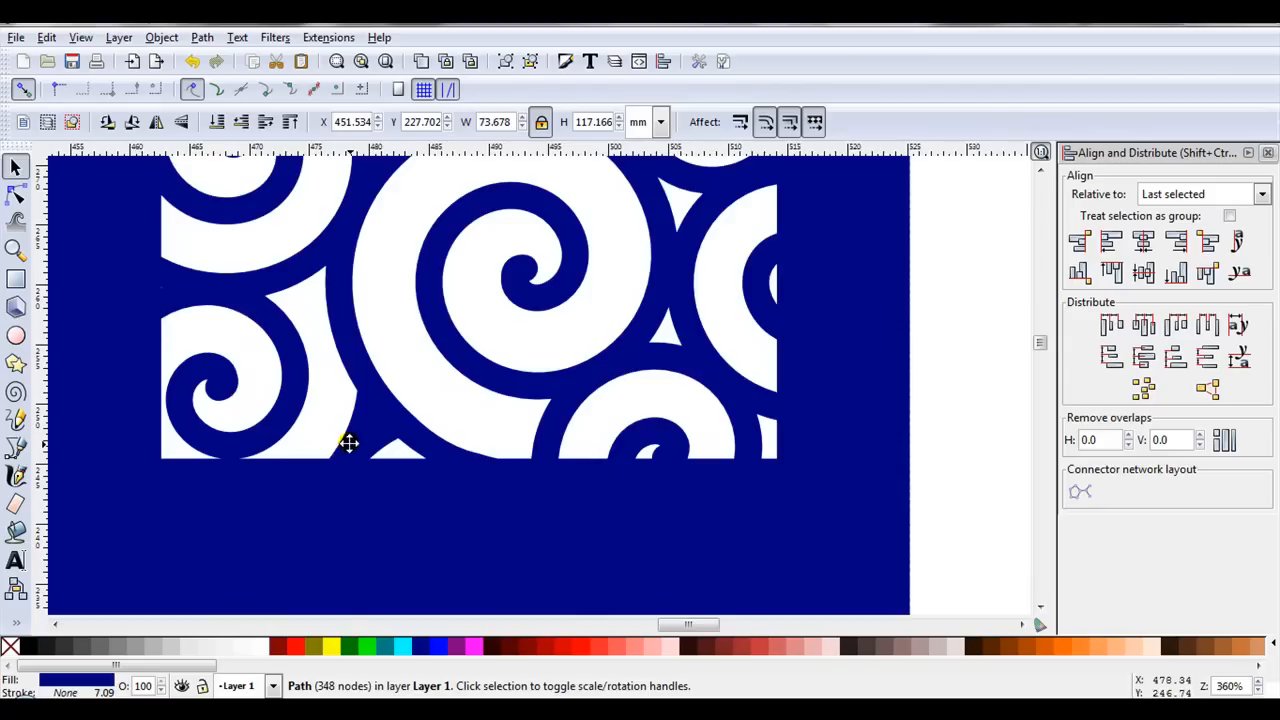
mouse_move(267, 510)
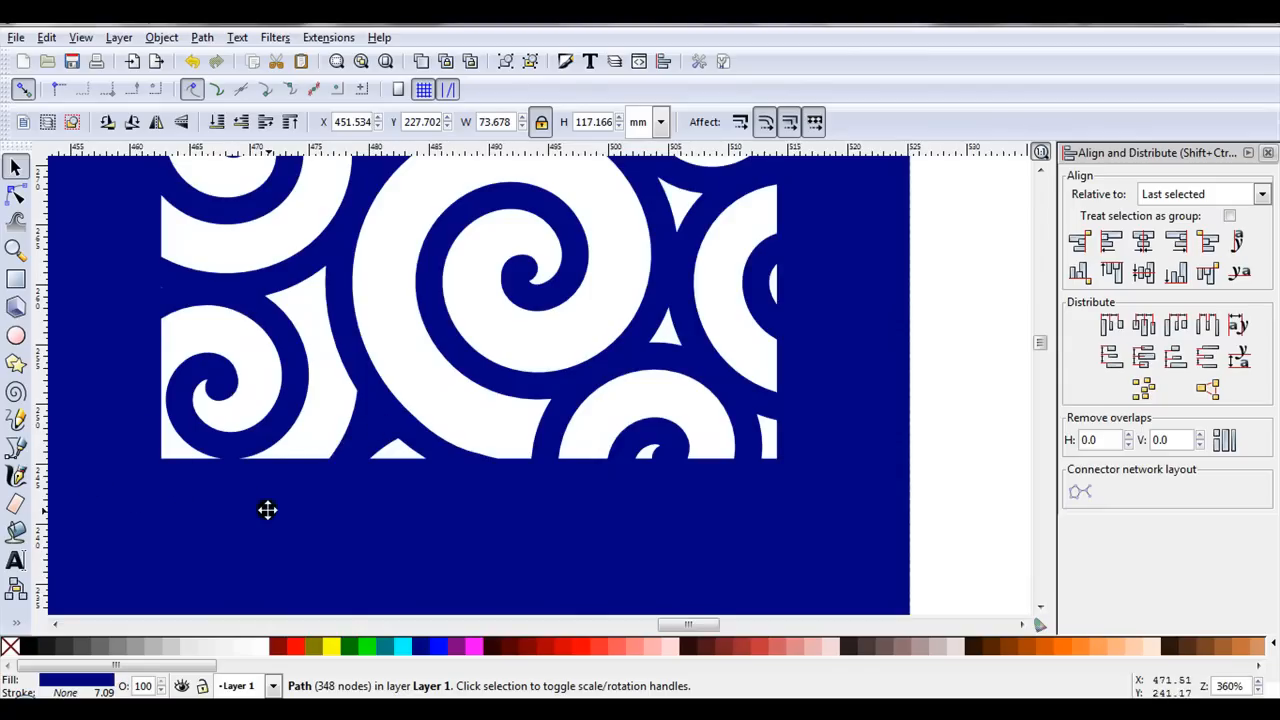
key("3")
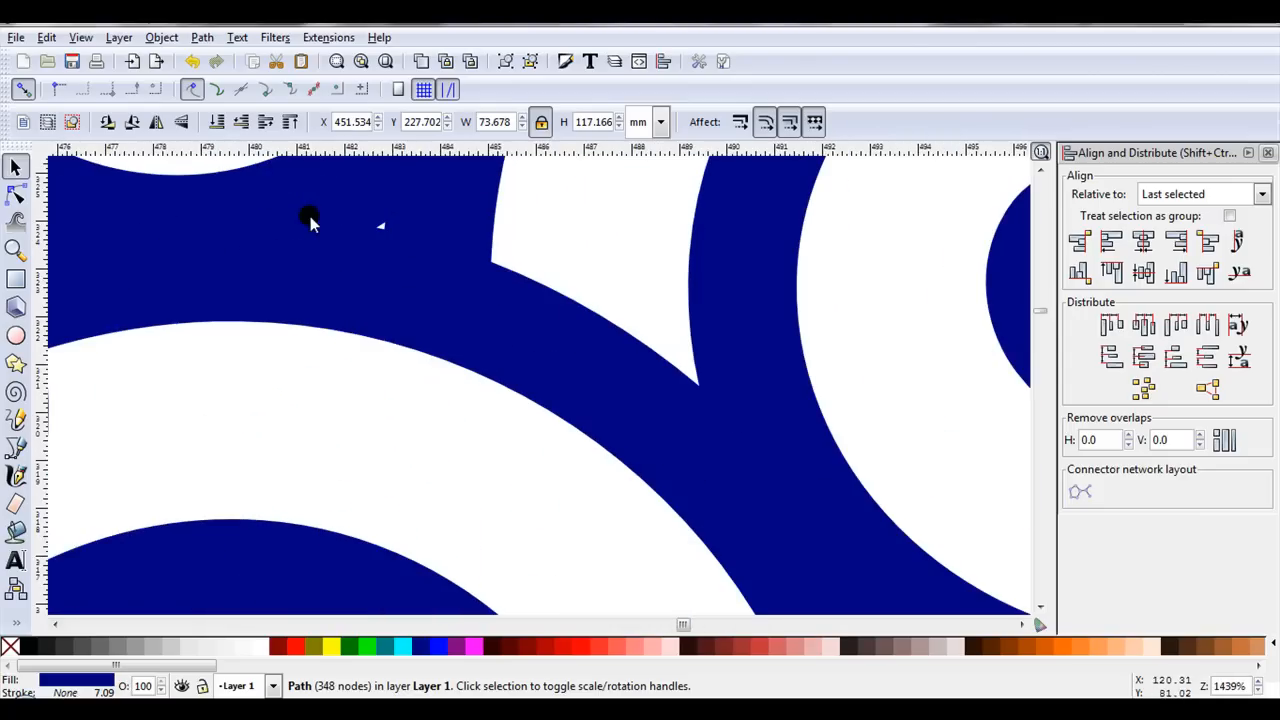
left_click(15, 195)
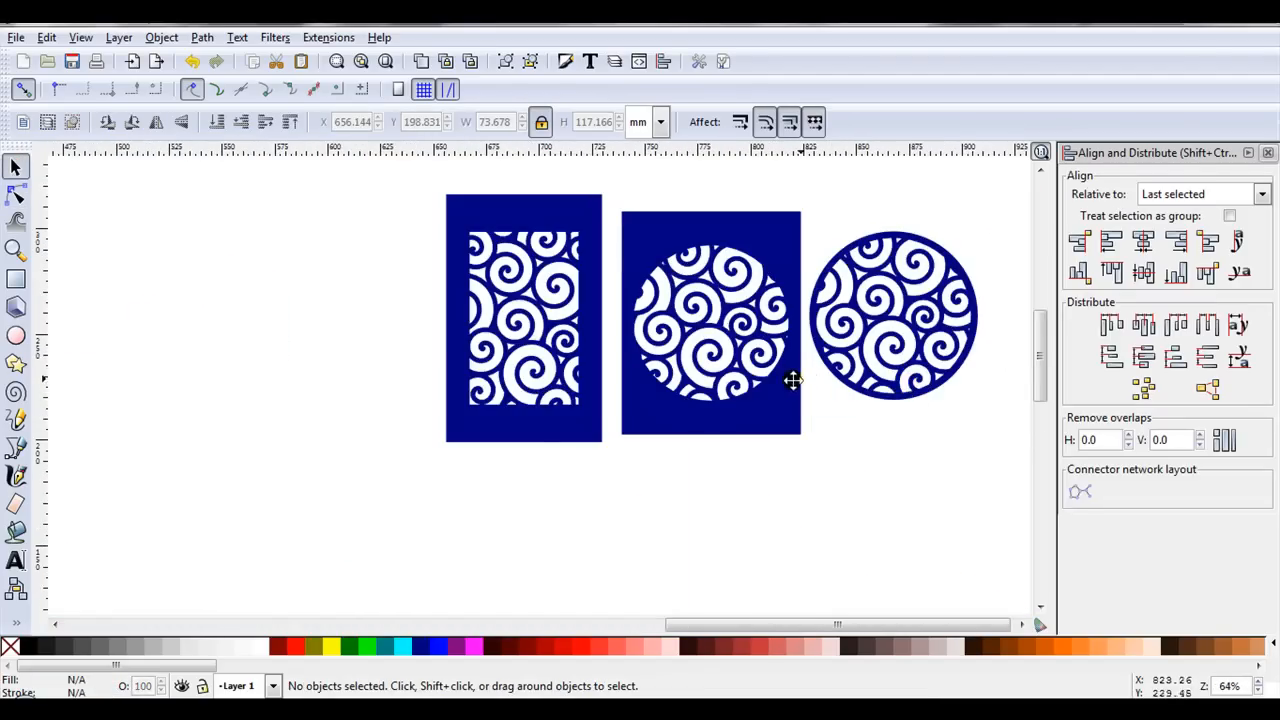
mouse_move(768, 390)
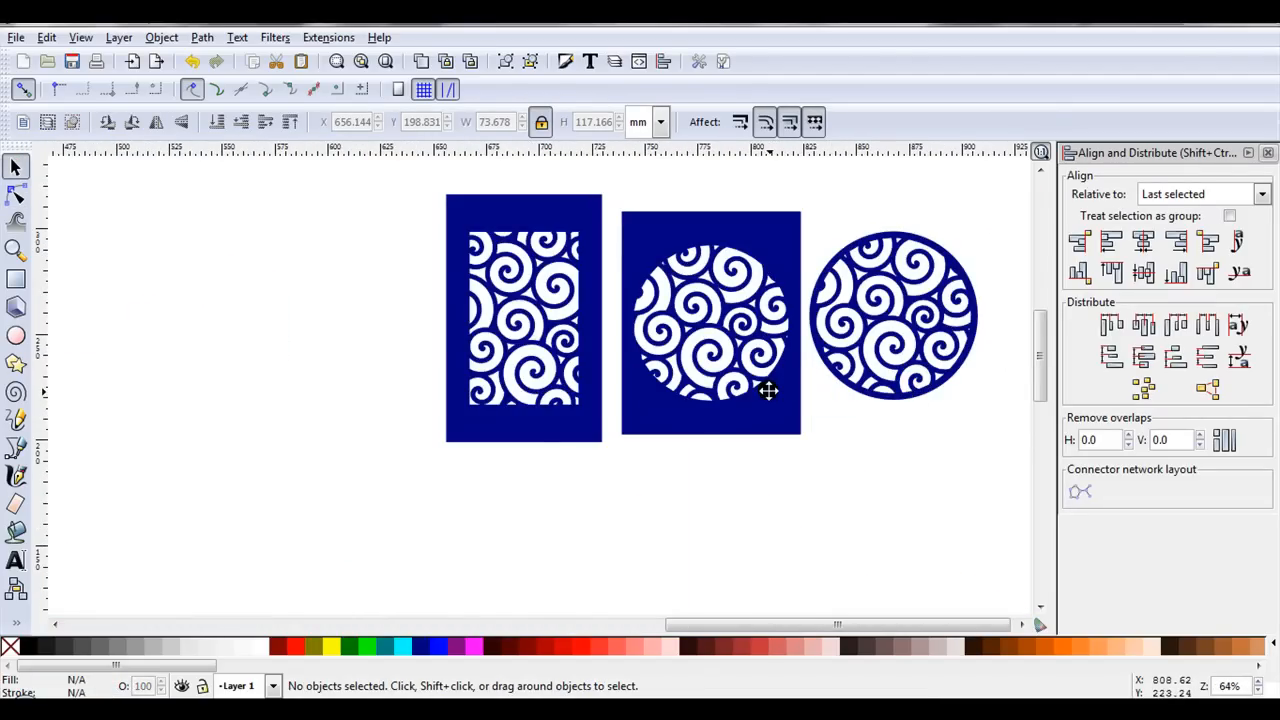